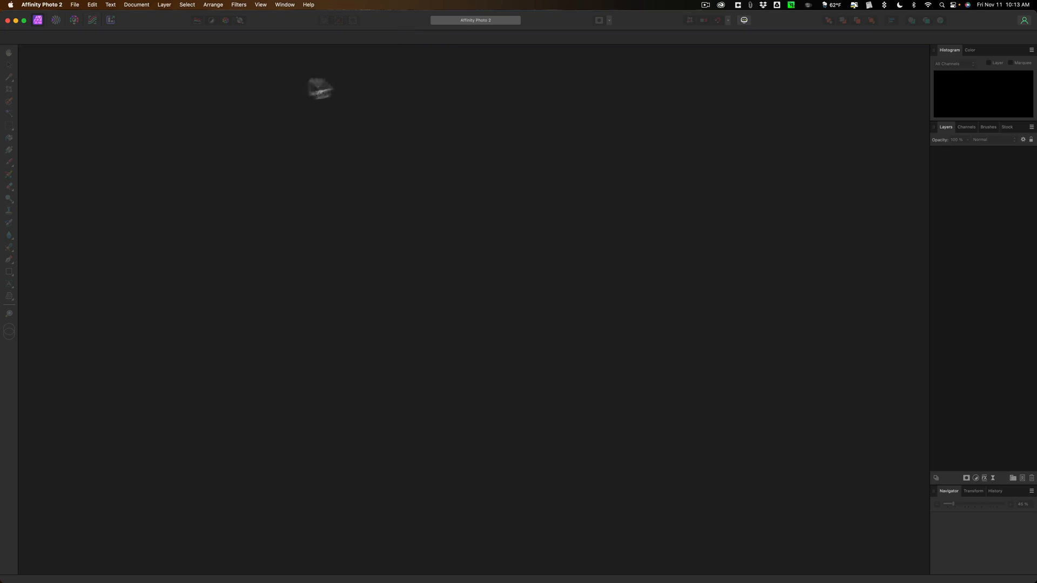
Step: Reopen the recent RAW file _DSC0653.nef from File > Open Recent
left_click(75, 5)
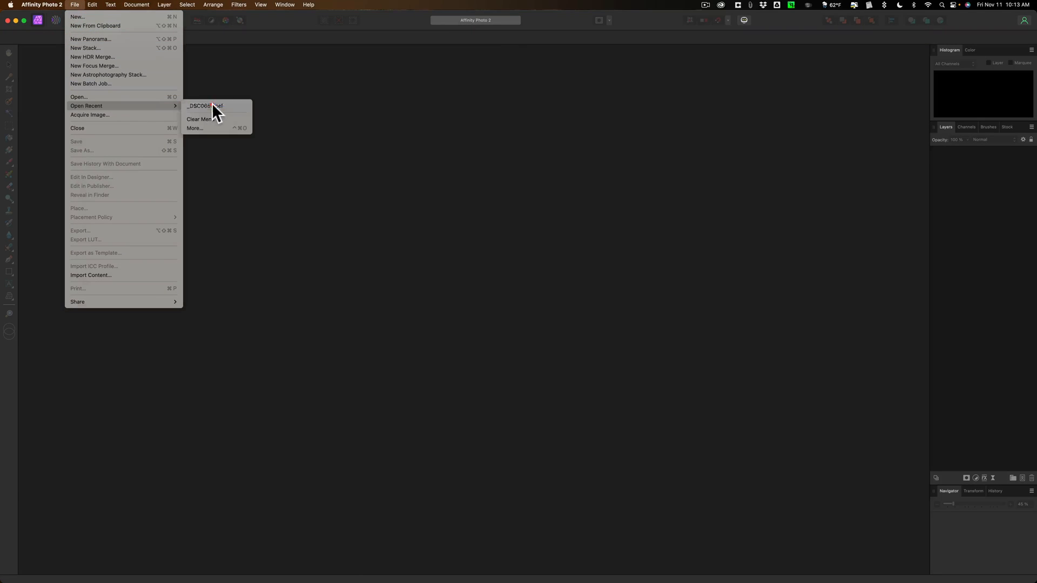
left_click(204, 106)
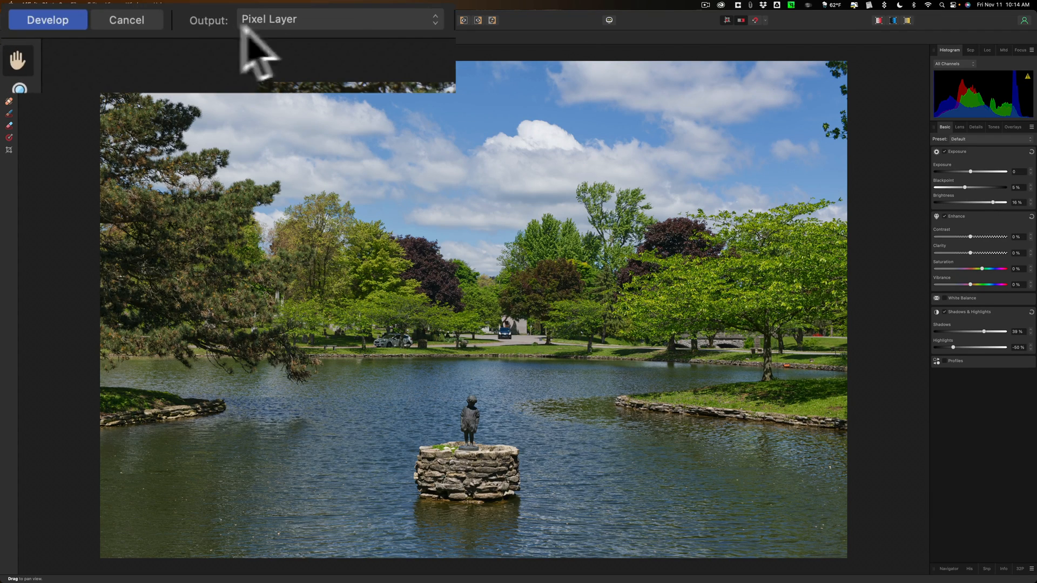
mouse_move(374, 53)
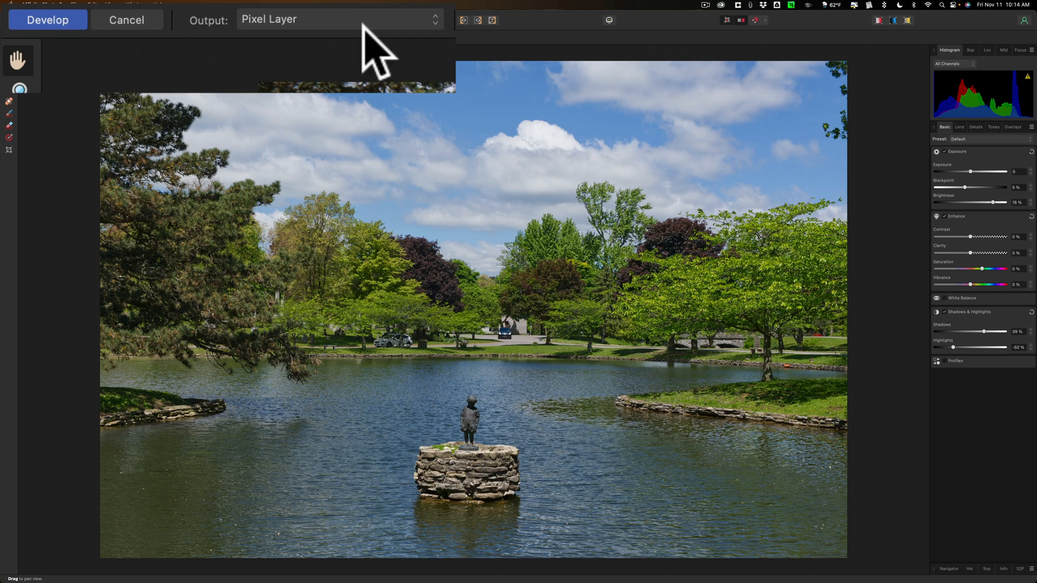
mouse_move(308, 43)
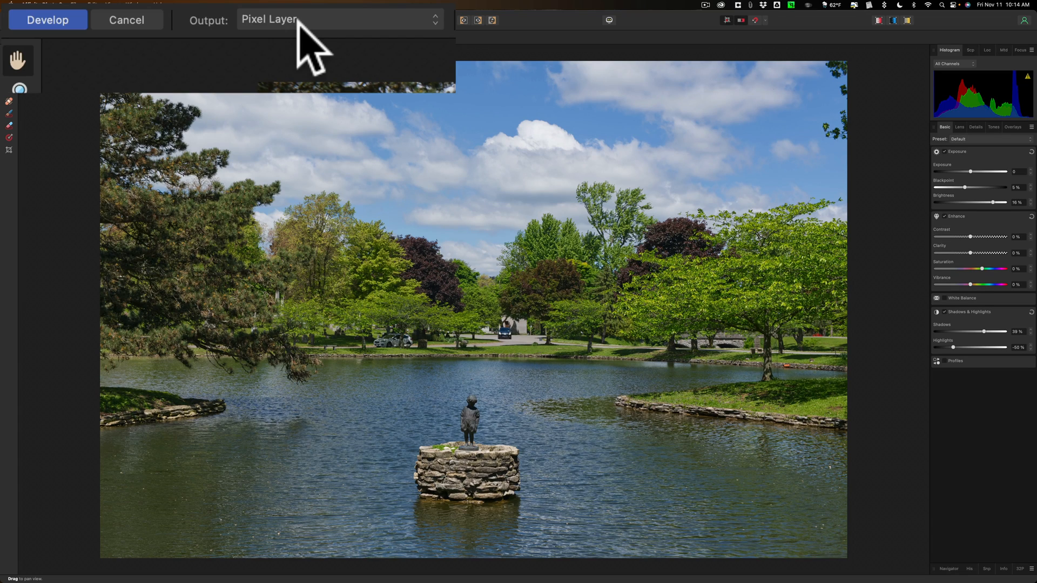
mouse_move(96, 50)
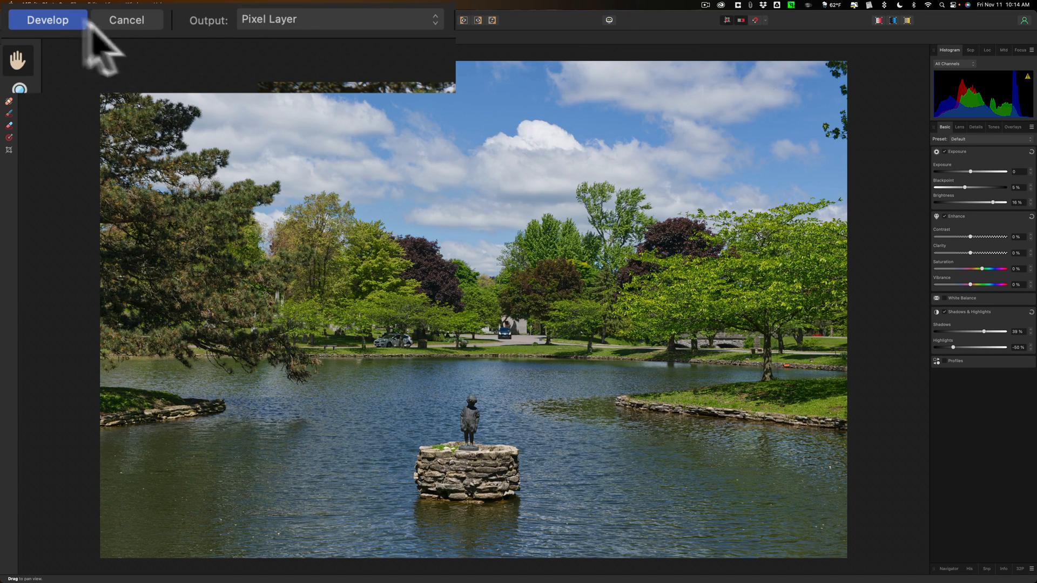
mouse_move(244, 139)
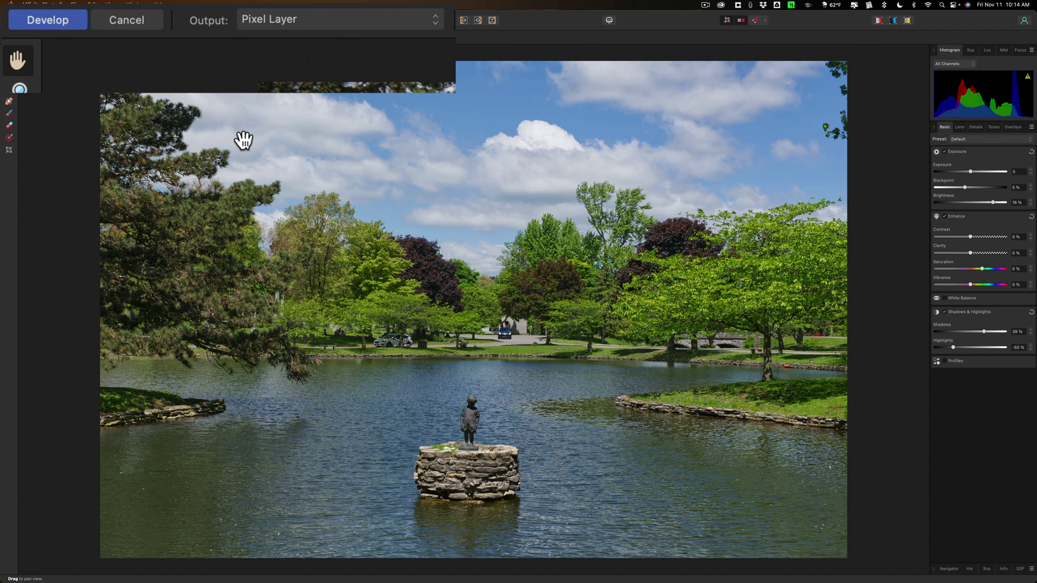
mouse_move(975, 315)
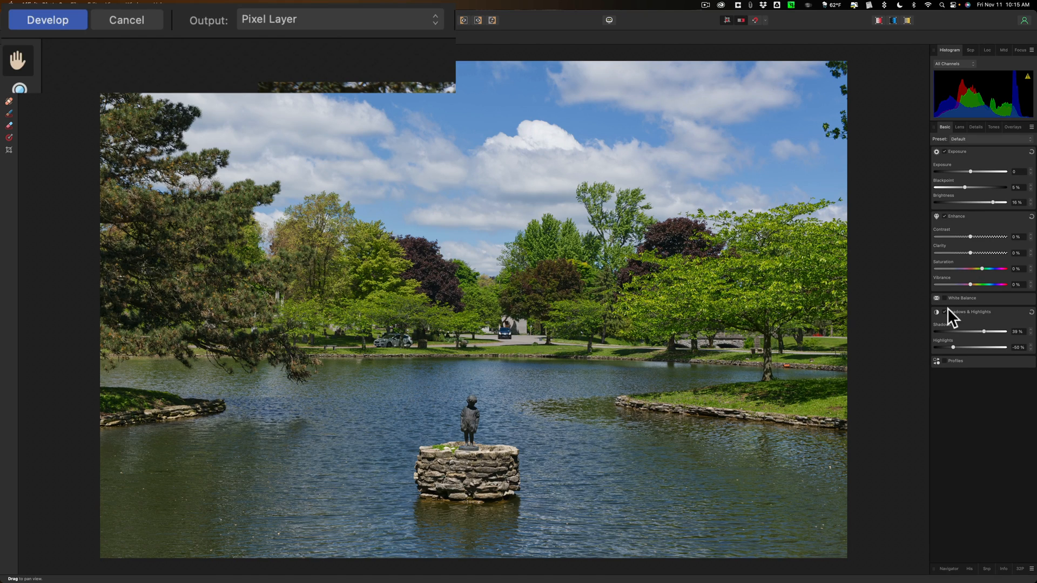
mouse_move(985, 341)
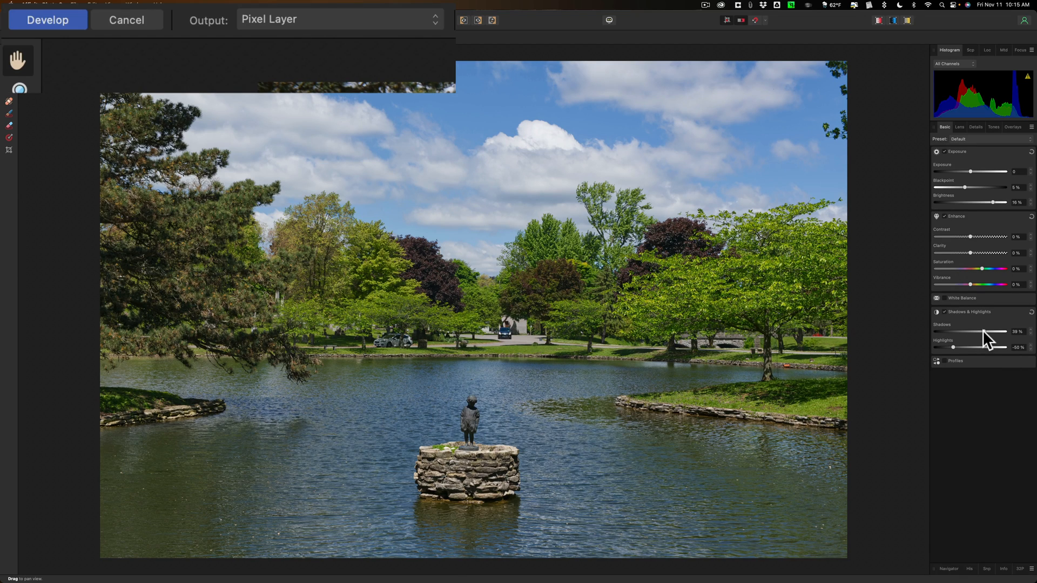
mouse_move(985, 337)
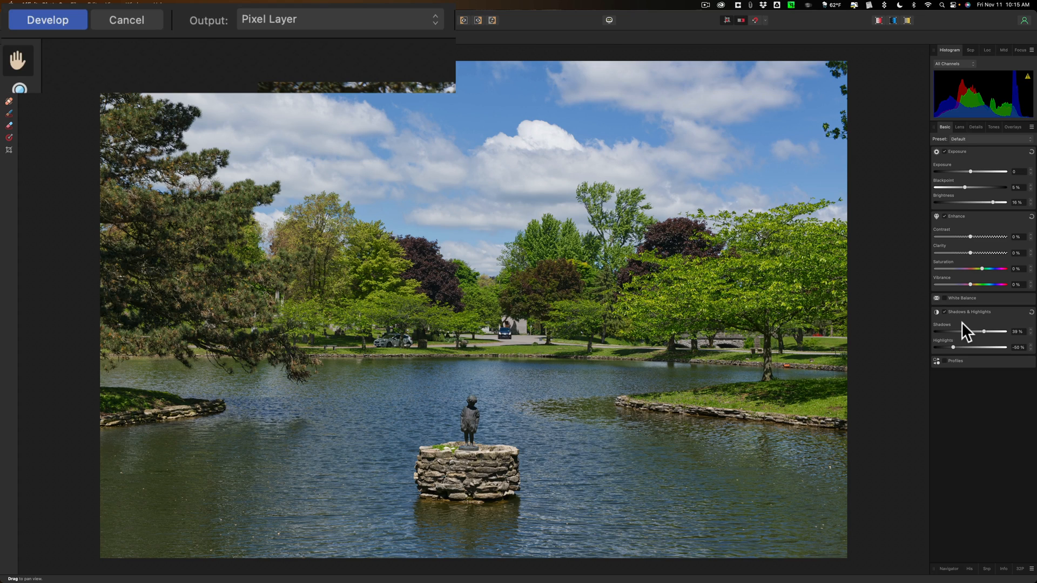
mouse_move(425, 42)
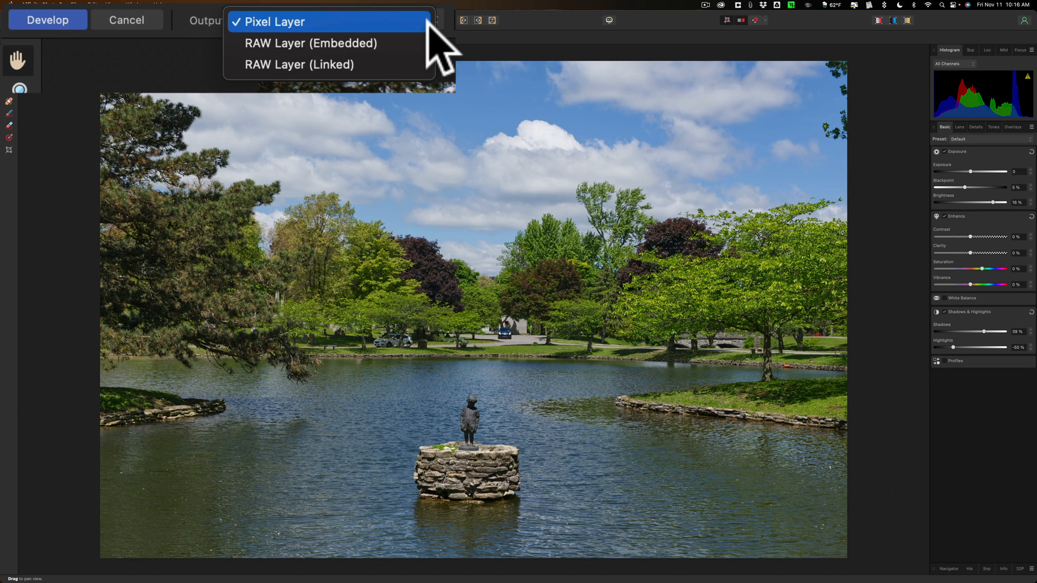
mouse_move(311, 43)
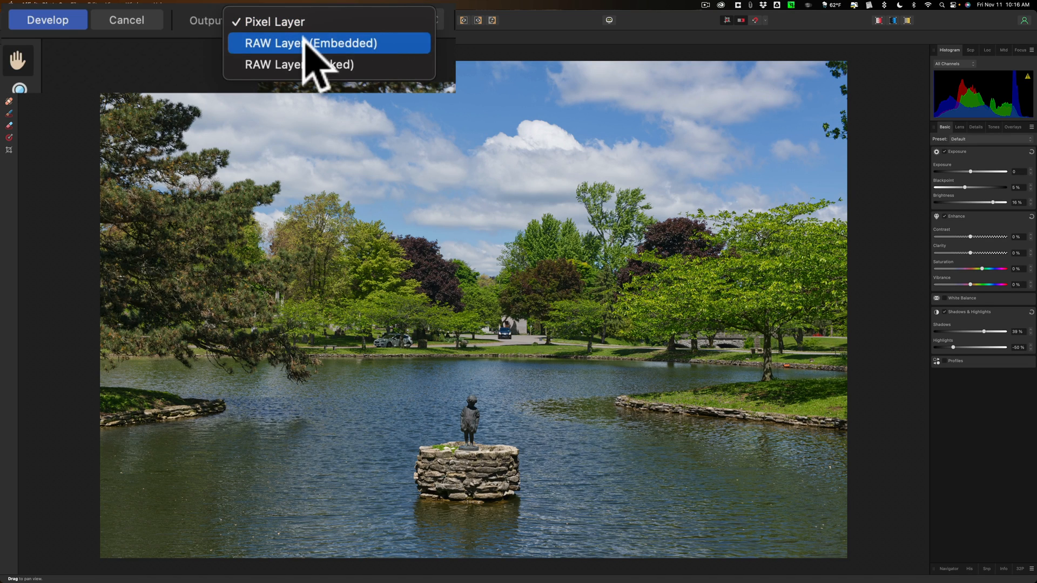
Step: Set Output to RAW Layer (Embedded) and develop the pond photo
left_click(309, 43)
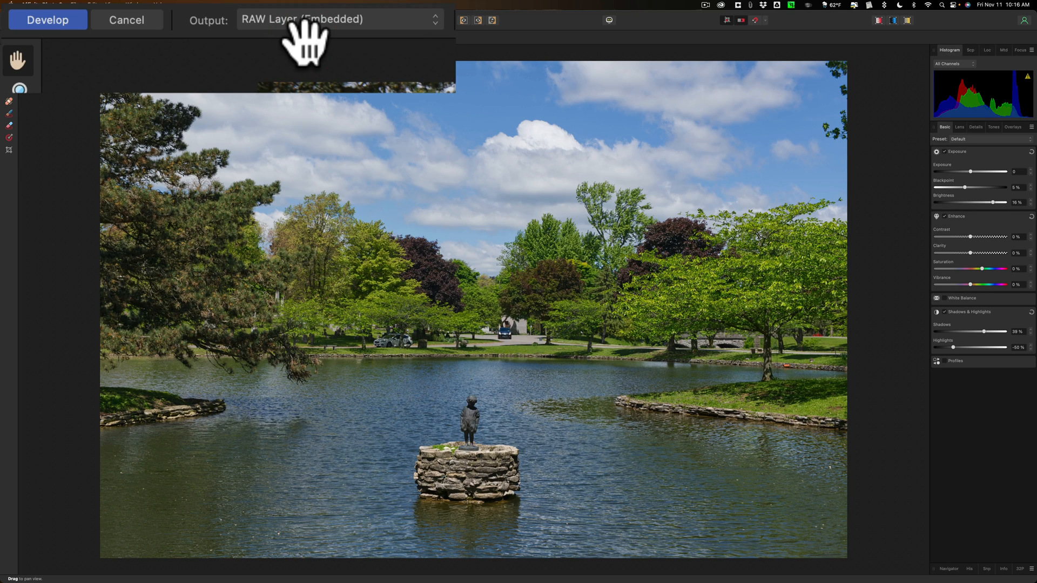
mouse_move(108, 65)
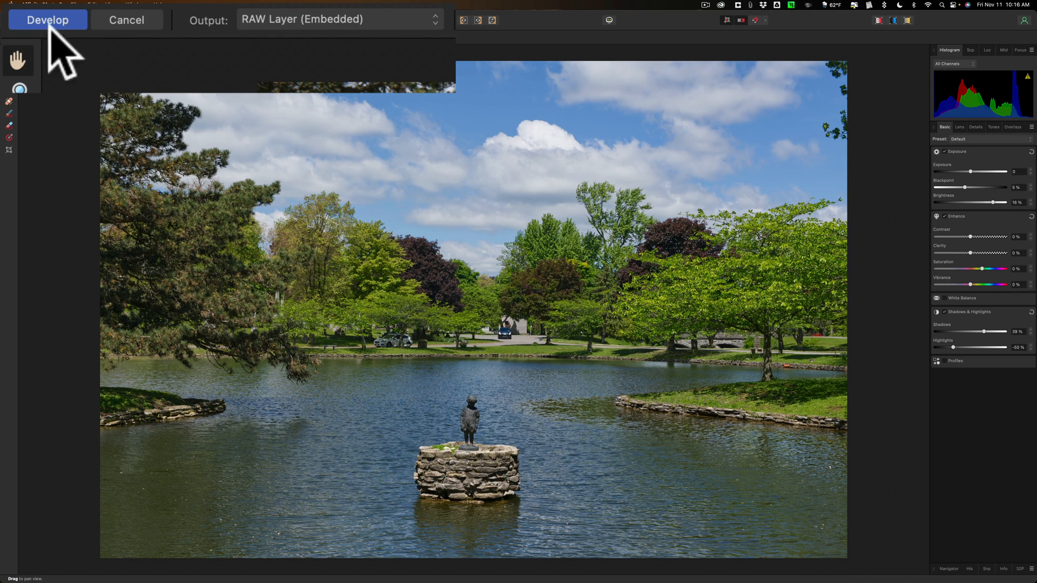
left_click(48, 20)
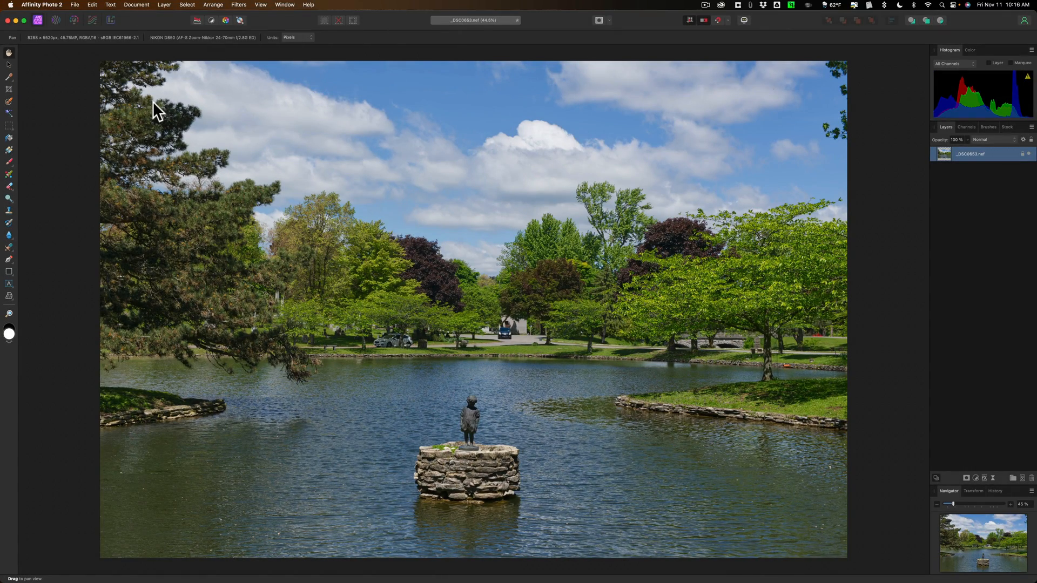
mouse_move(257, 122)
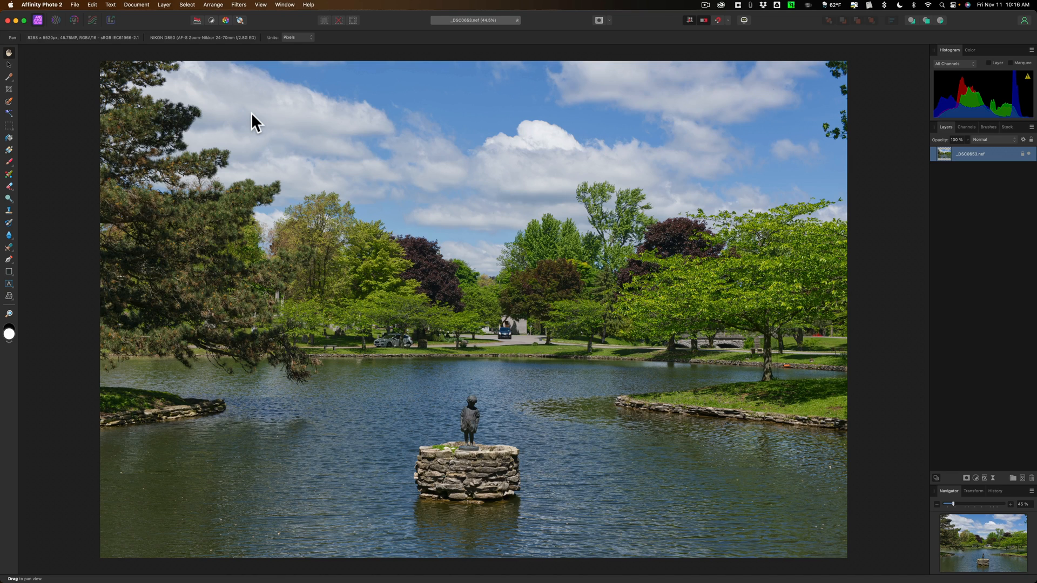
mouse_move(435, 123)
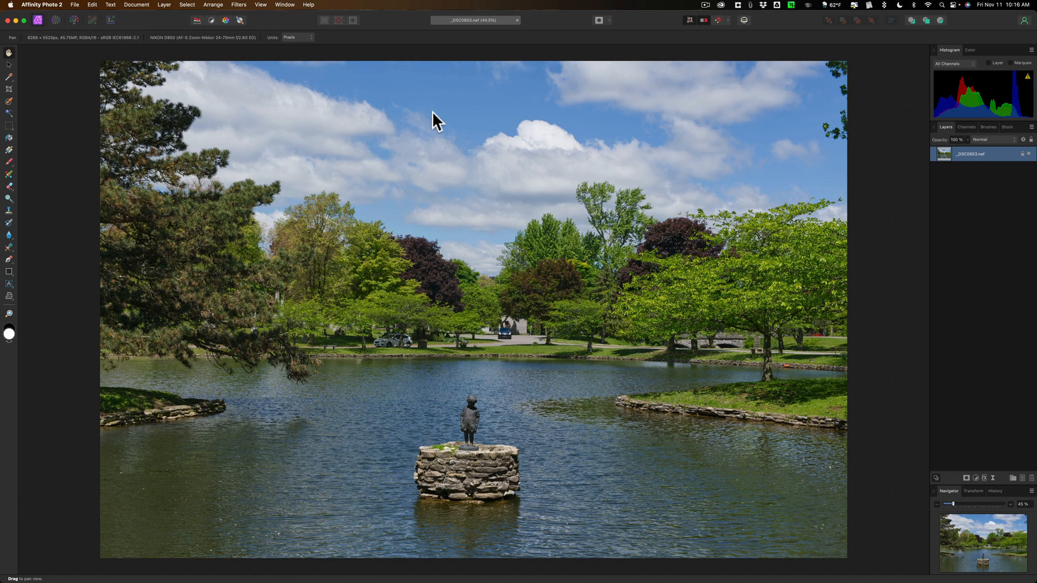
mouse_move(433, 137)
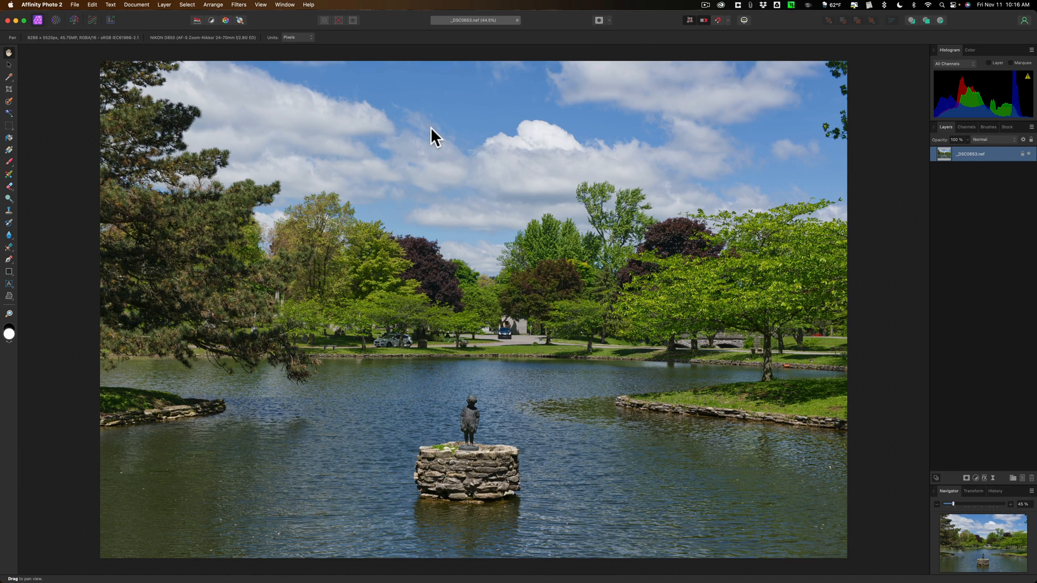
mouse_move(407, 130)
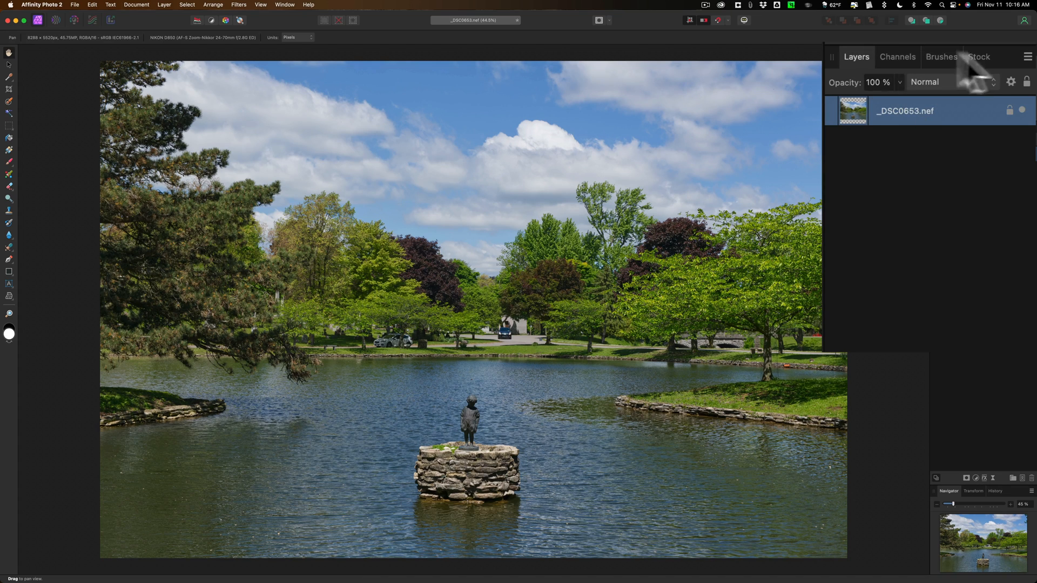
mouse_move(304, 54)
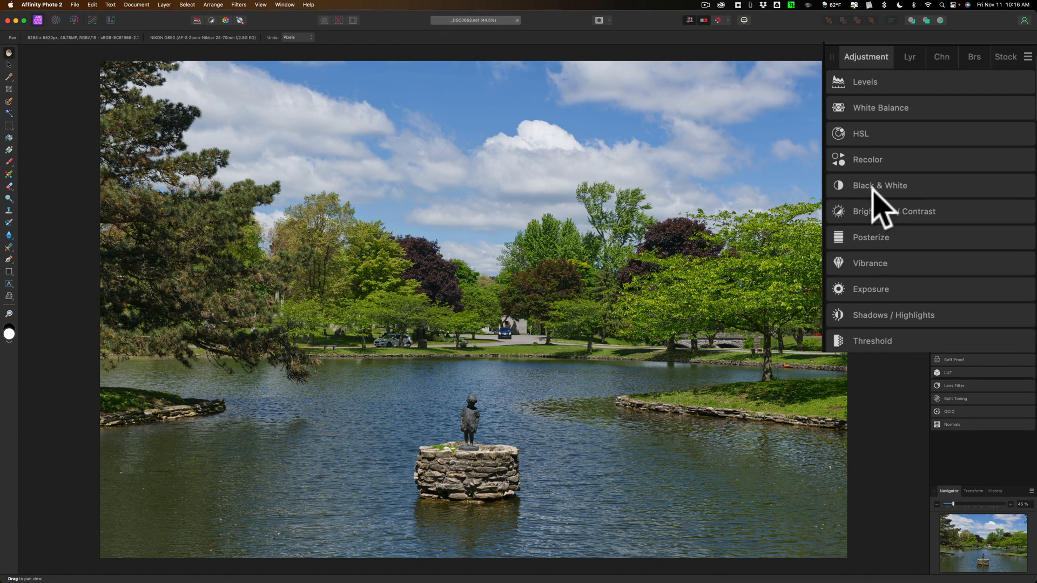
Step: Add a Black & White adjustment, then select the _DSC0653.nef layer in Layers
left_click(879, 185)
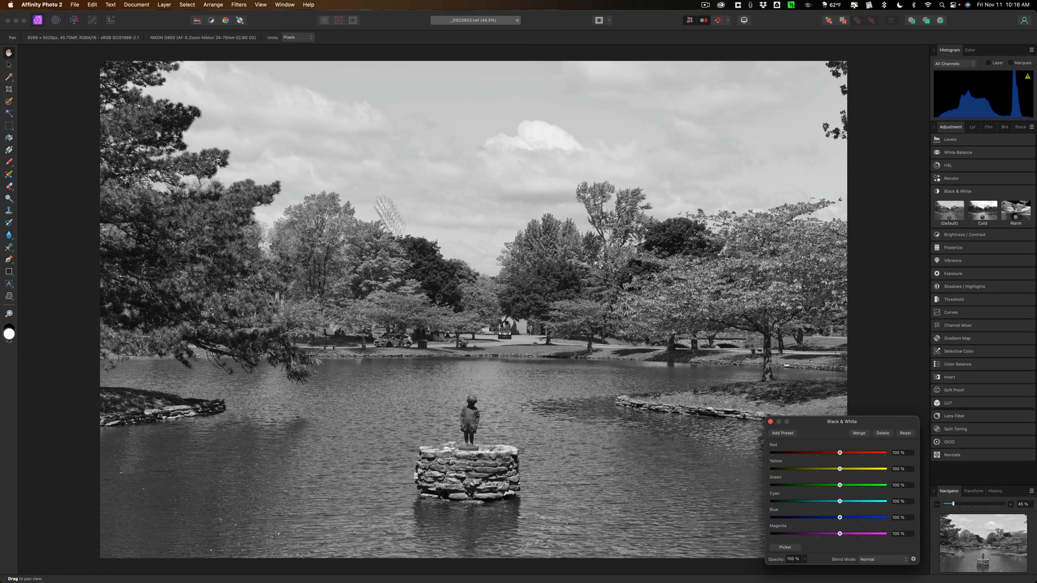
mouse_move(522, 144)
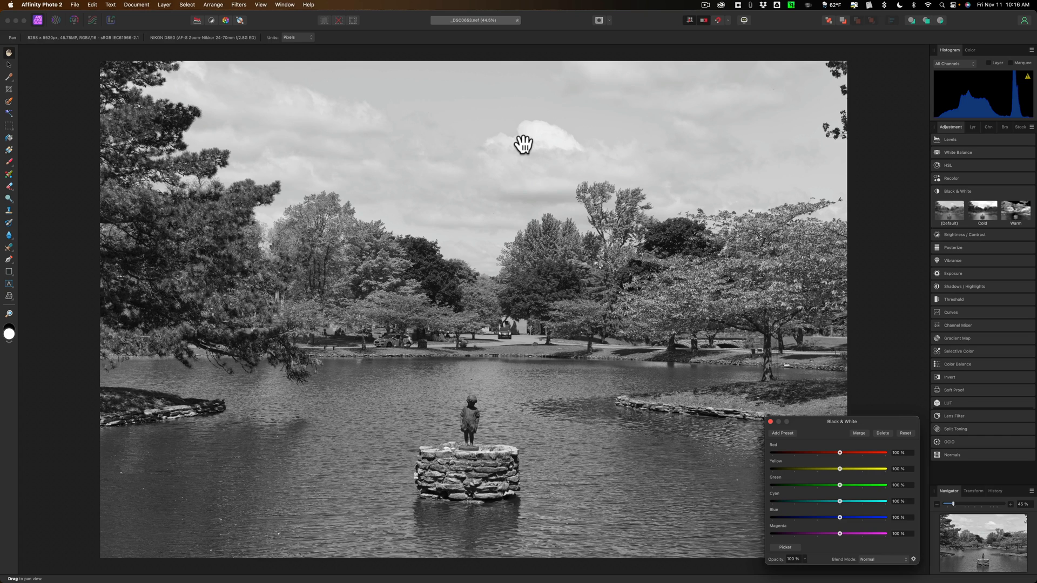
mouse_move(516, 144)
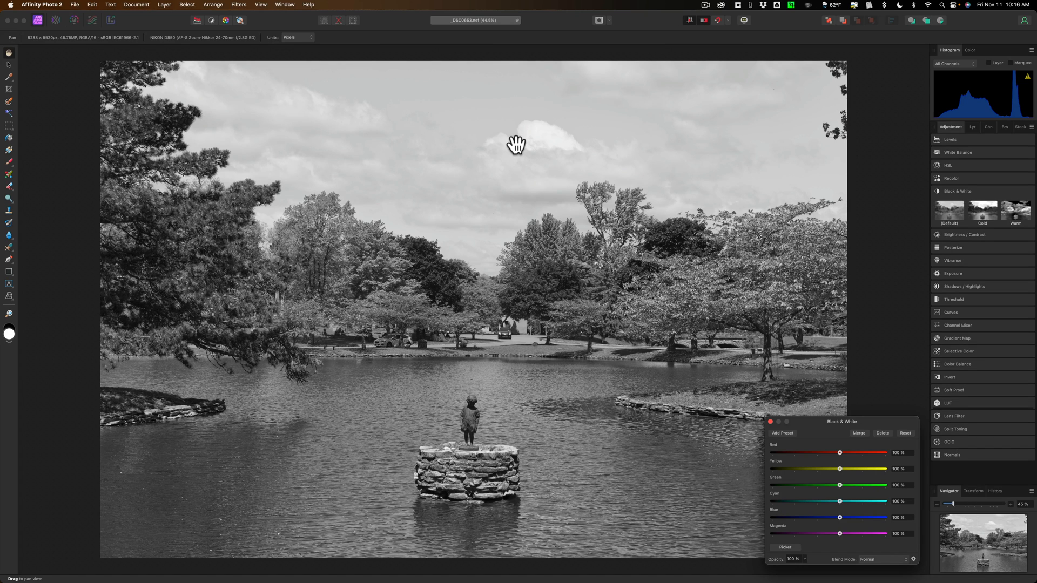
left_click(951, 127)
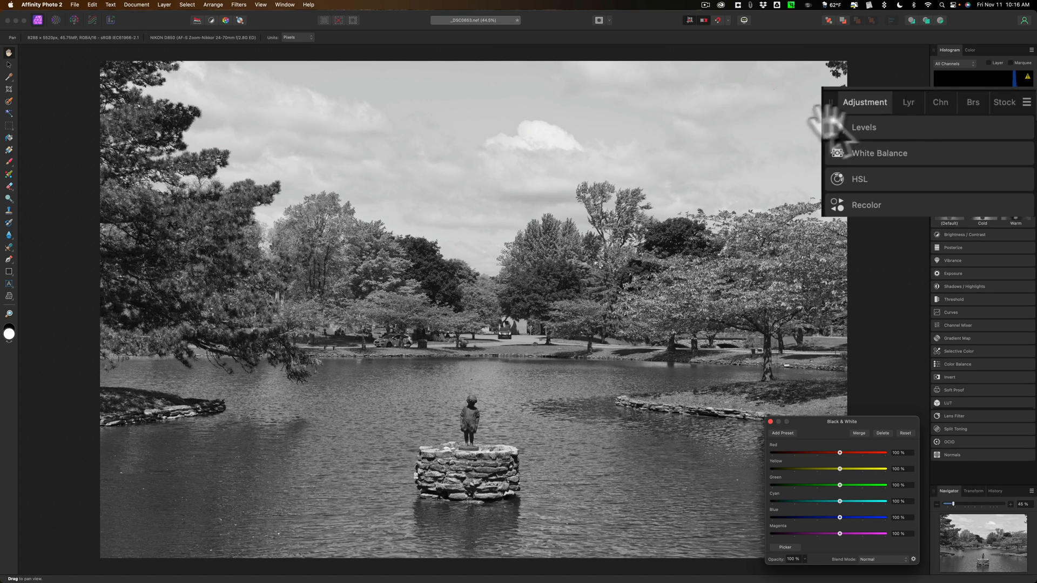
left_click(892, 103)
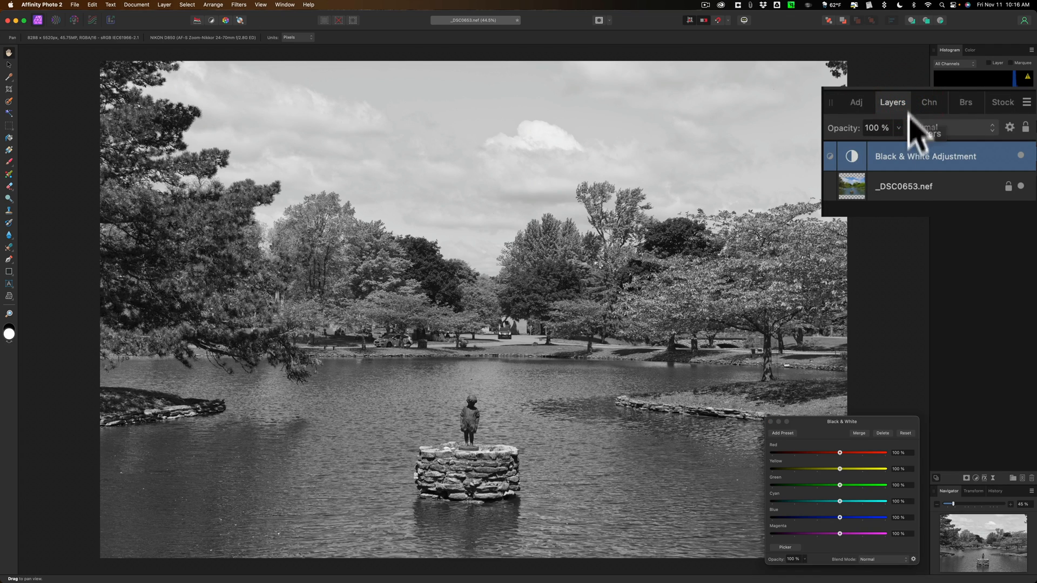
left_click(904, 187)
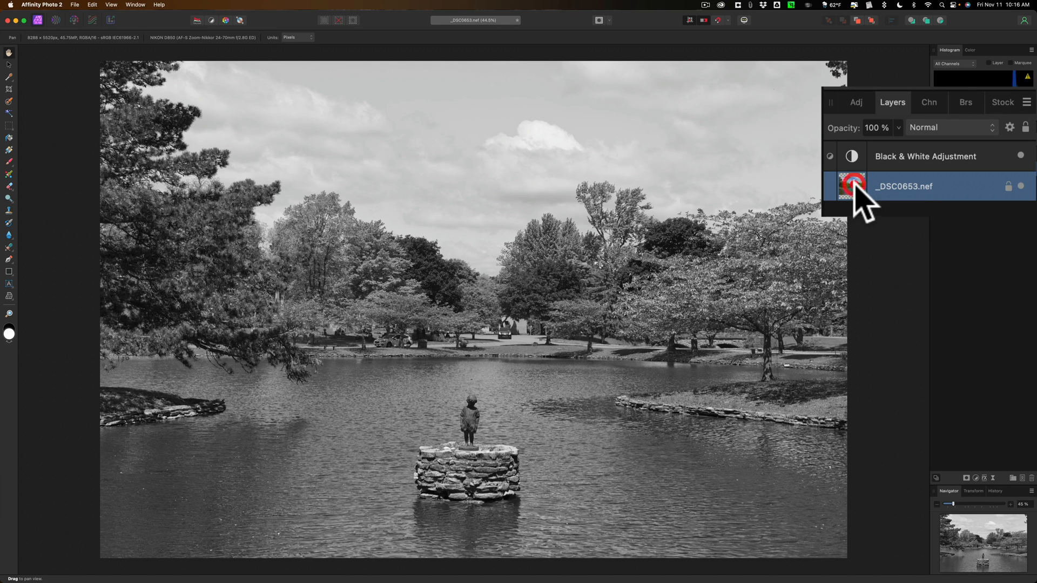
Step: Reopen the embedded RAW layer in Develop and toggle showing other layers in the preview
double_click(854, 186)
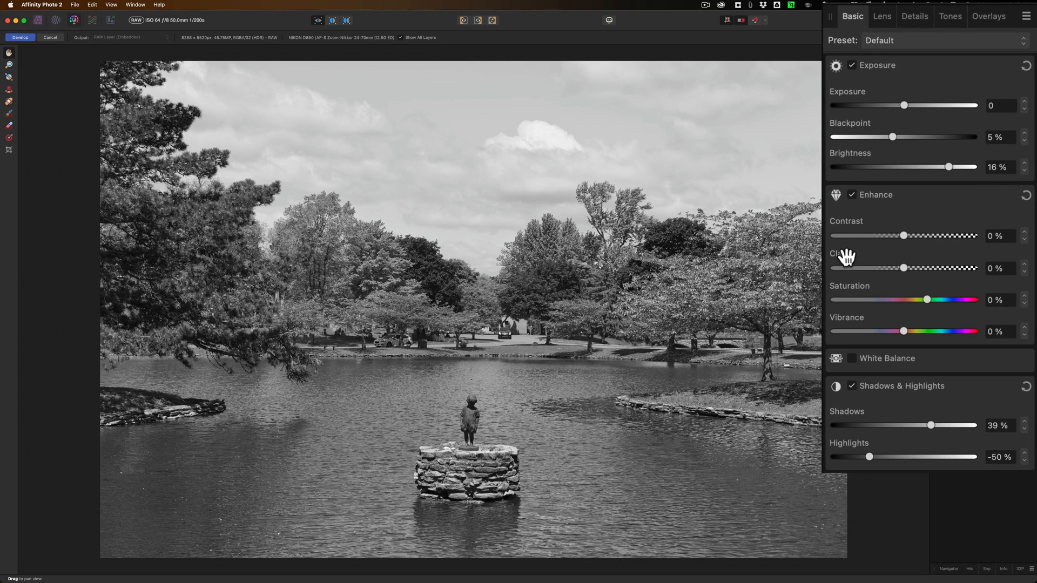
mouse_move(897, 410)
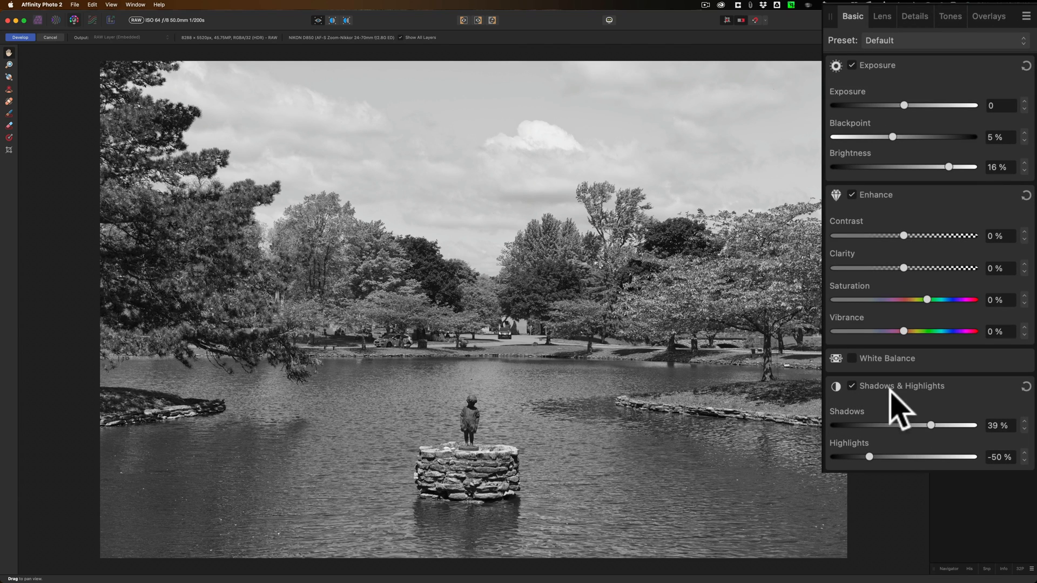
mouse_move(905, 235)
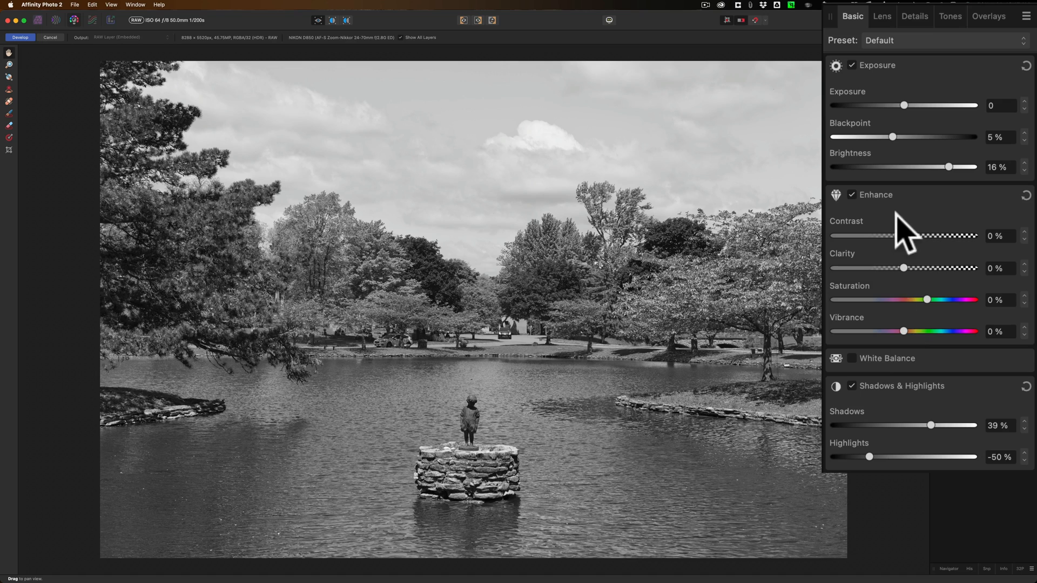
mouse_move(912, 149)
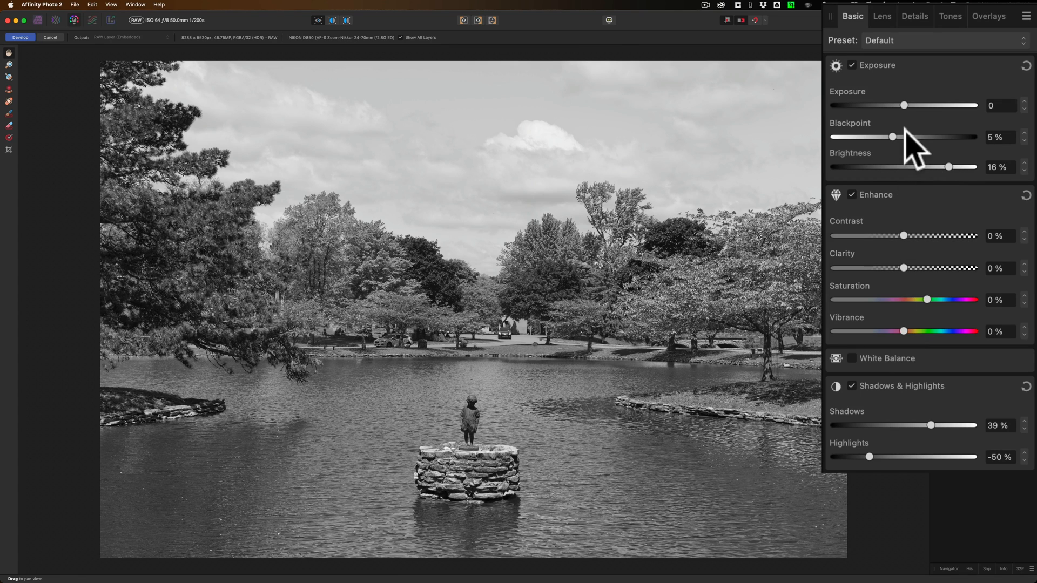
mouse_move(860, 145)
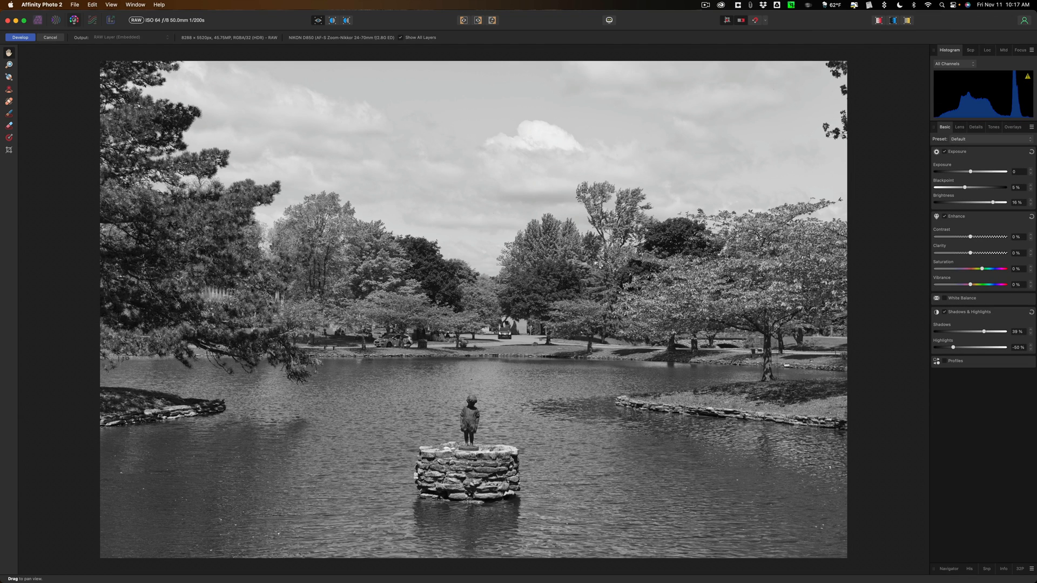
mouse_move(394, 101)
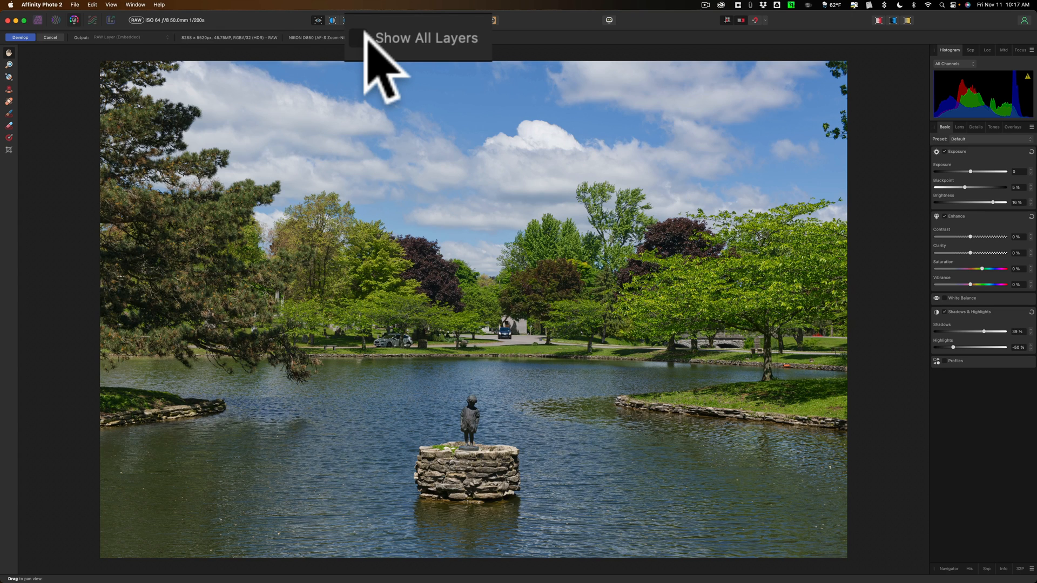
left_click(426, 38)
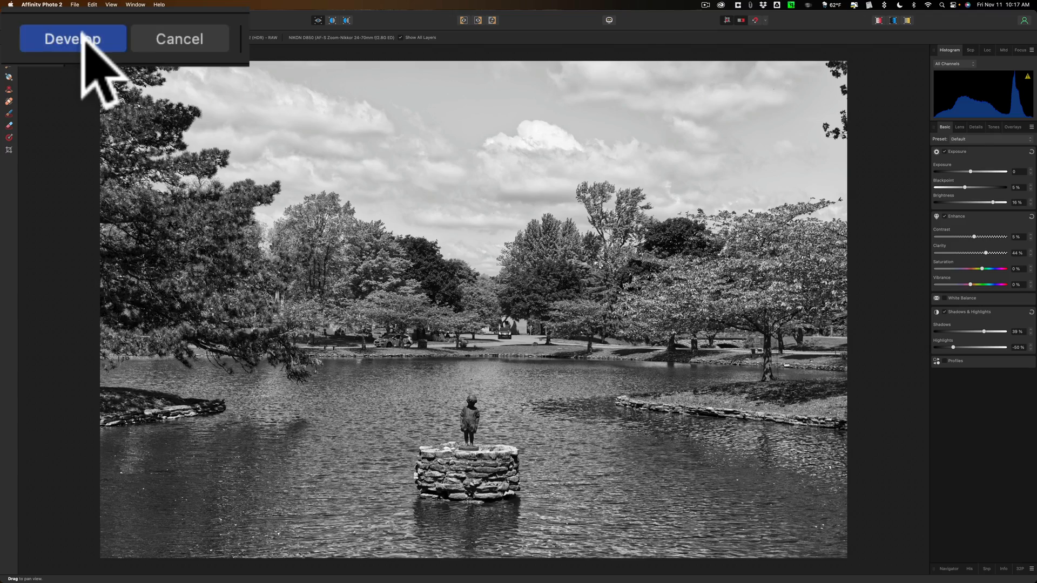
Step: Apply the clarity-enhanced RAW development and return to the Photo persona
left_click(72, 38)
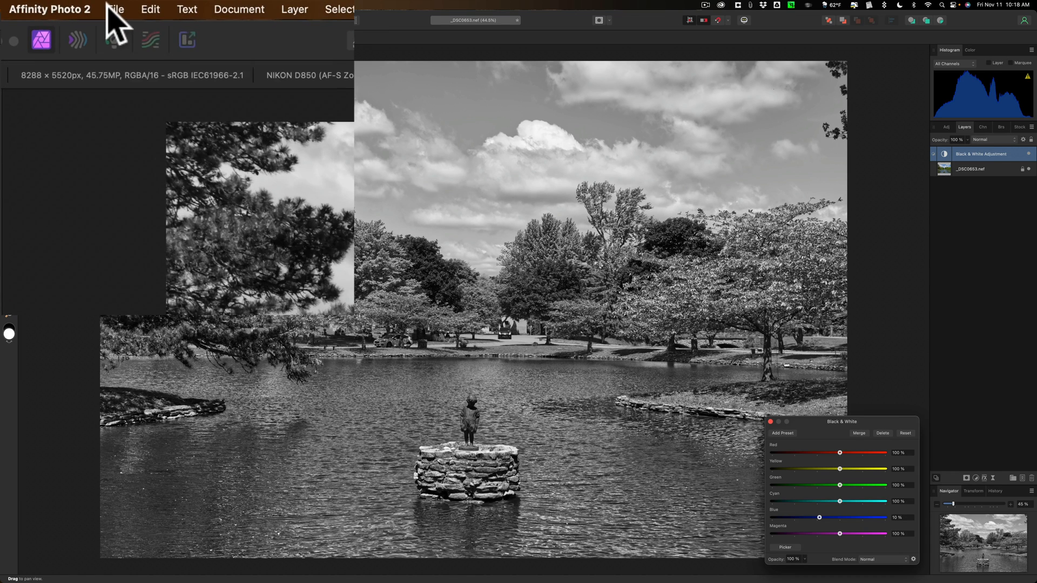
Step: Save the black-and-white photo as Embedded.afphoto on the desktop
left_click(115, 9)
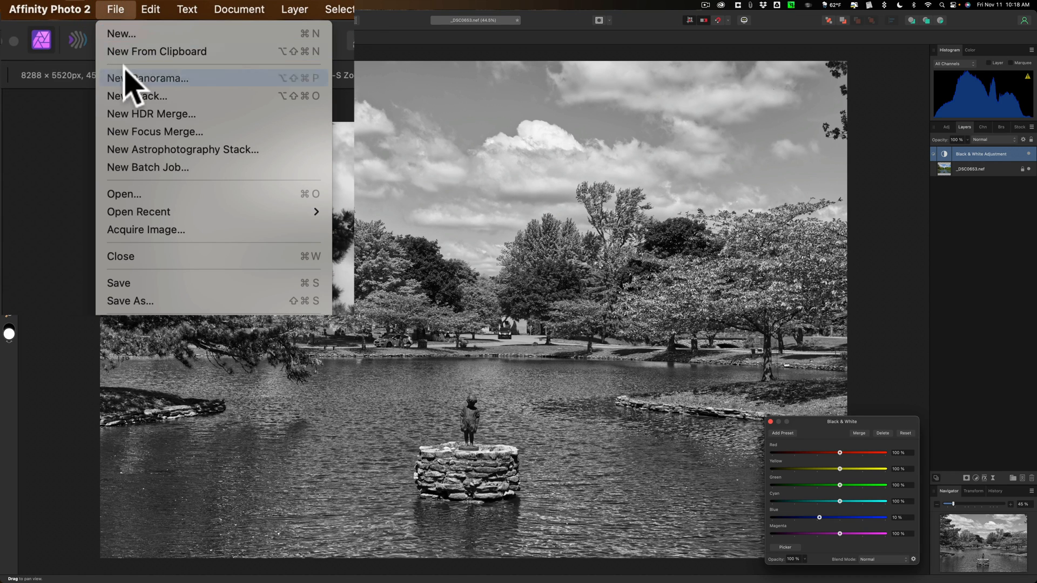
mouse_move(129, 291)
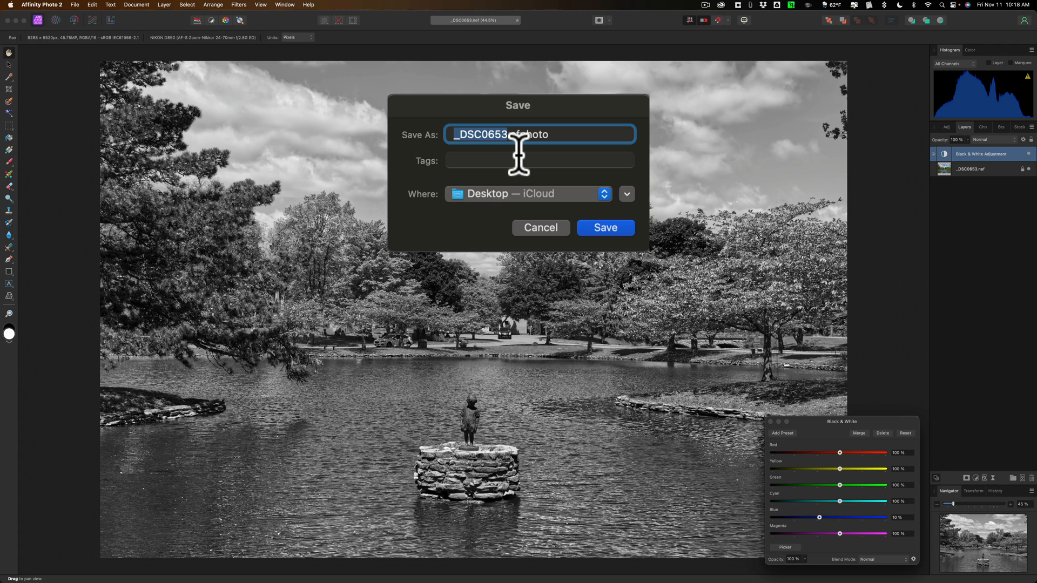
type("E.afphoto")
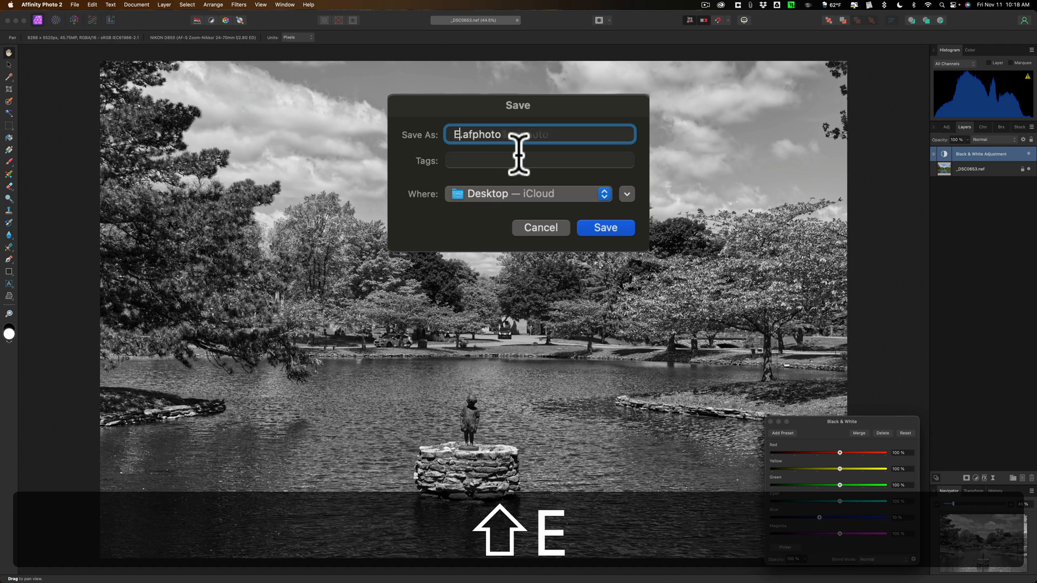
type("mbedded")
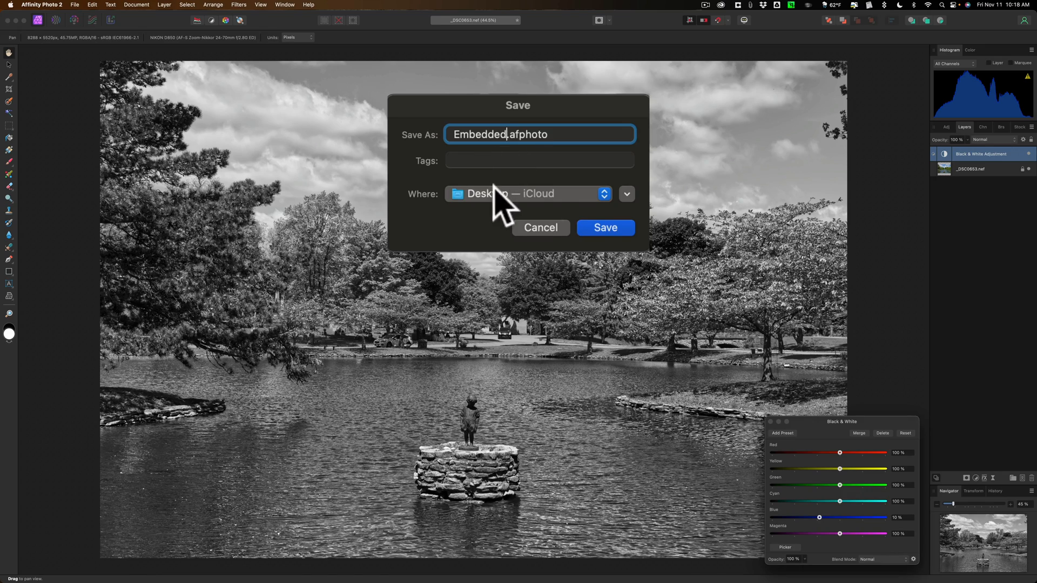
left_click(604, 227)
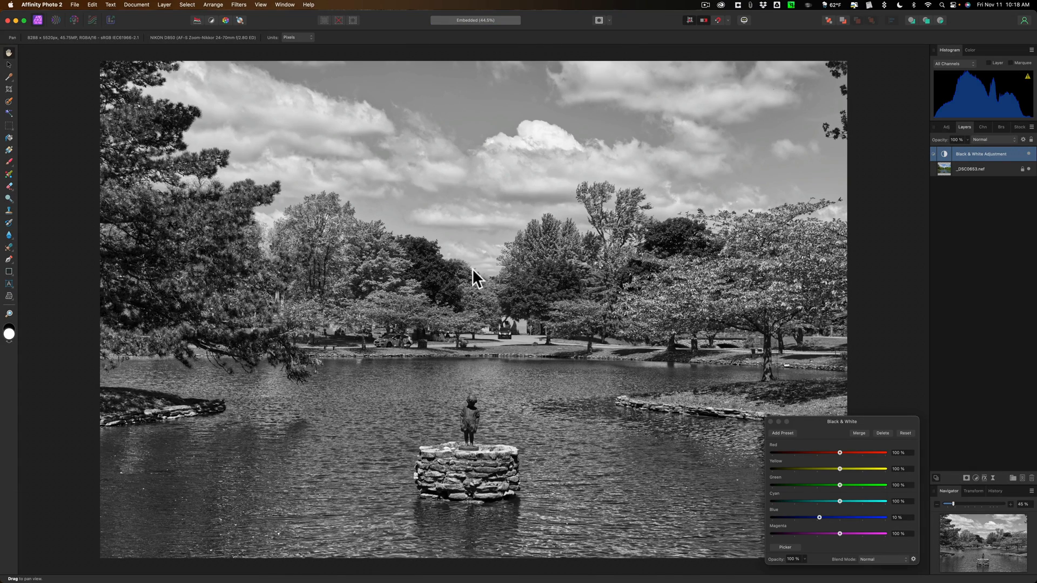
Step: Close the document, the Black & White panel and the Affinity Photo window
key("cmd+w")
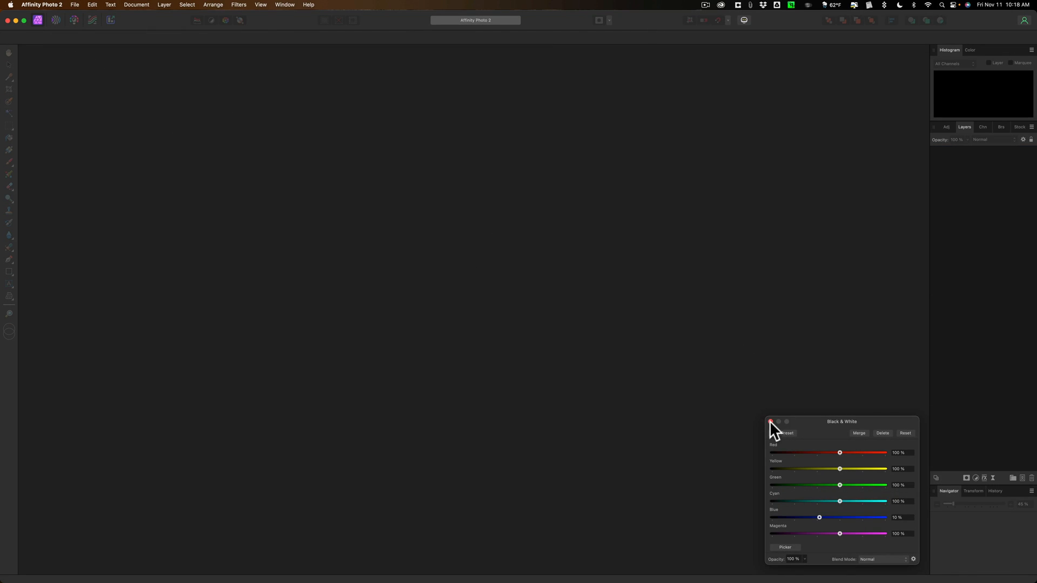
left_click(771, 424)
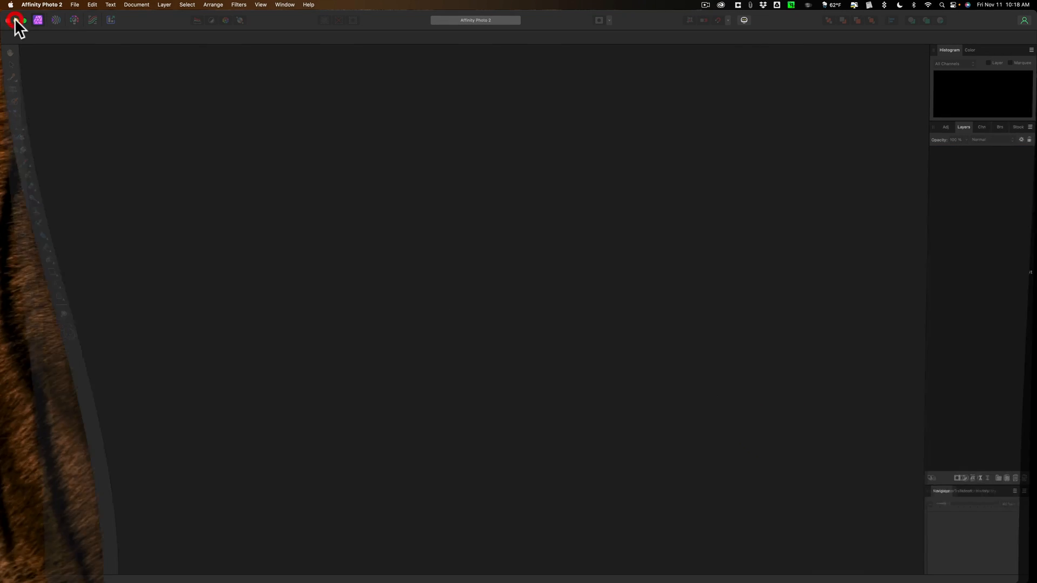
left_click(14, 20)
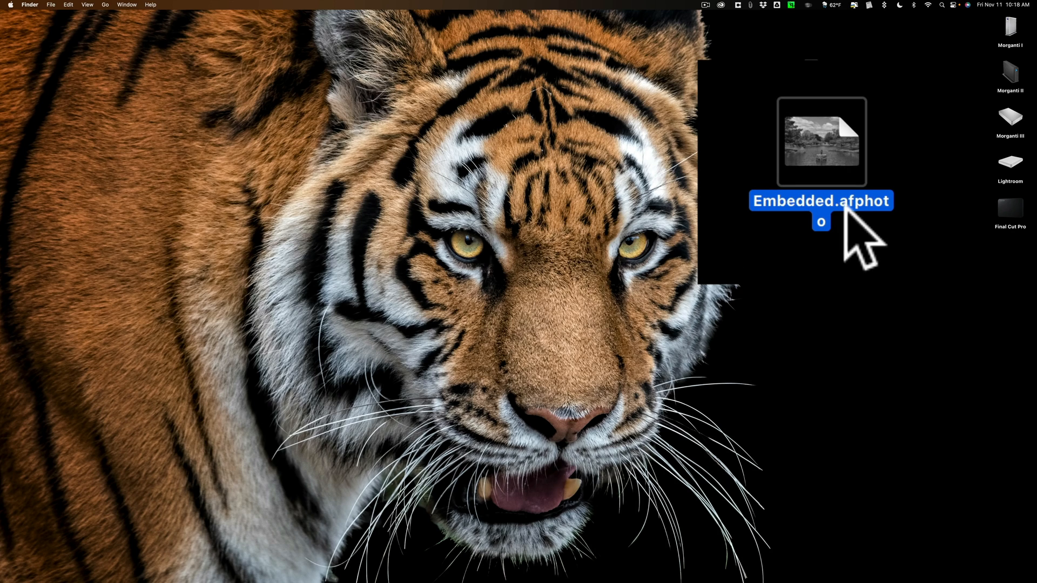
mouse_move(860, 238)
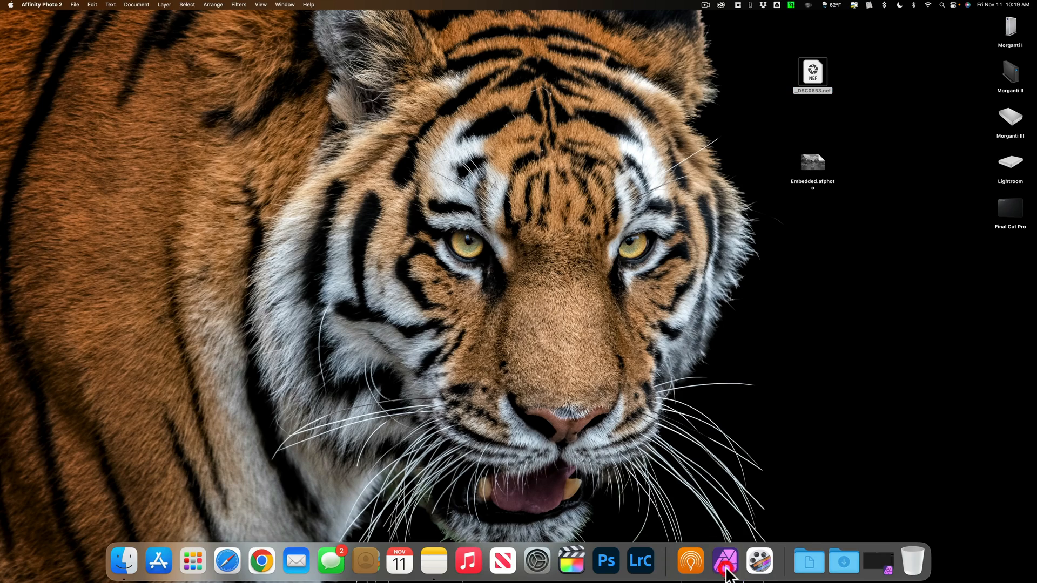
mouse_move(497, 324)
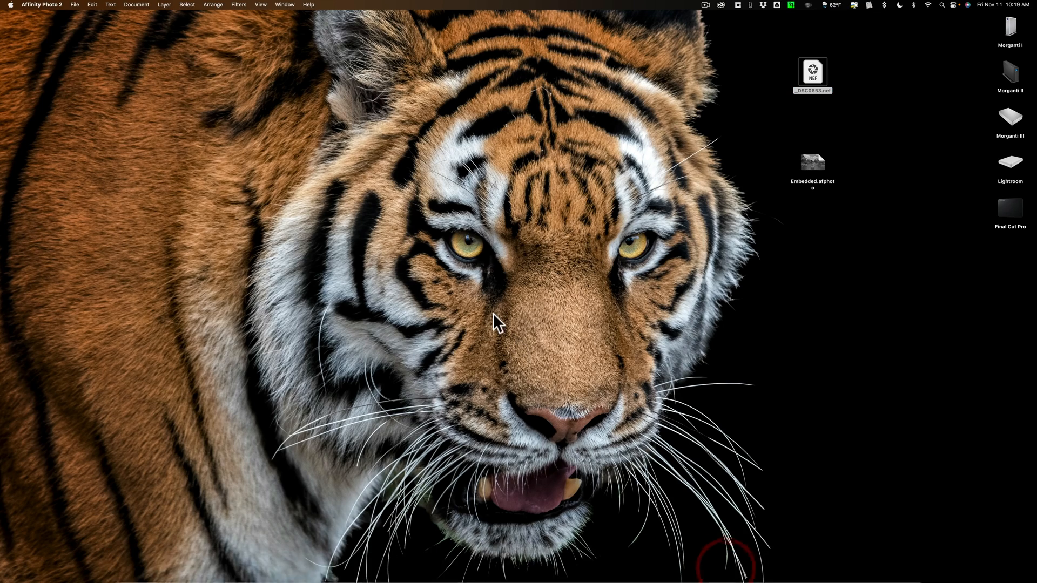
Step: Reopen _DSC0653.nef from the desktop in Affinity Photo's Develop persona
double_click(813, 70)
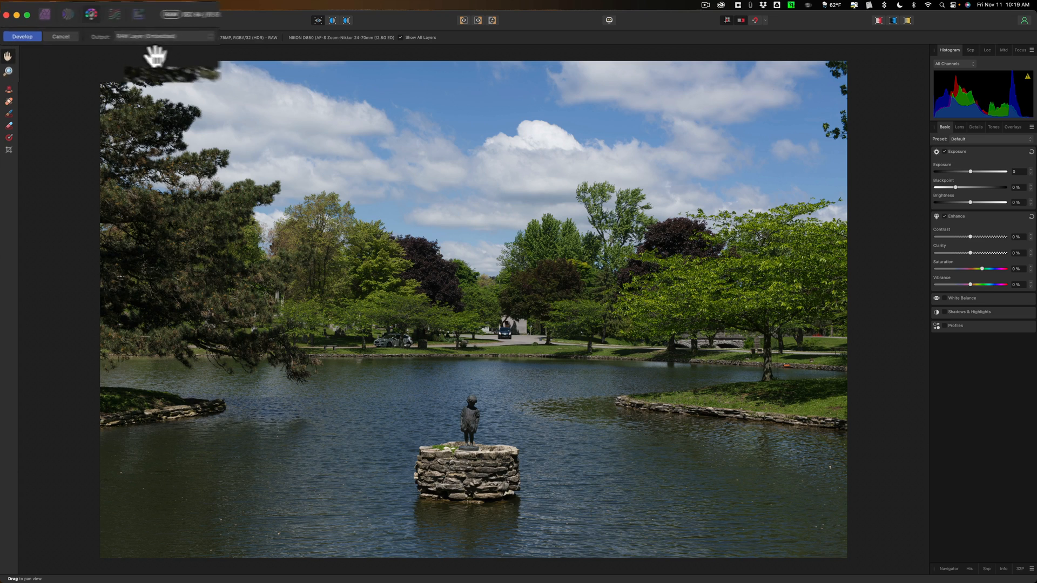
Step: Develop the pond photo as a linked RAW layer with Shadows & Highlights enabled
left_click(162, 35)
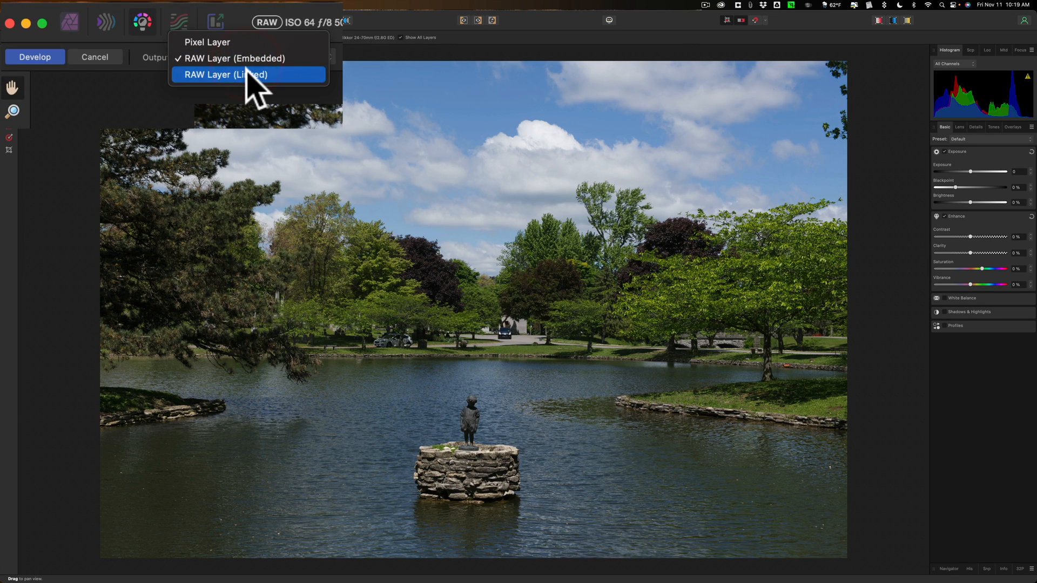
left_click(226, 74)
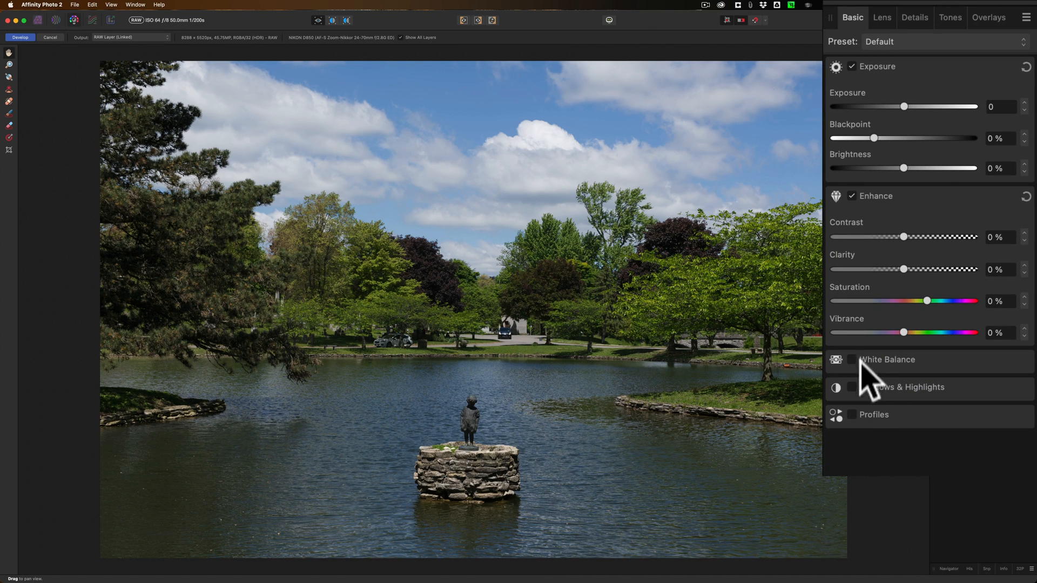
left_click(902, 387)
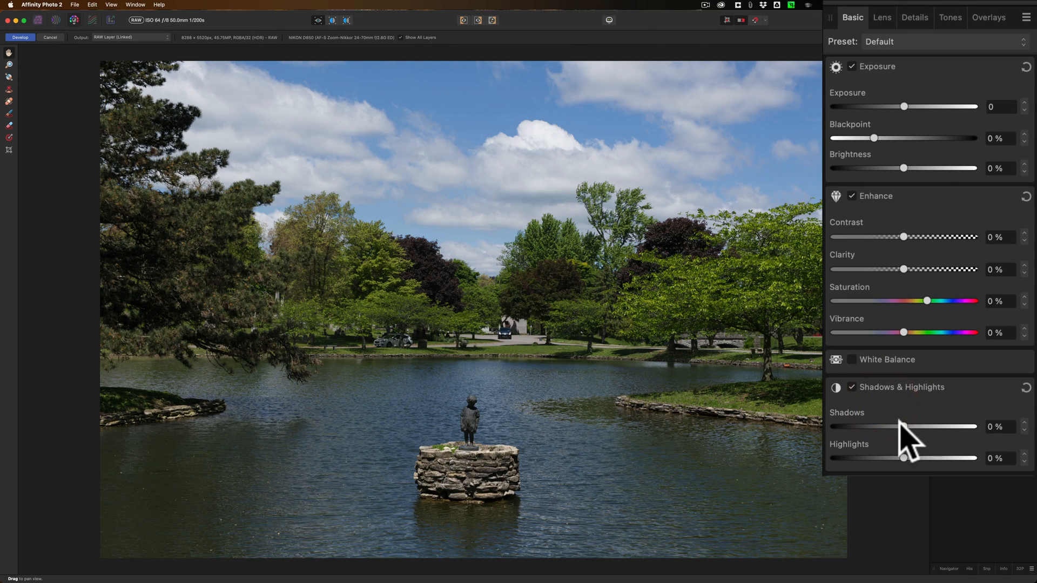
mouse_move(905, 443)
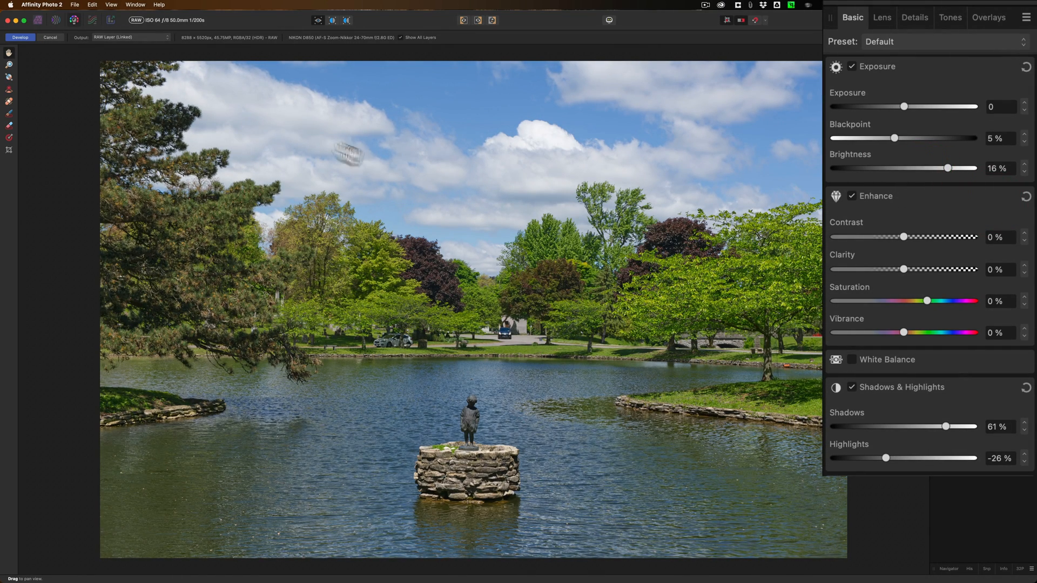
left_click(20, 37)
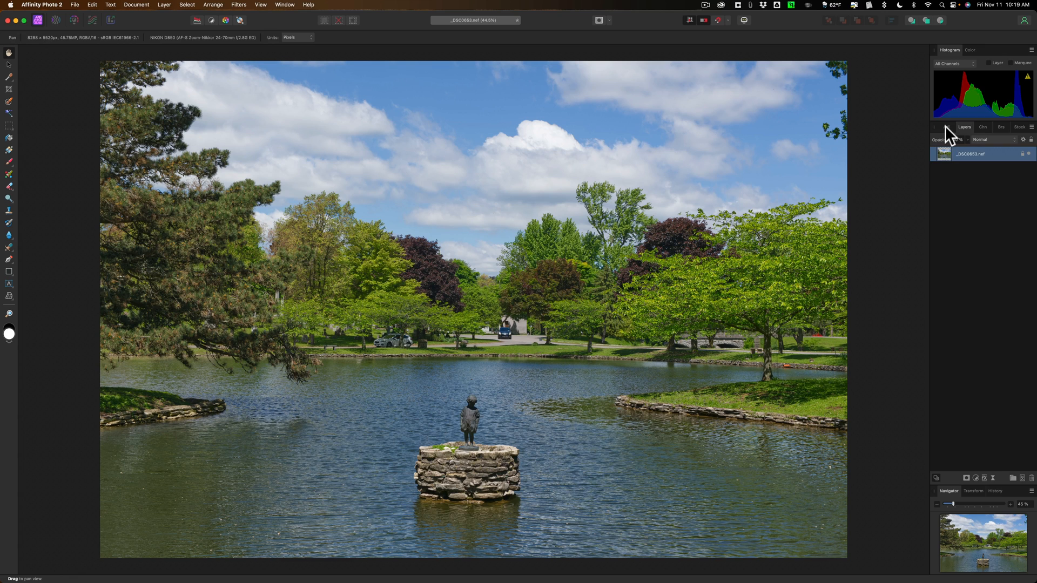
Step: Add a Black & White adjustment layer, then switch to the Layers panel
left_click(951, 127)
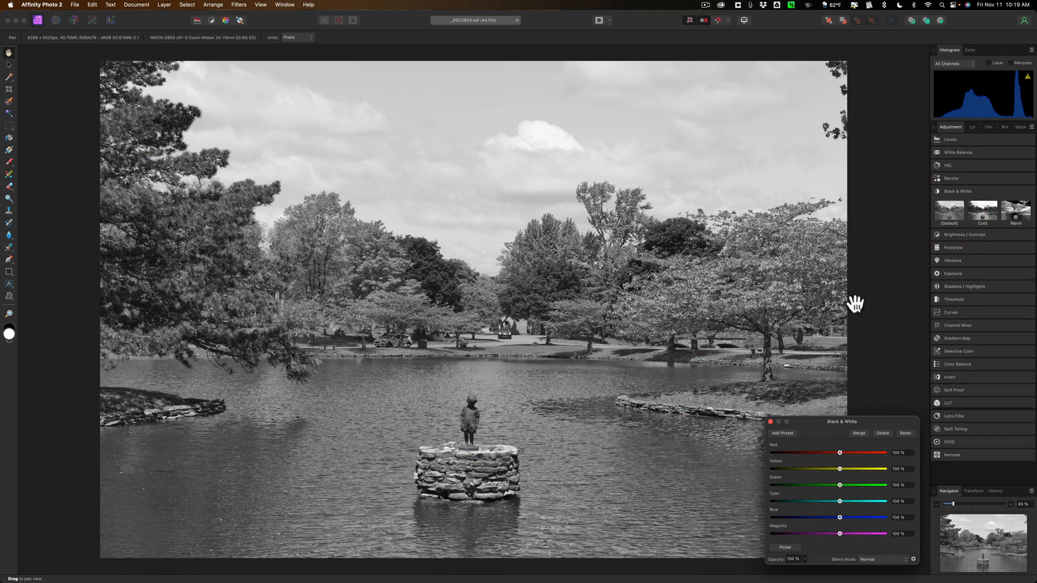
mouse_move(38, 32)
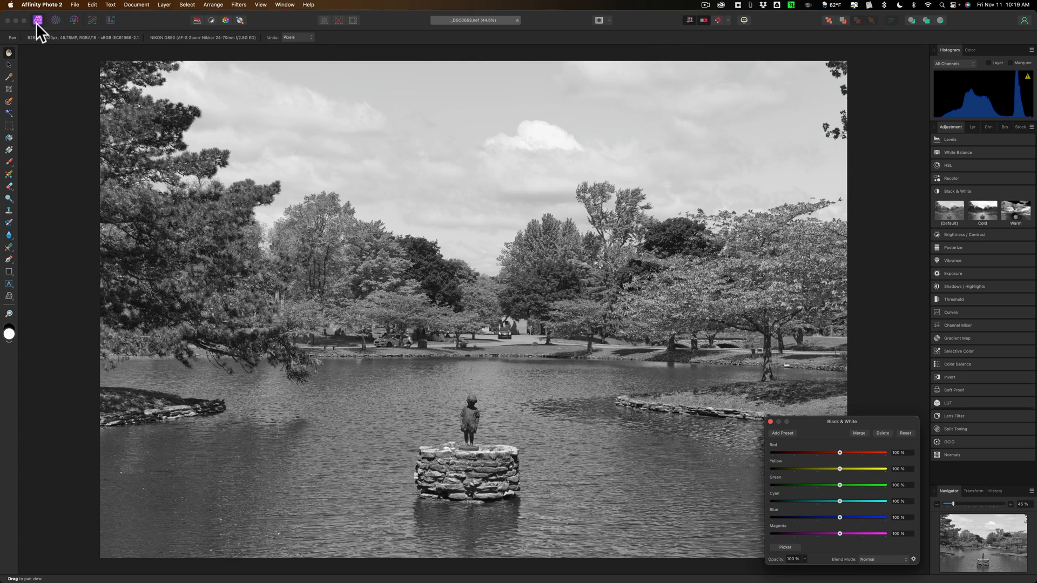
mouse_move(37, 20)
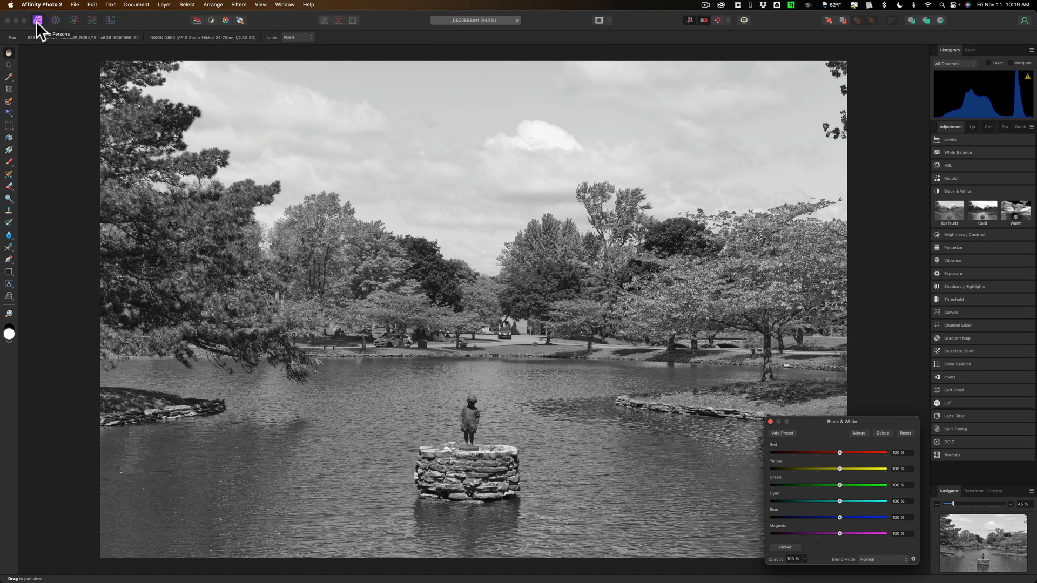
mouse_move(979, 132)
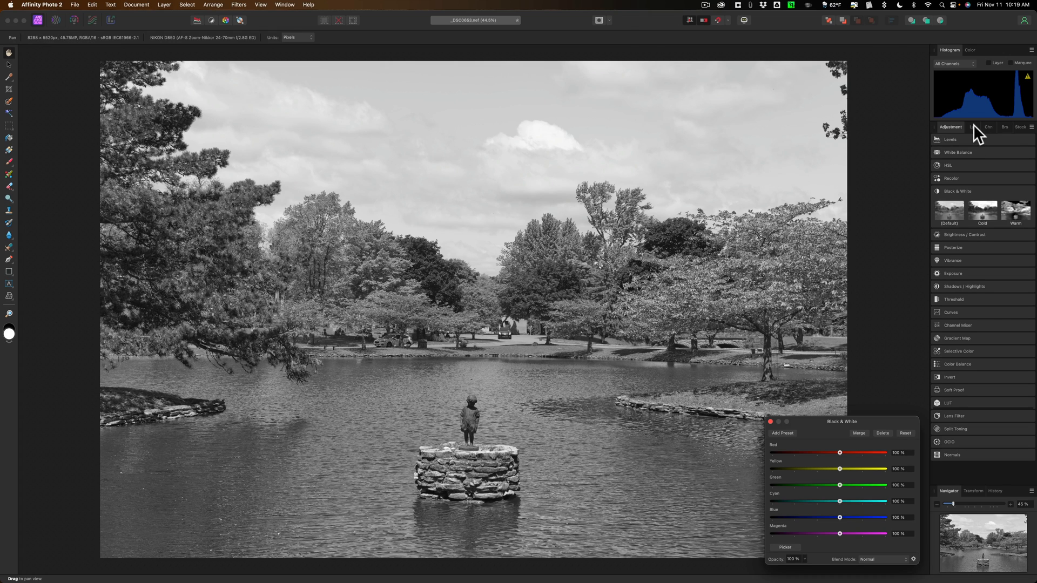
left_click(934, 117)
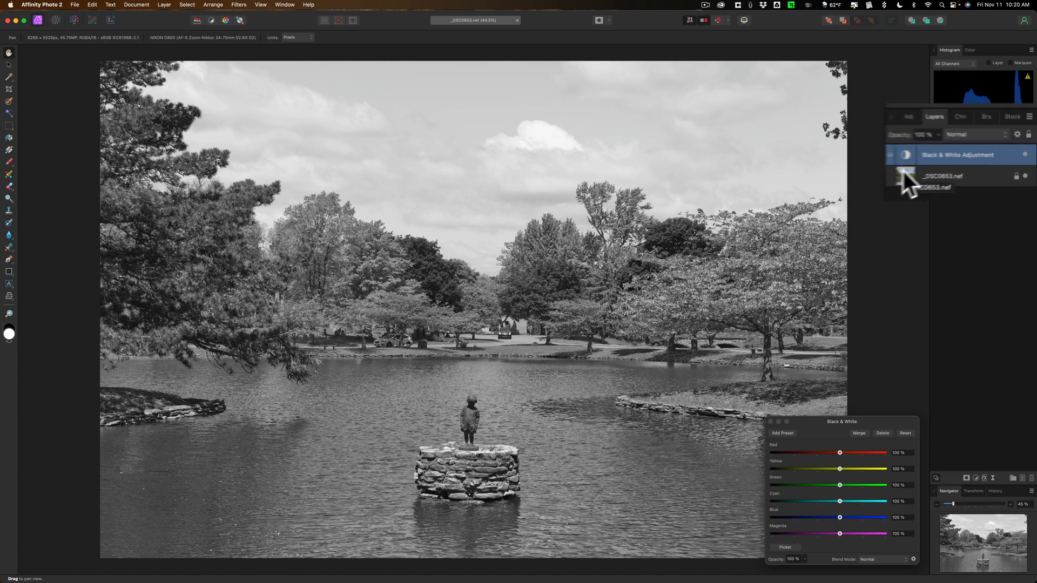
Step: Re-develop the linked RAW layer with Clarity 54% and Contrast 5%
left_click(946, 186)
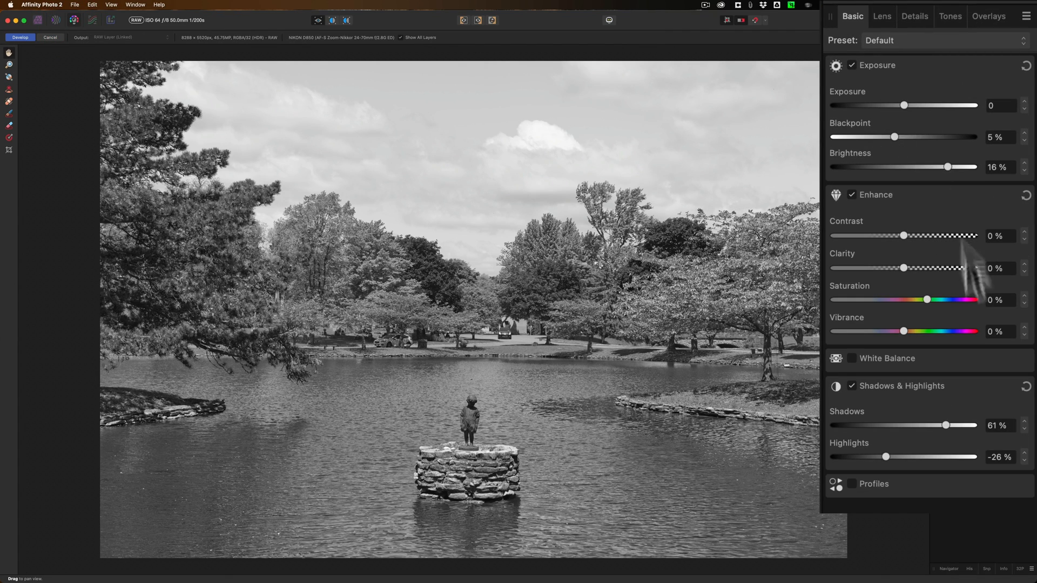
mouse_move(922, 454)
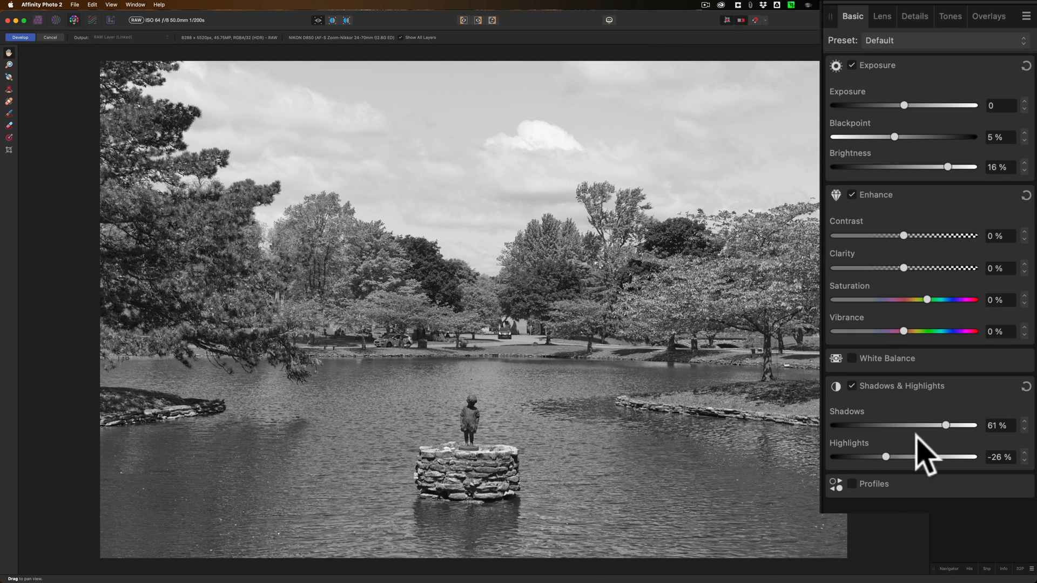
mouse_move(907, 285)
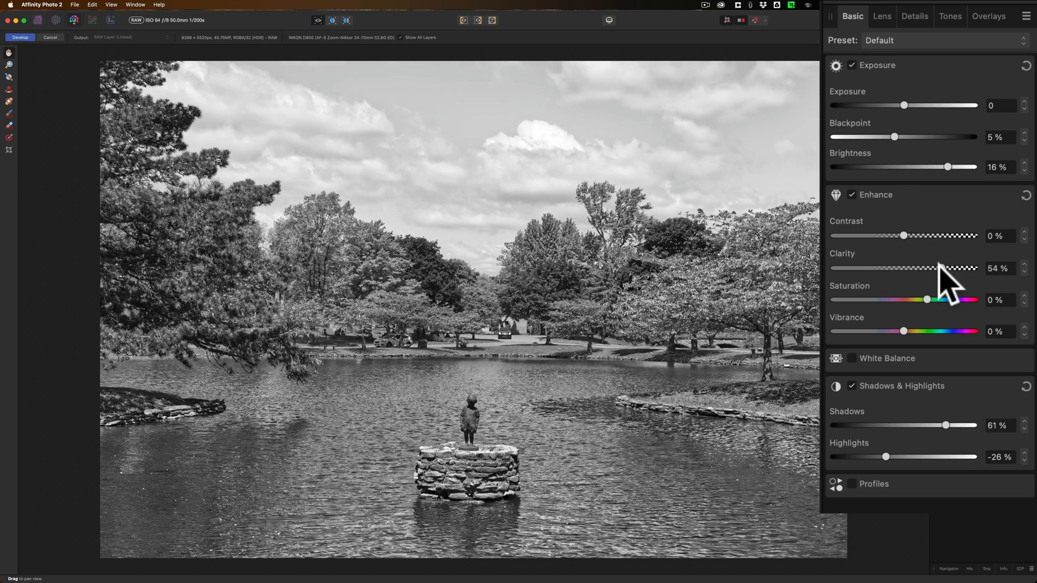
mouse_move(910, 205)
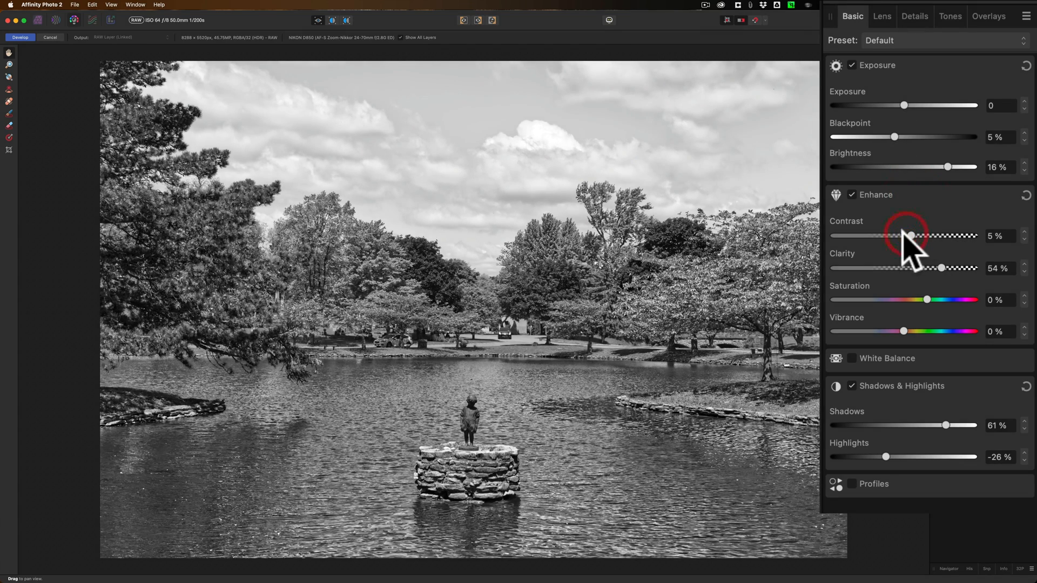
mouse_move(201, 81)
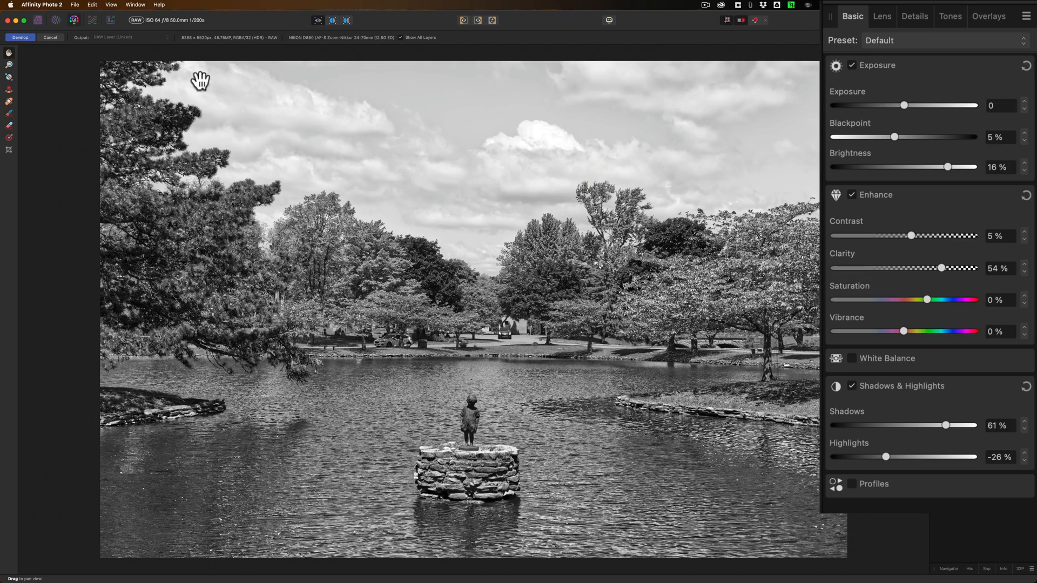
left_click(20, 37)
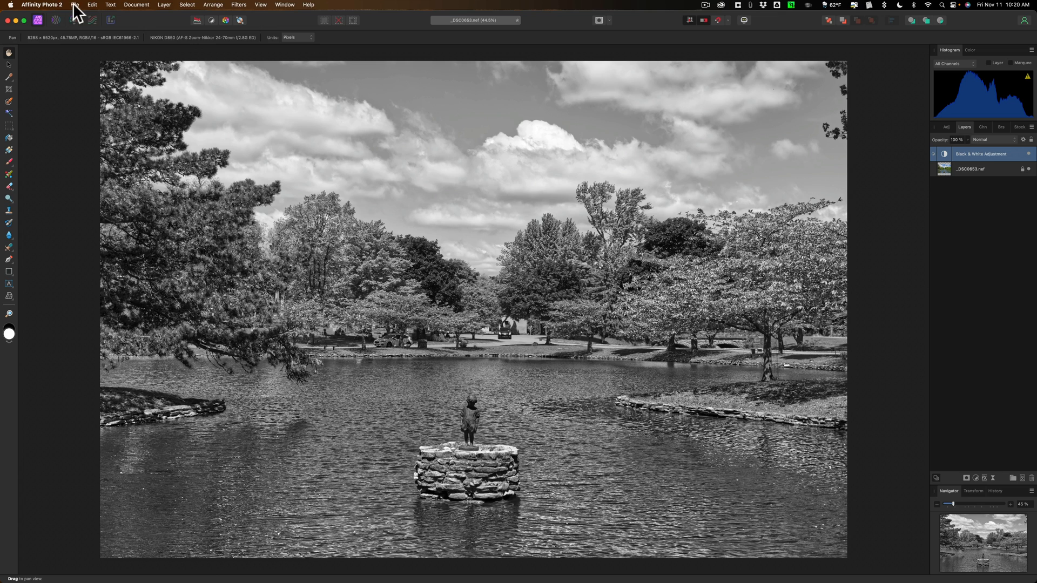
Step: Save the black-and-white pond photo as File.afphoto on the desktop, then close it
left_click(75, 5)
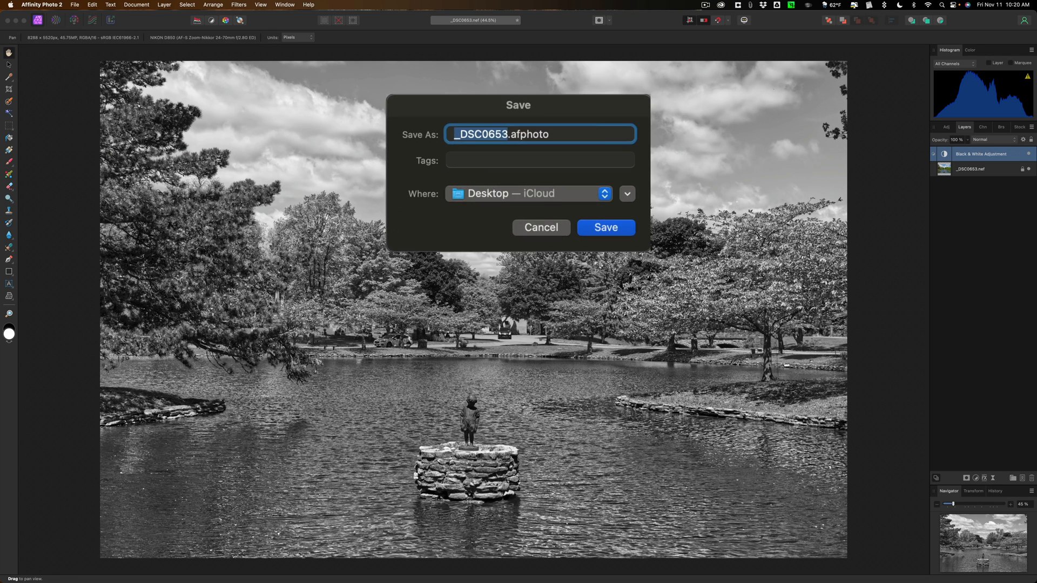
type("File")
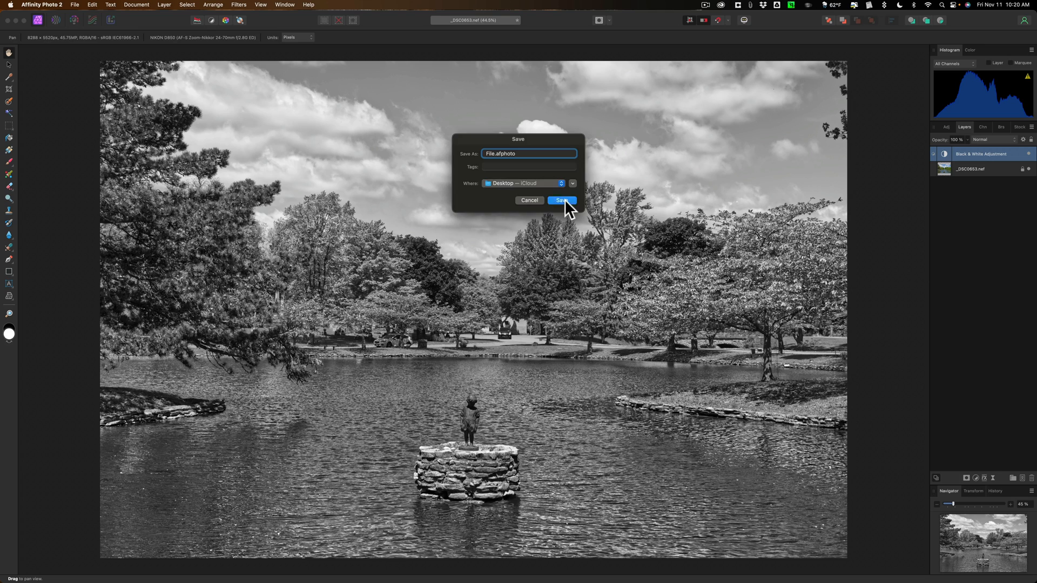
left_click(562, 201)
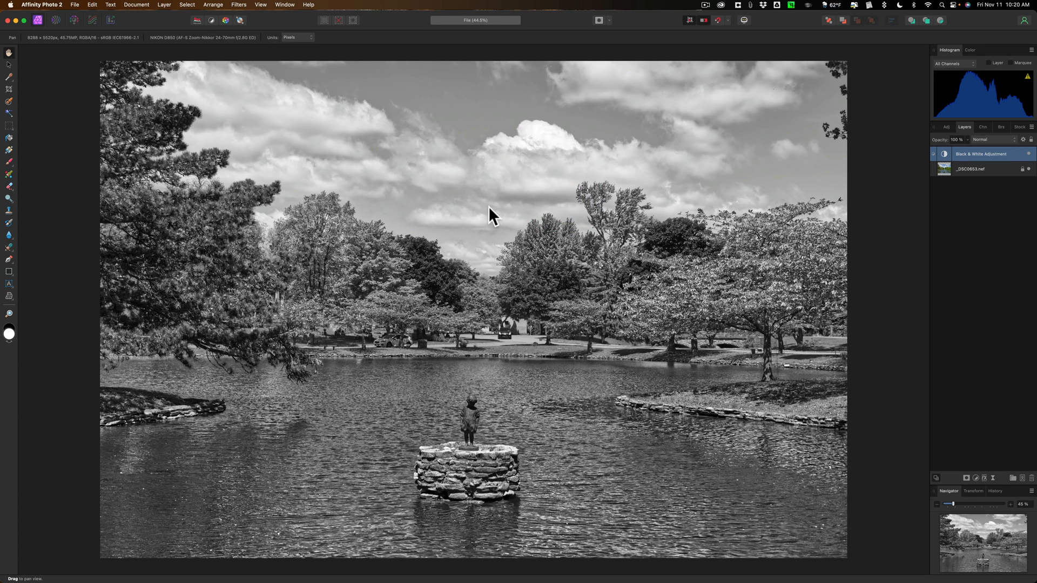
mouse_move(74, 12)
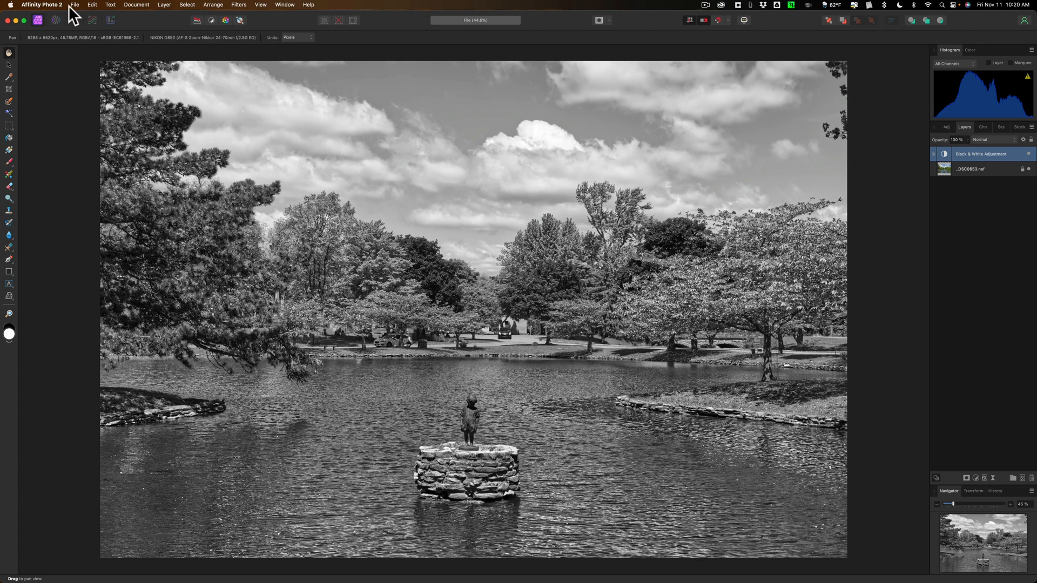
left_click(74, 5)
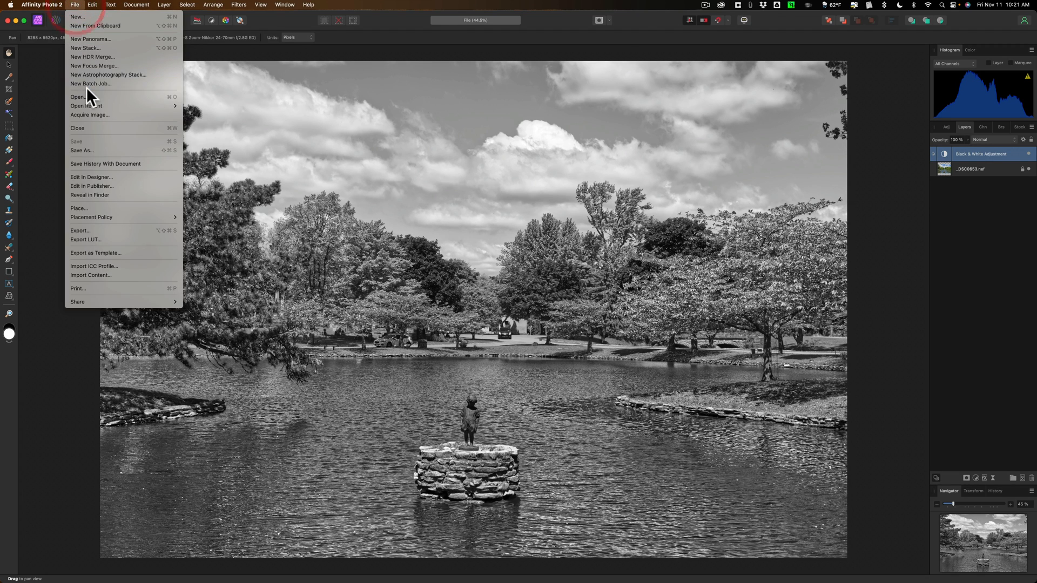
mouse_move(77, 128)
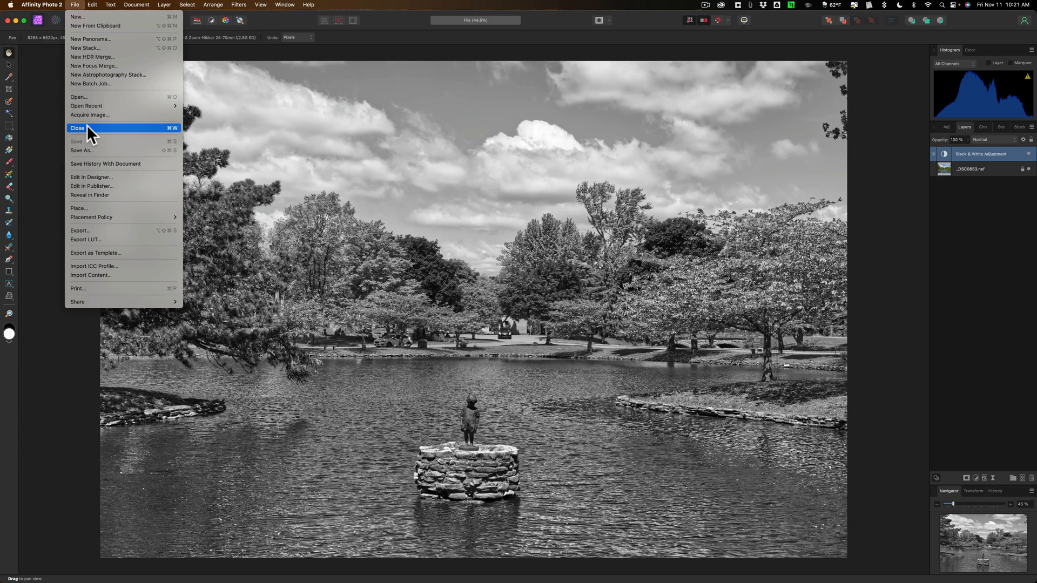
left_click(77, 128)
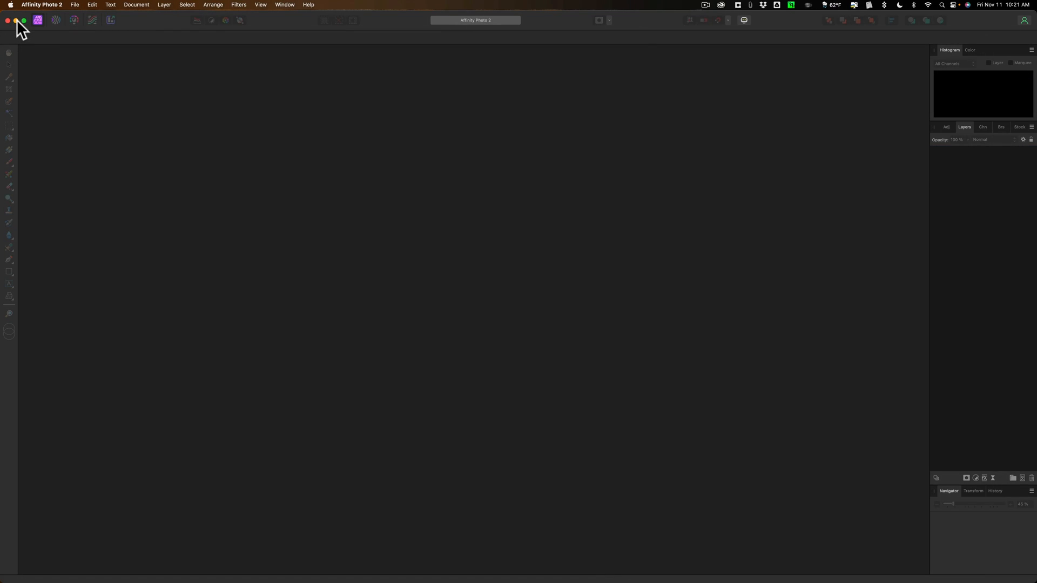
Step: Close the empty workspace and show Get Info for File.afphoto and Embedded.afphoto
left_click(23, 20)
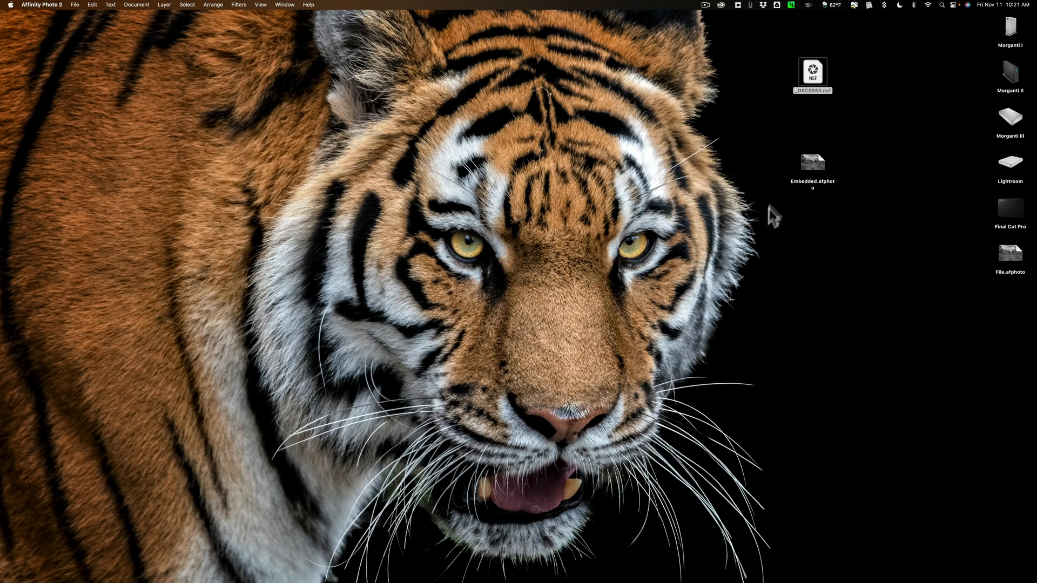
left_click(811, 162)
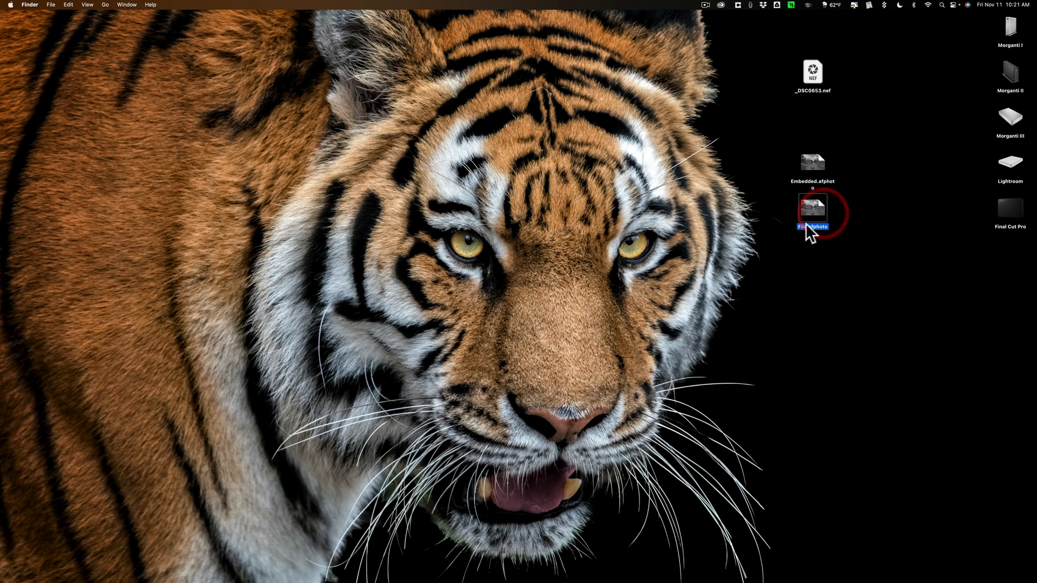
left_click(812, 162)
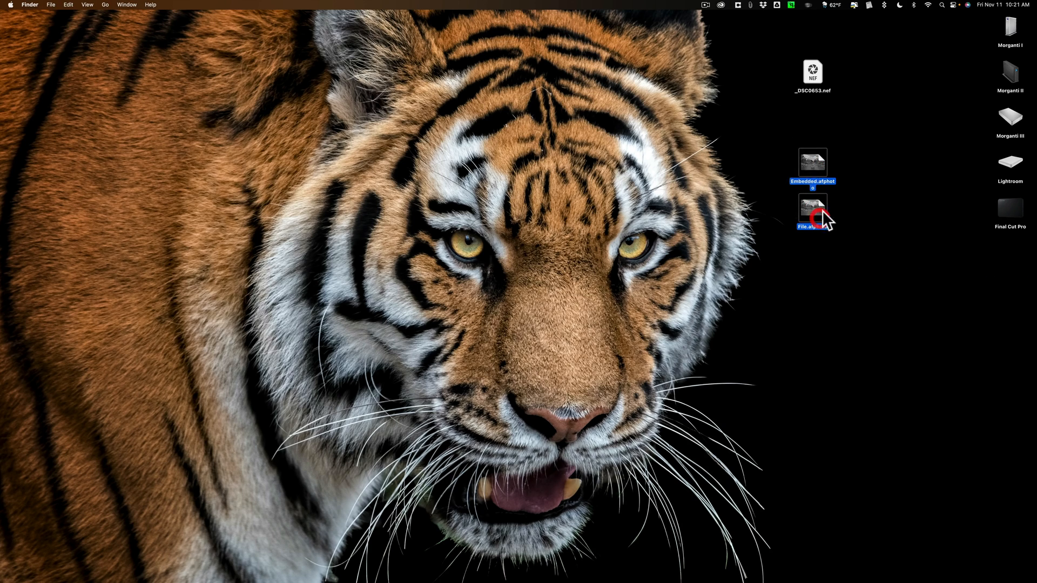
key("cmd+i")
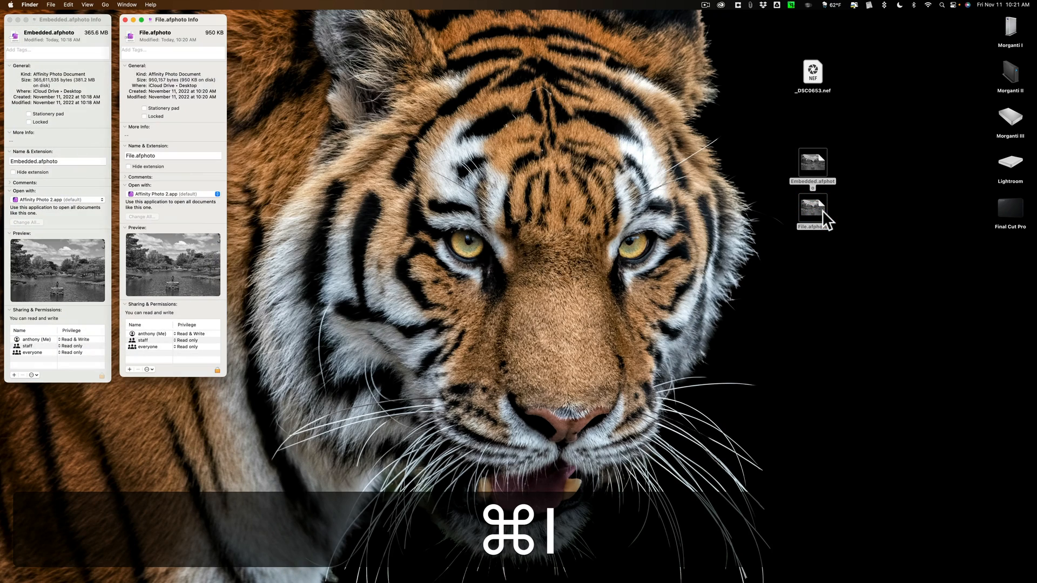
left_click_drag(172, 32, 324, 15)
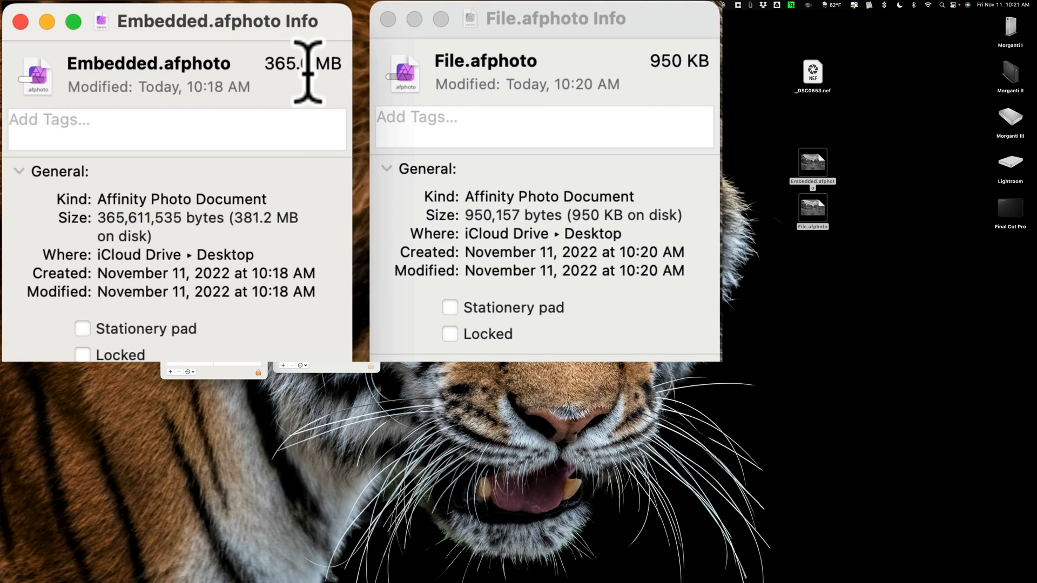
mouse_move(661, 86)
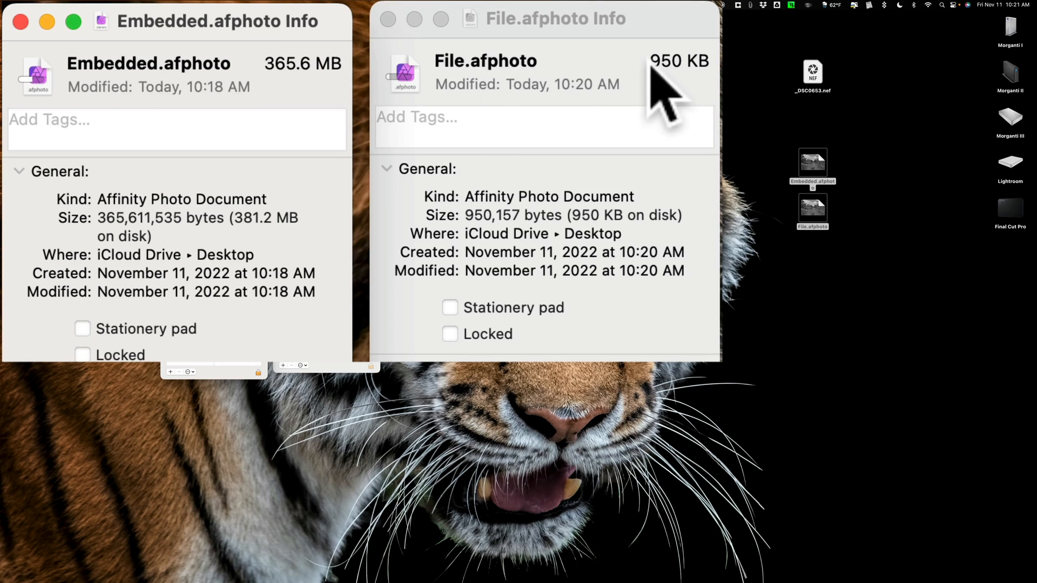
mouse_move(693, 109)
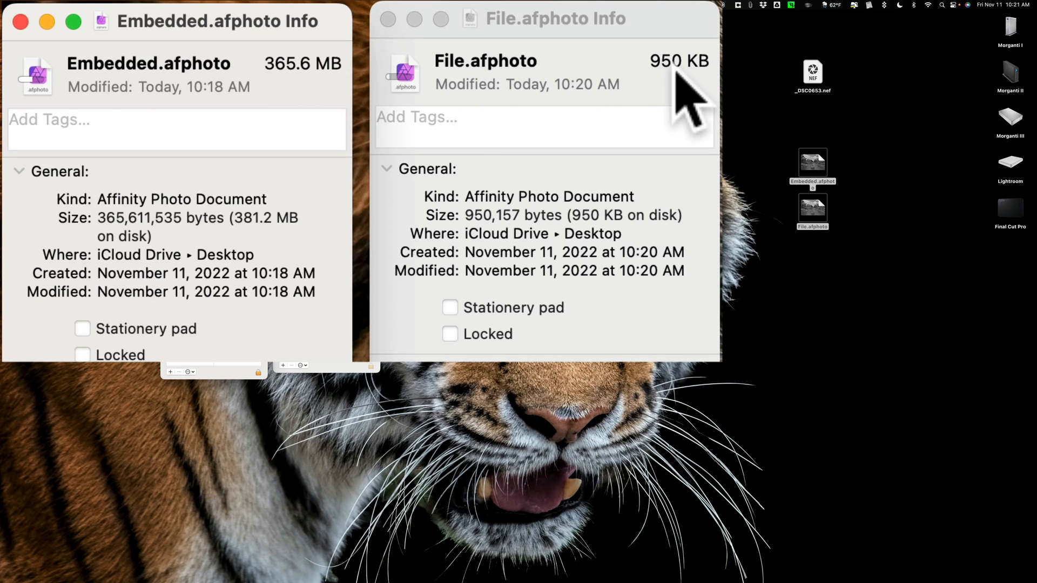
mouse_move(474, 86)
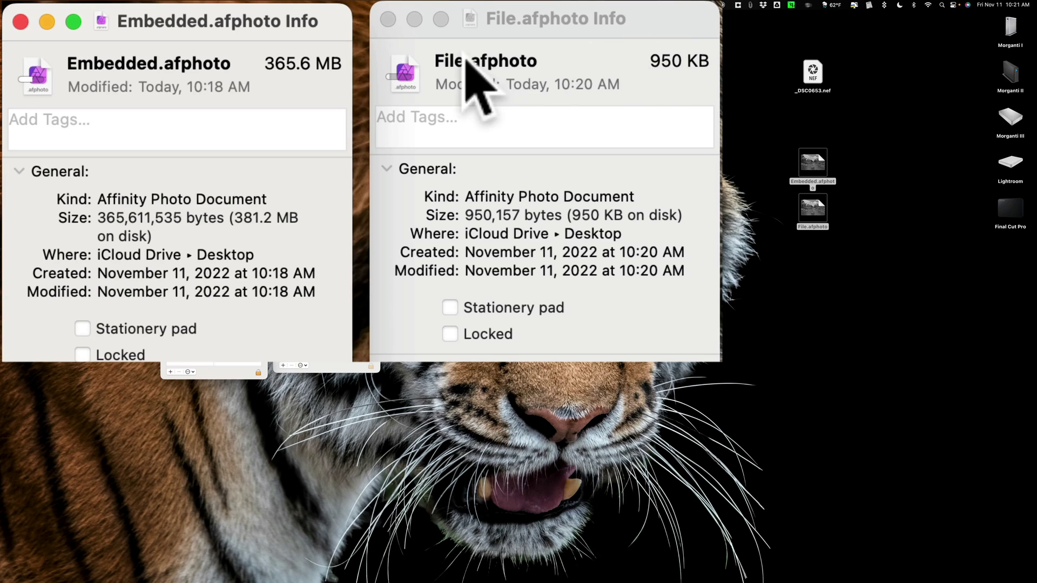
mouse_move(394, 39)
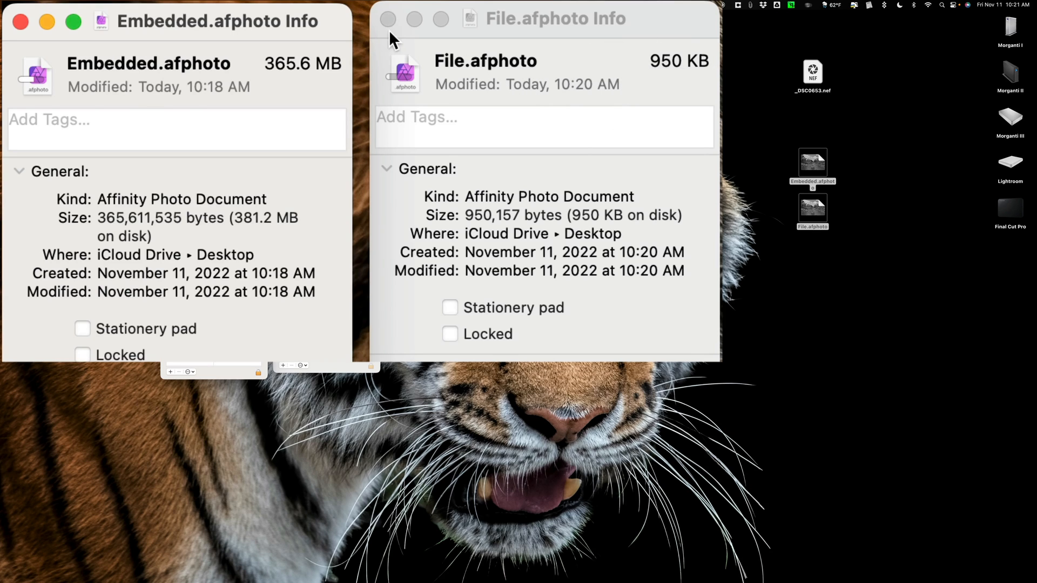
mouse_move(536, 93)
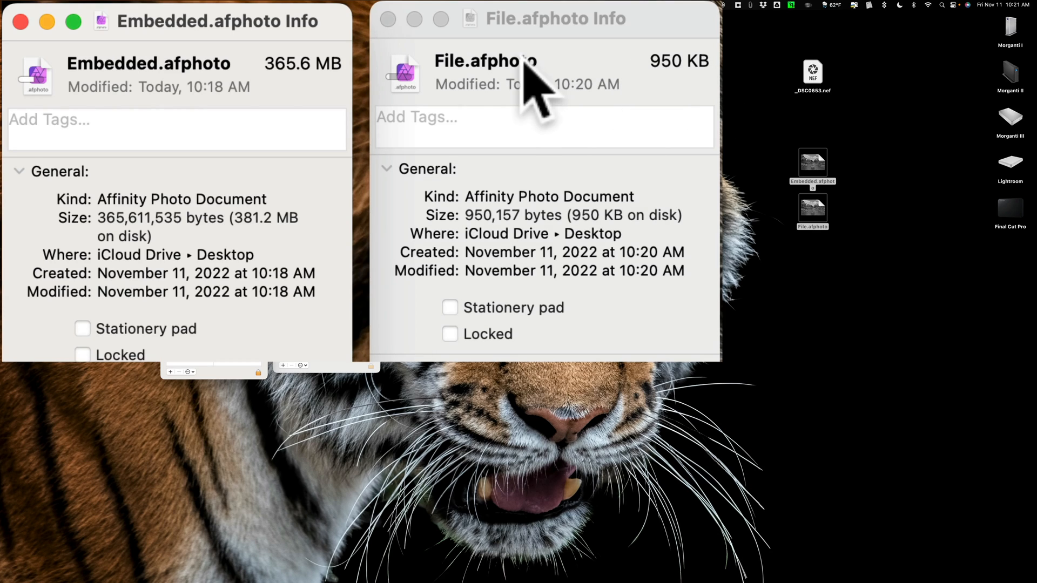
mouse_move(562, 100)
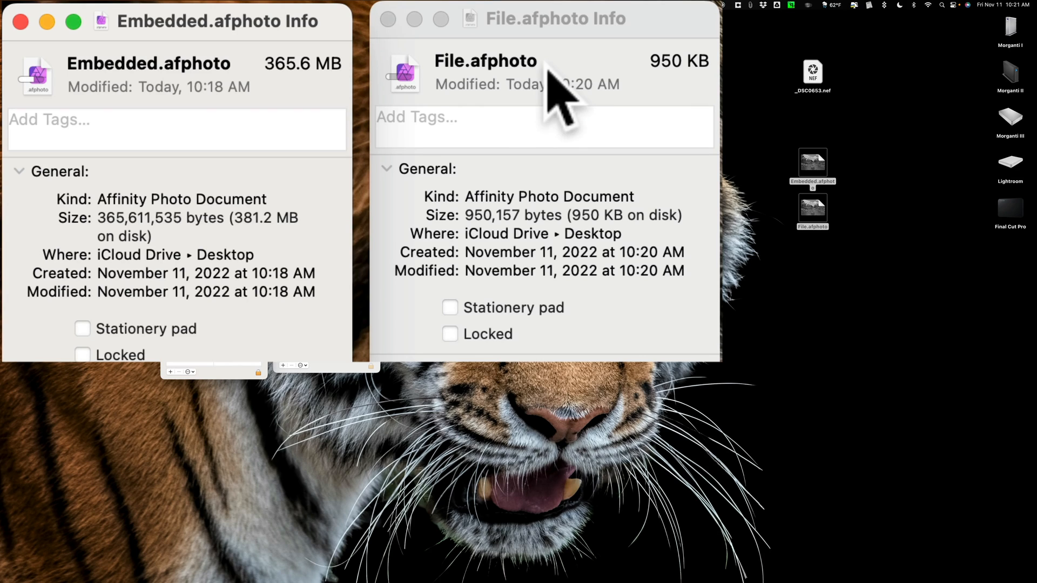
mouse_move(807, 195)
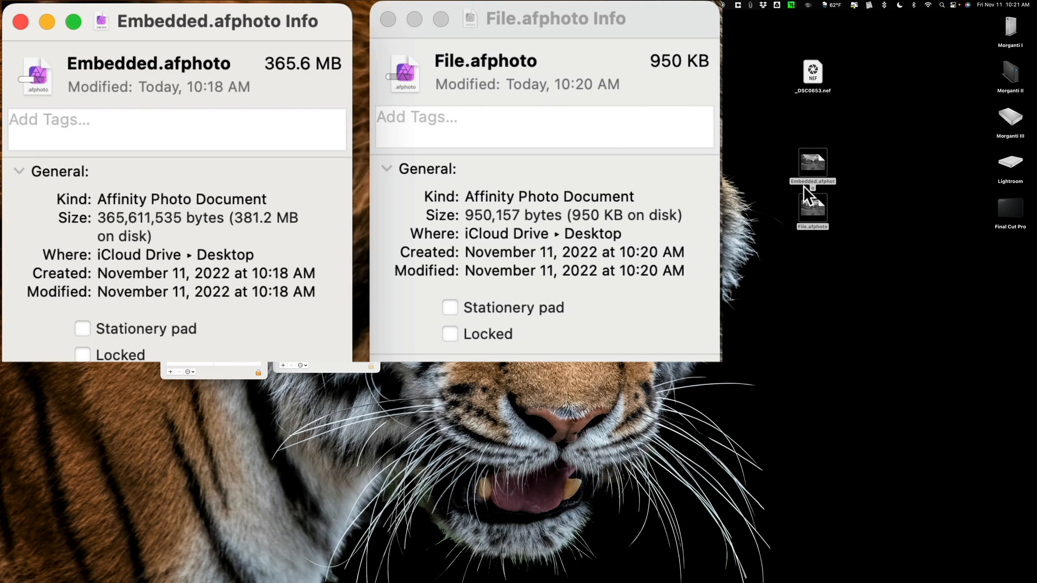
mouse_move(344, 144)
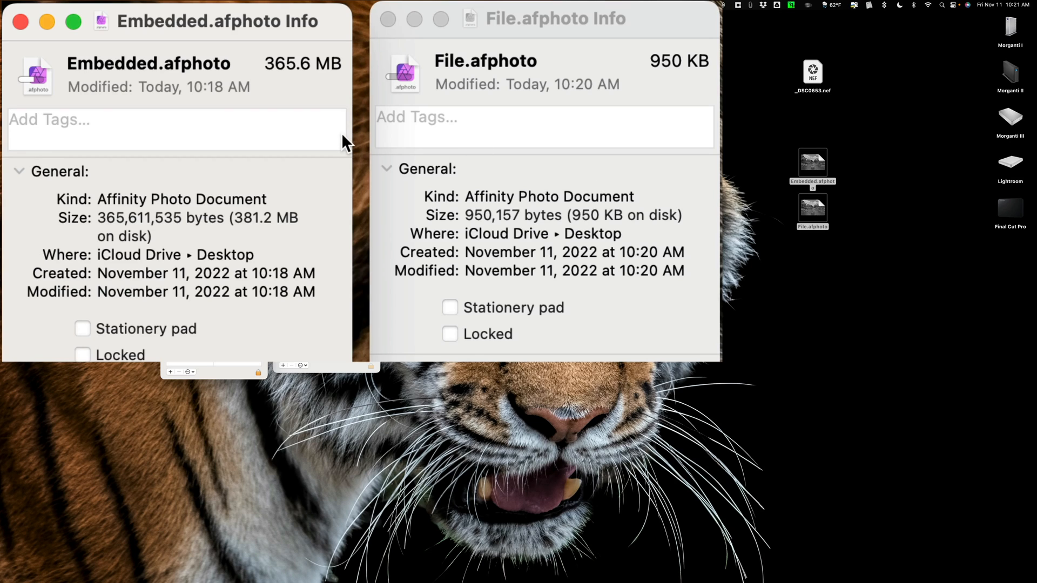
mouse_move(587, 116)
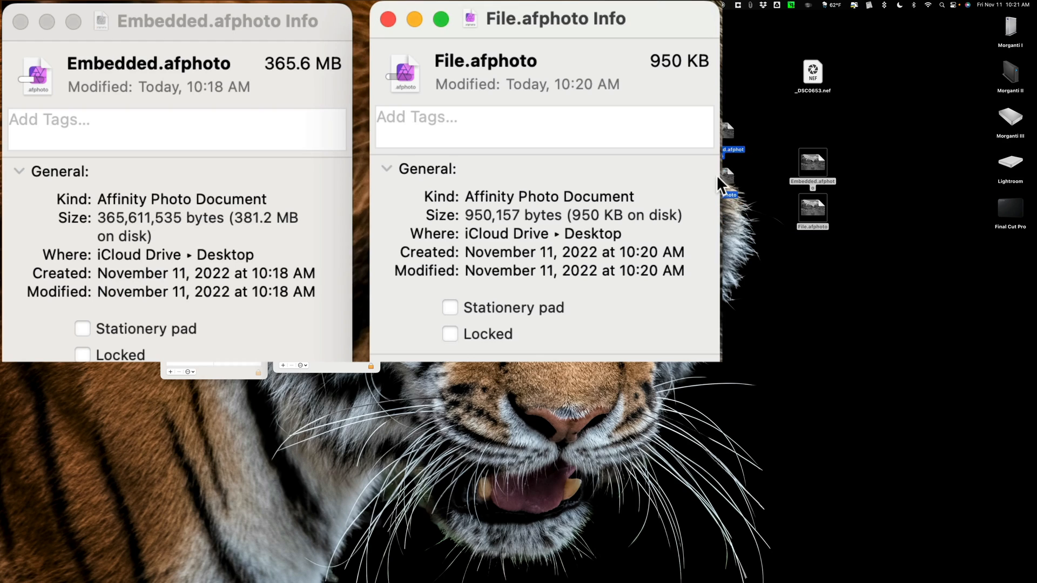
Step: Open File.afphoto and review its RAW layer's develop settings, cancelling without changes
left_click(754, 139)
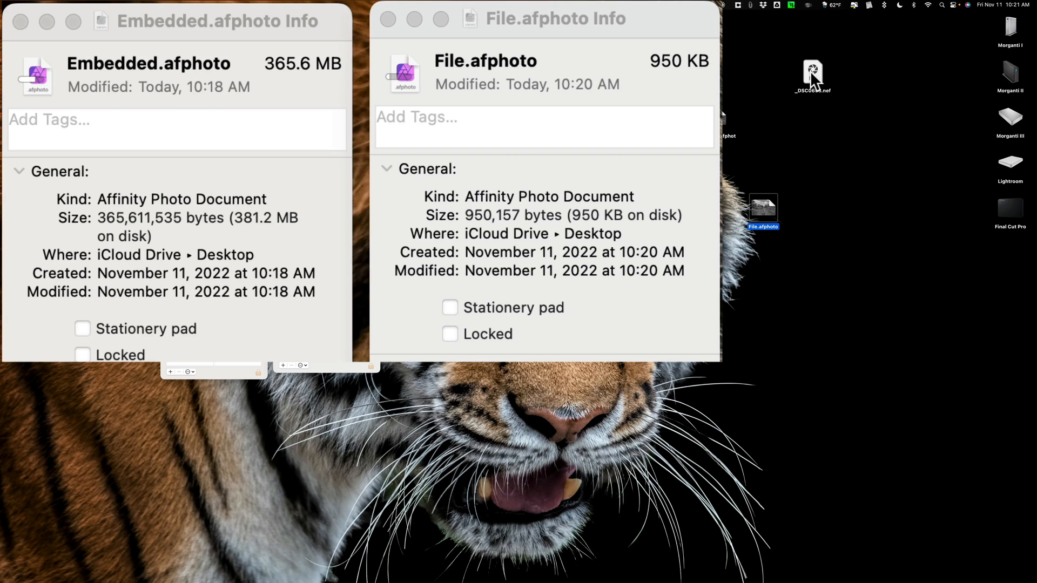
mouse_move(763, 211)
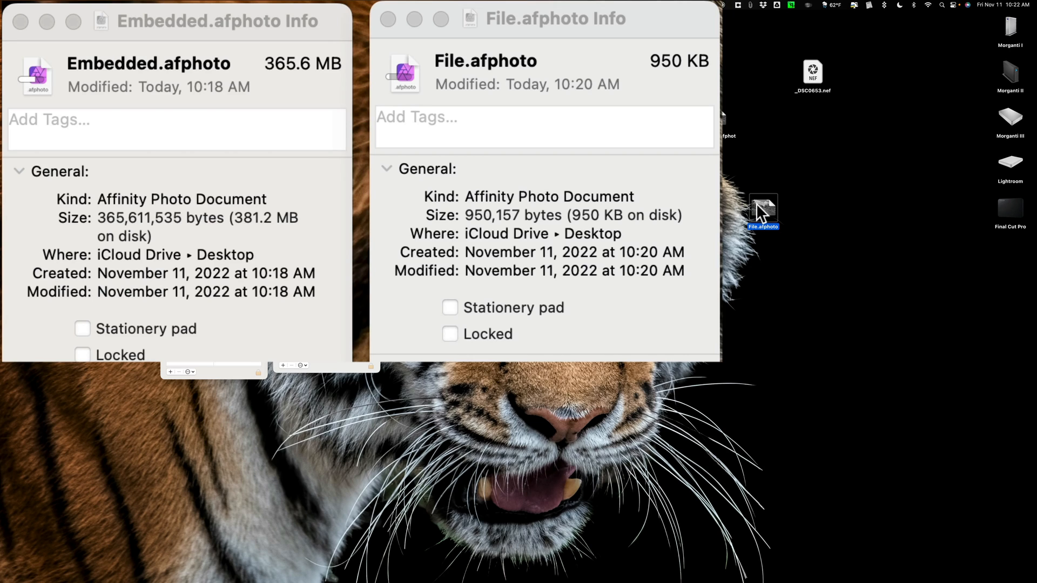
double_click(764, 205)
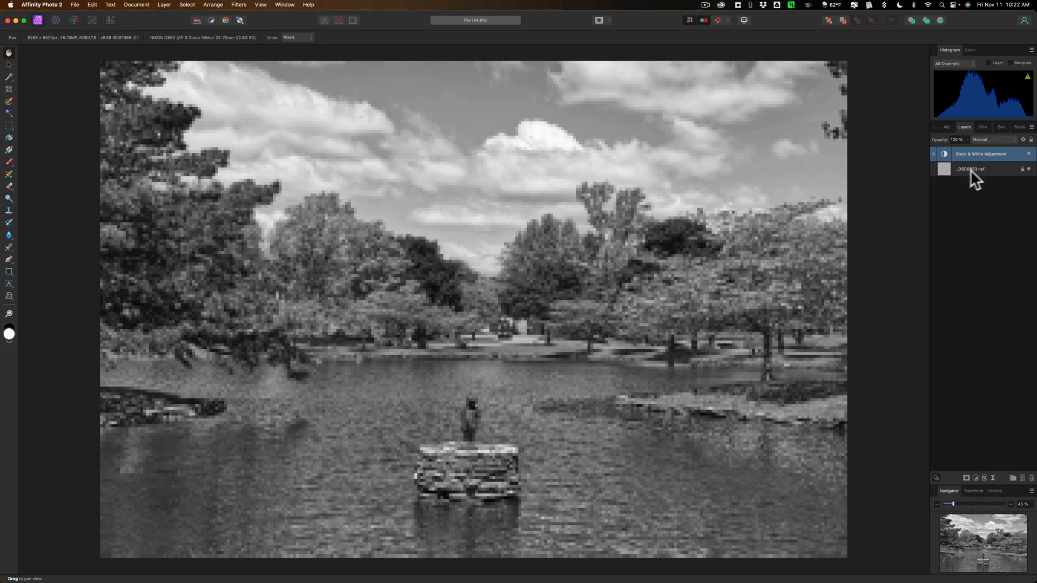
left_click(973, 168)
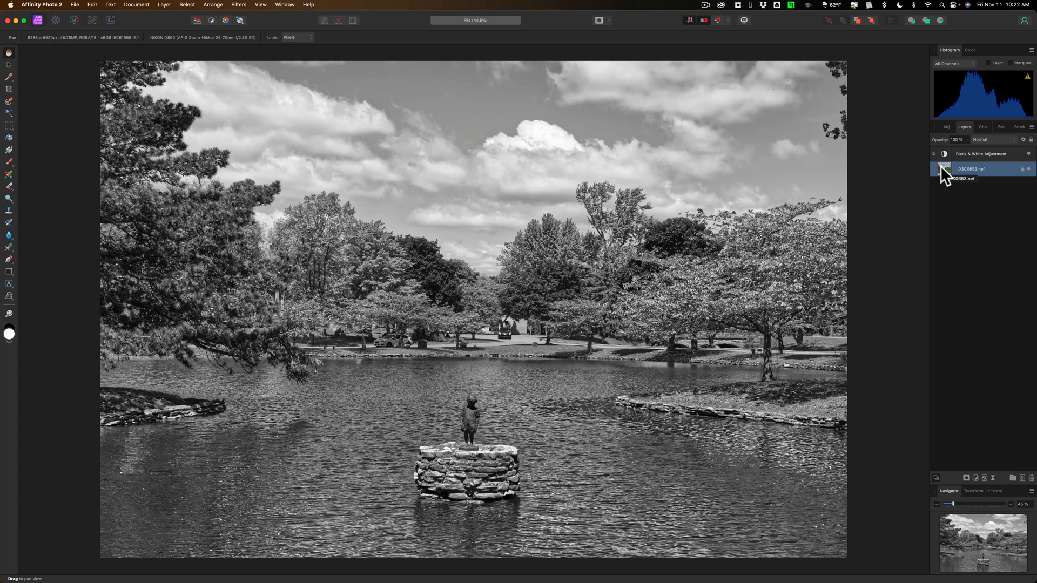
double_click(945, 170)
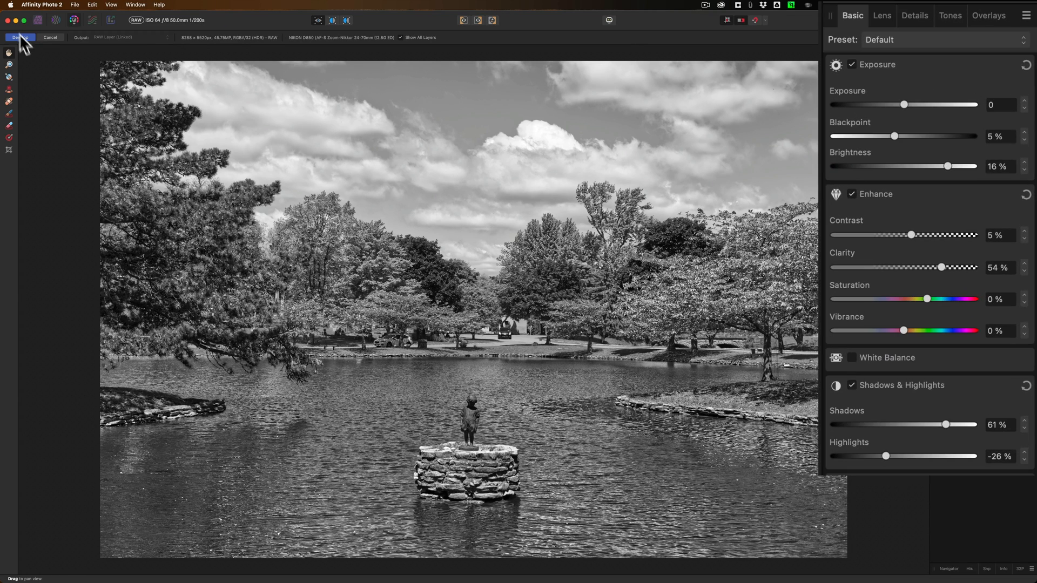
mouse_move(894, 459)
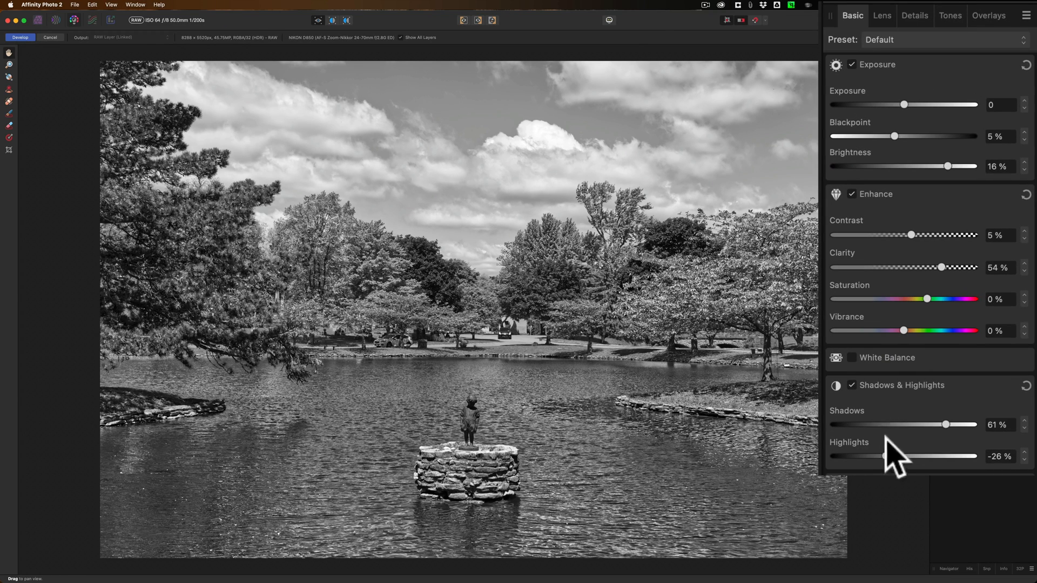
mouse_move(936, 485)
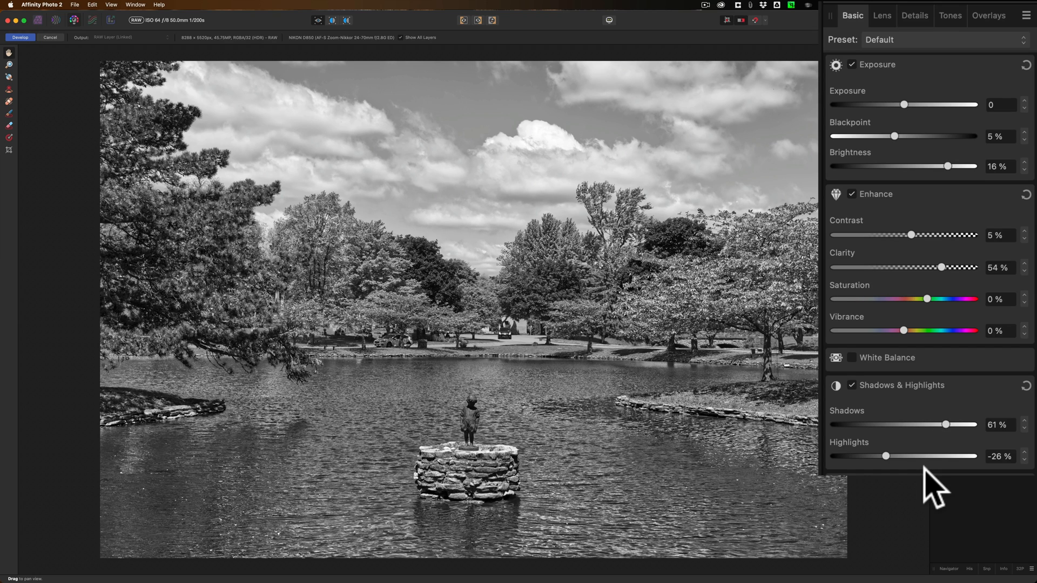
mouse_move(883, 487)
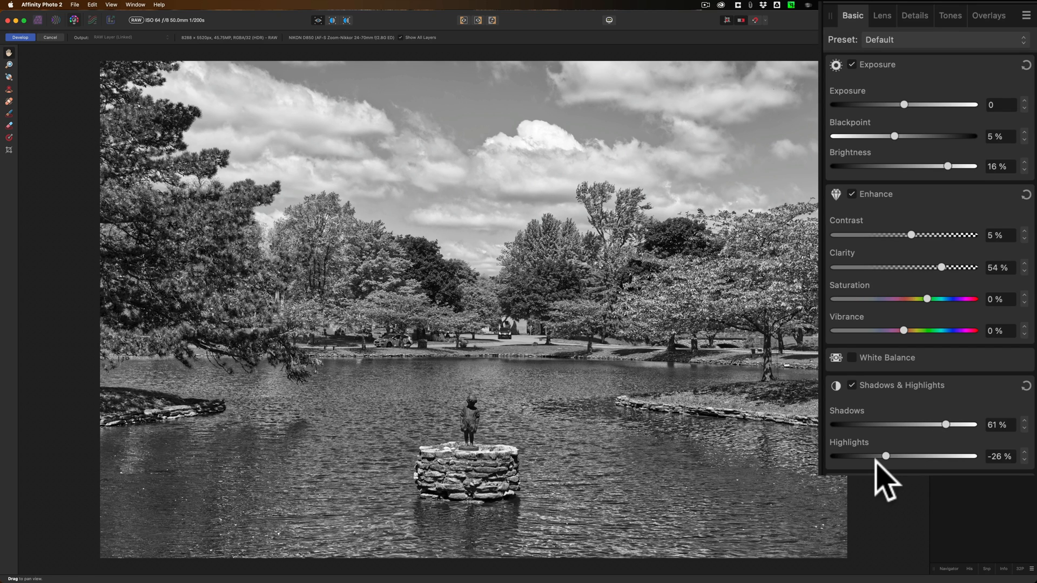
mouse_move(421, 211)
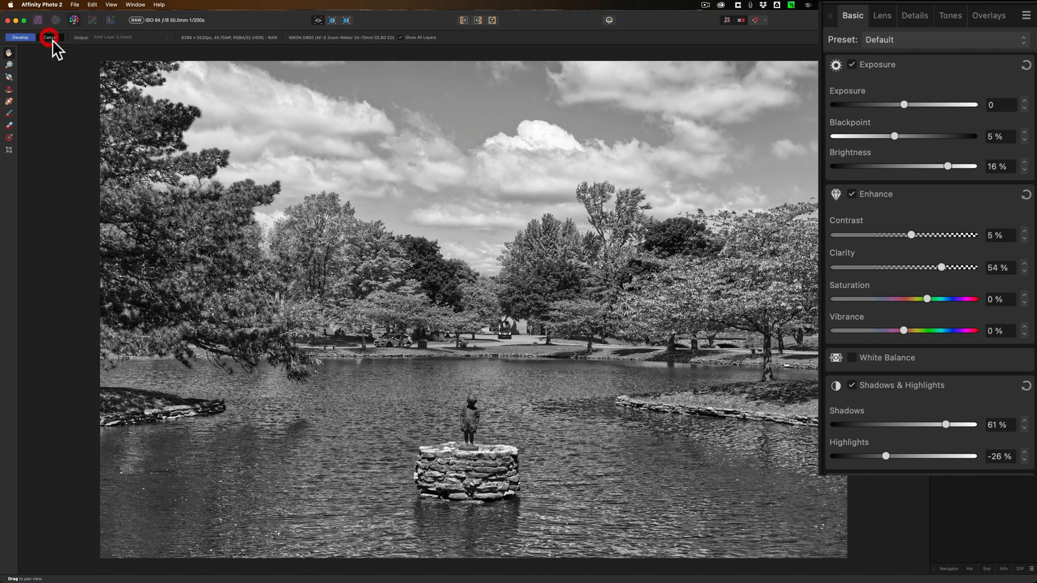
left_click(48, 37)
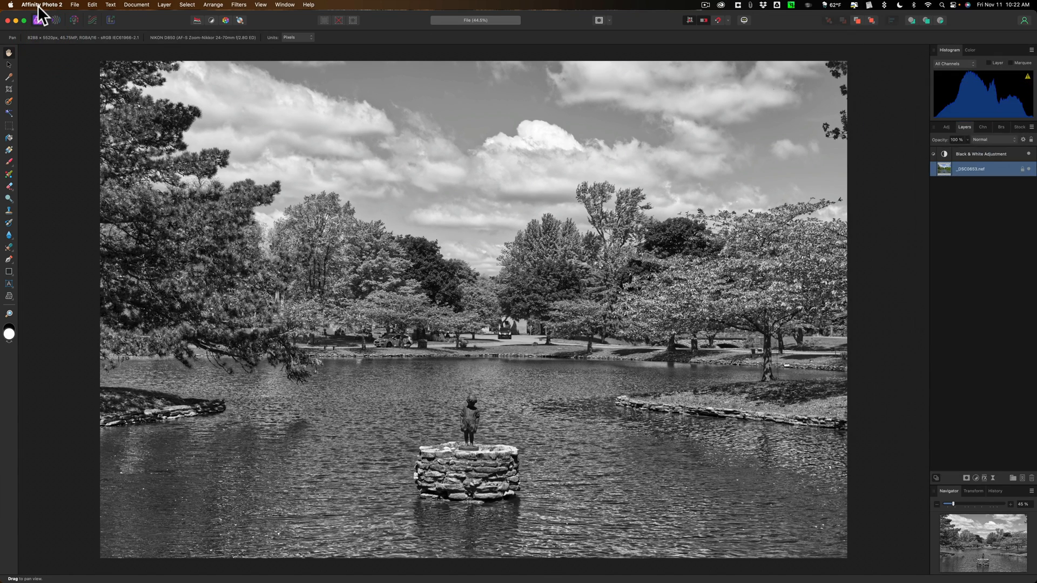
Step: Close File.afphoto and open Embedded.afphoto with its RAW layer selected
left_click(11, 20)
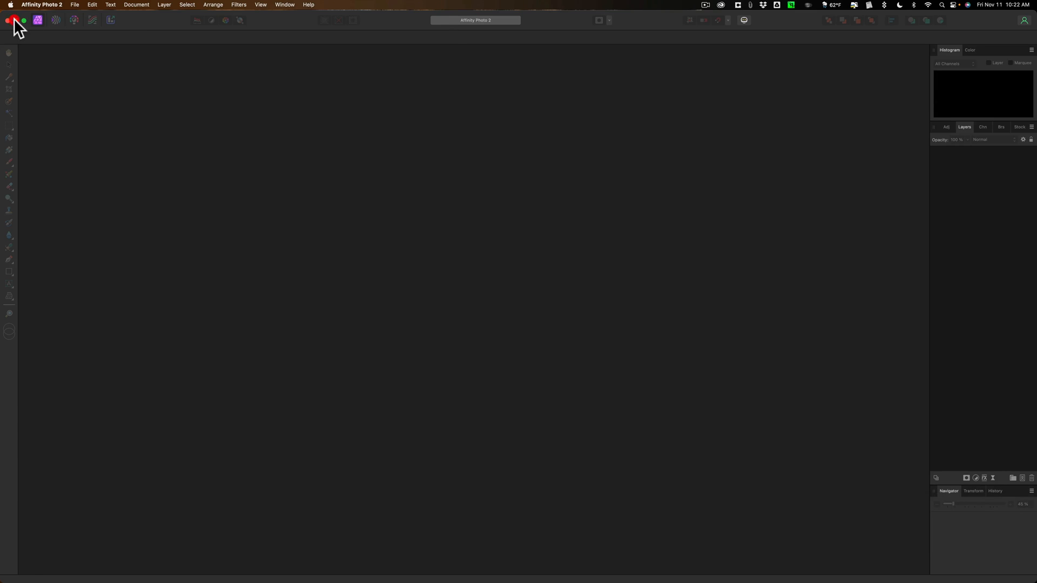
left_click(11, 21)
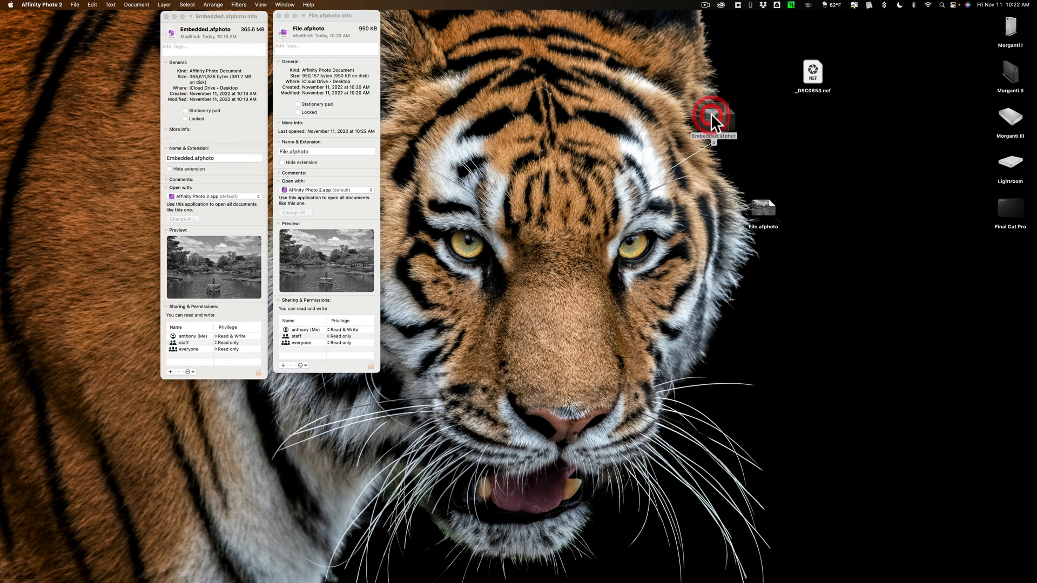
double_click(712, 118)
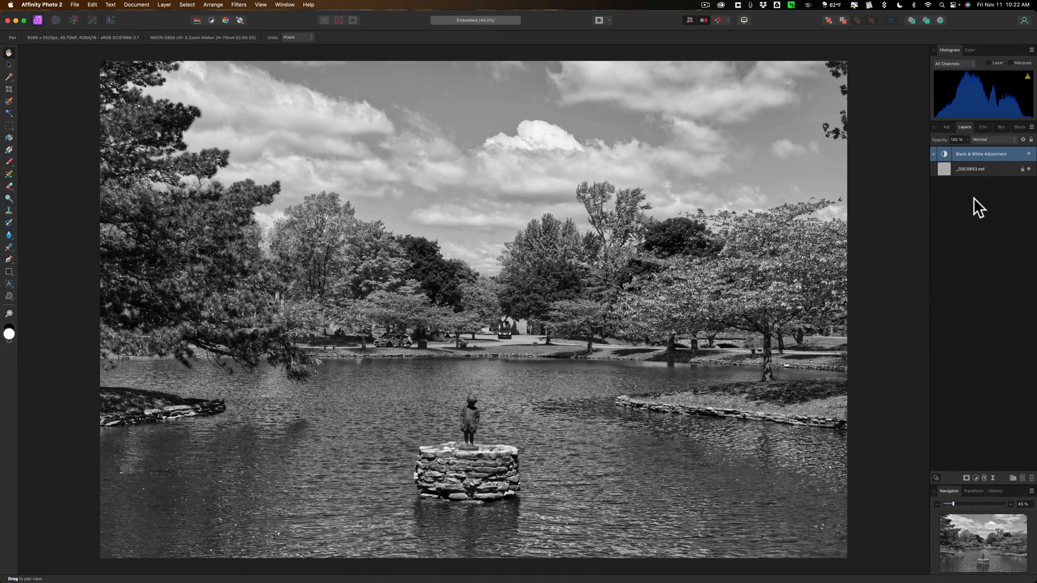
left_click(972, 168)
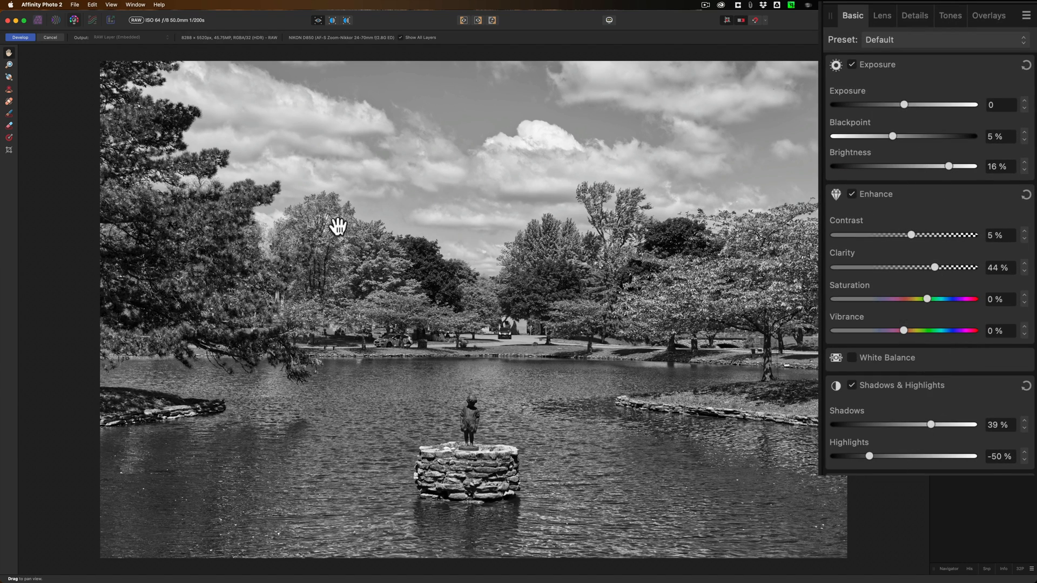
mouse_move(76, 47)
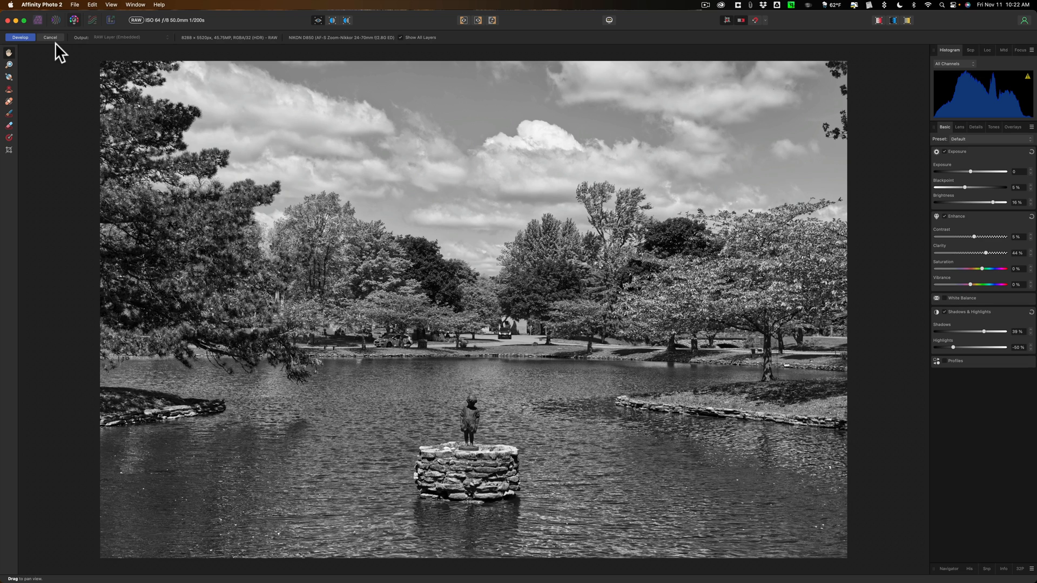
mouse_move(117, 48)
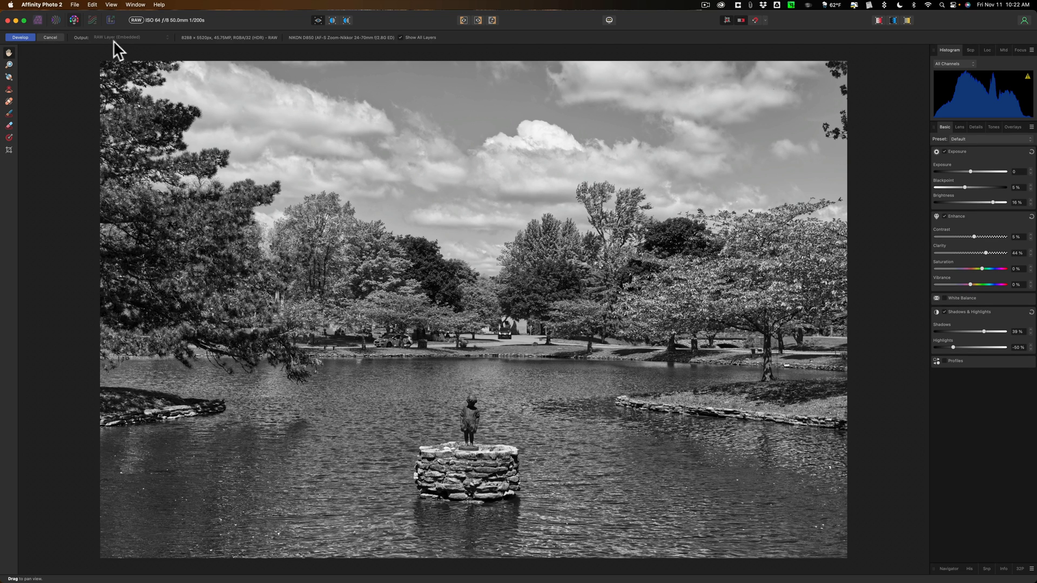
mouse_move(130, 50)
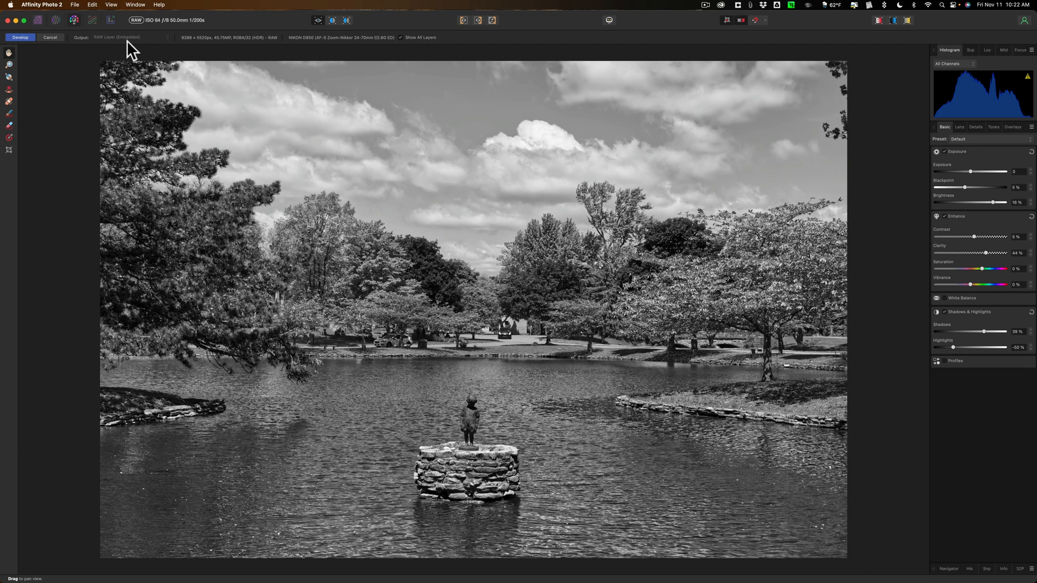
mouse_move(18, 23)
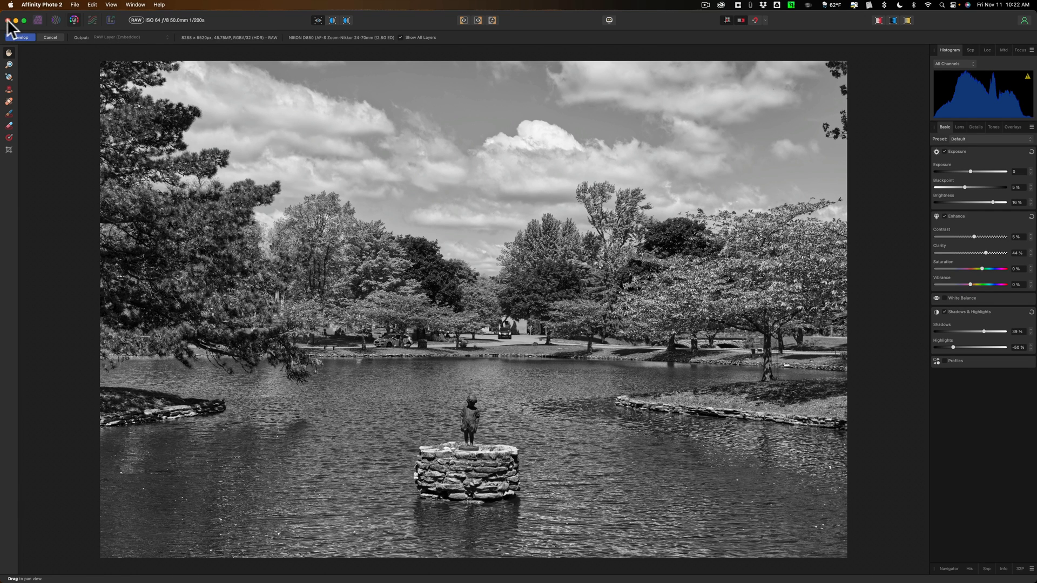
mouse_move(24, 28)
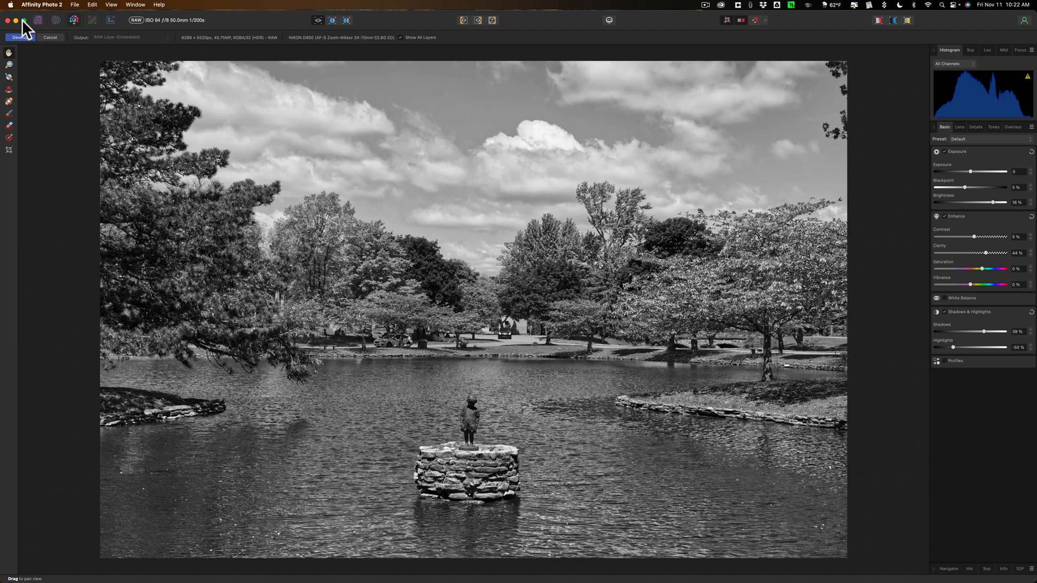
Step: Develop the photo as an embedded RAW layer and close the document
left_click(23, 20)
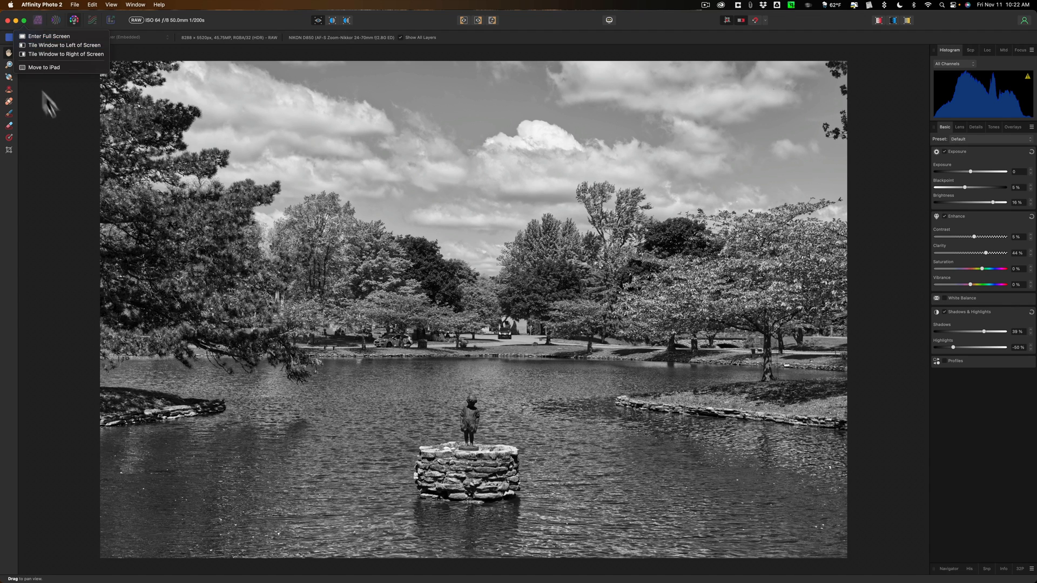
left_click(38, 20)
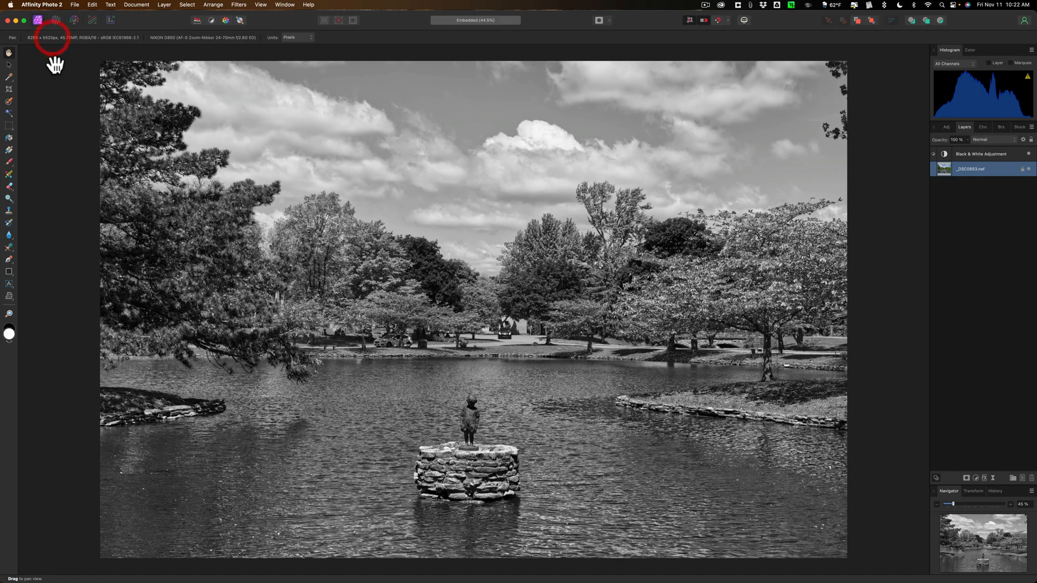
key("cmd+w")
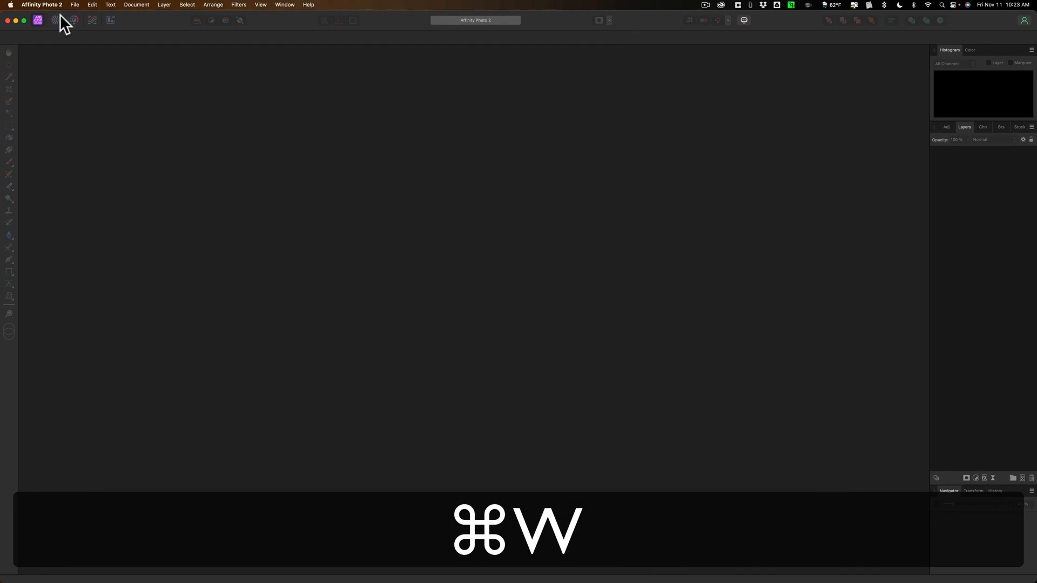
Step: Reopen _DSC0653.nef from the recent files list
left_click(75, 5)
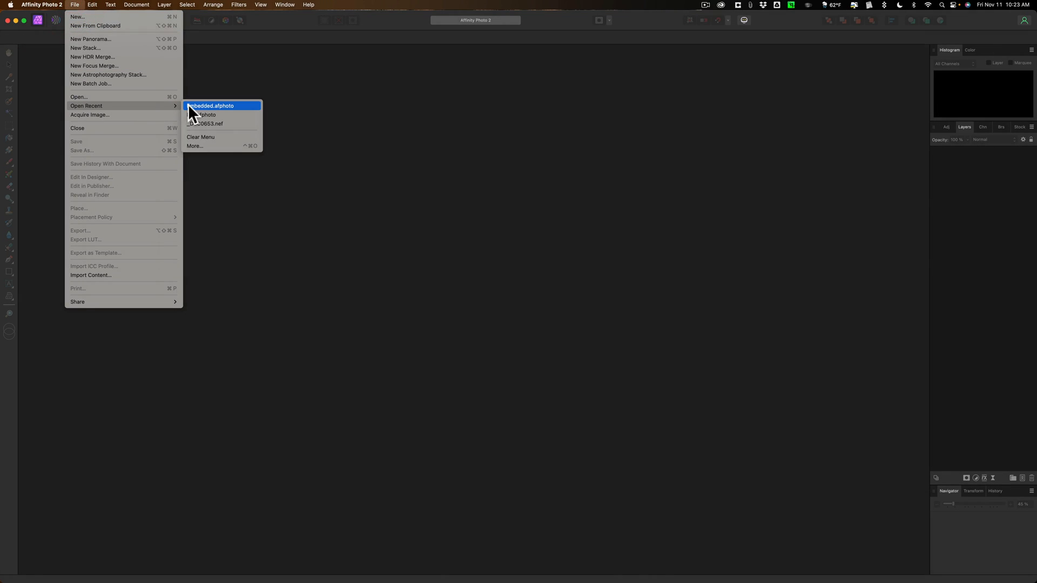
left_click(210, 106)
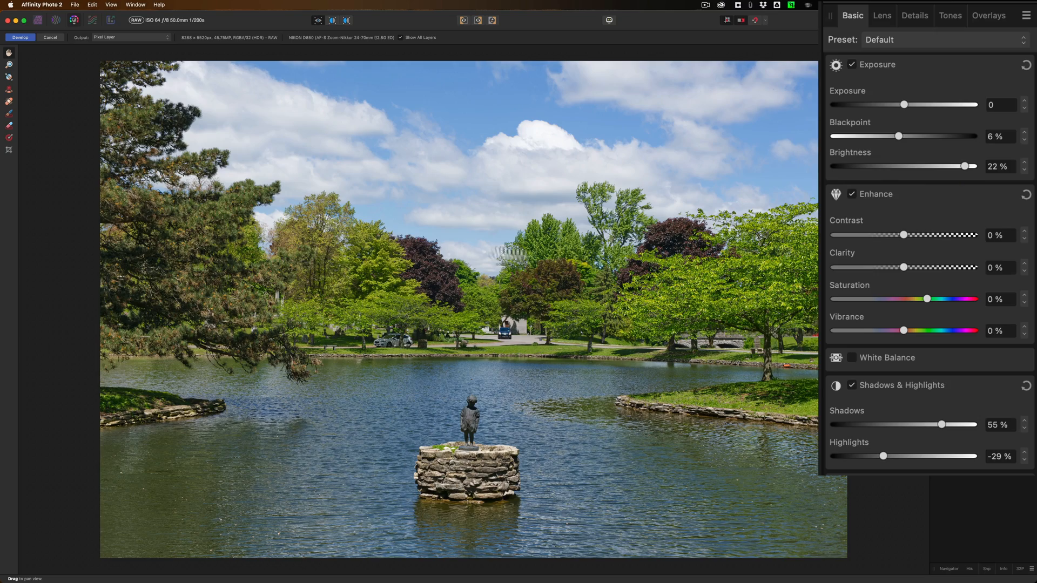
Step: Develop the pond photo as a pixel layer and add a default Black & White adjustment
left_click(20, 37)
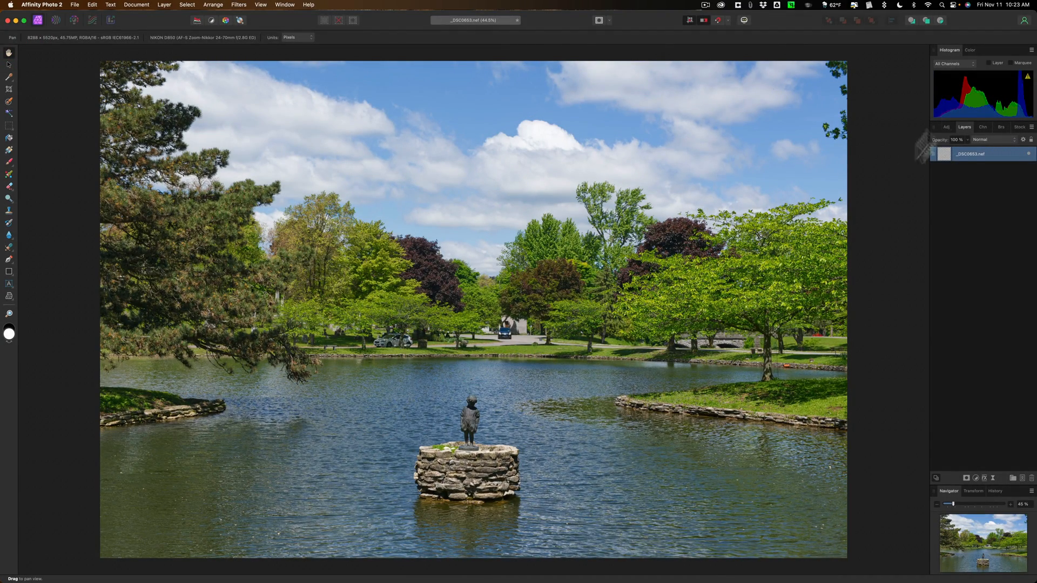
left_click(946, 127)
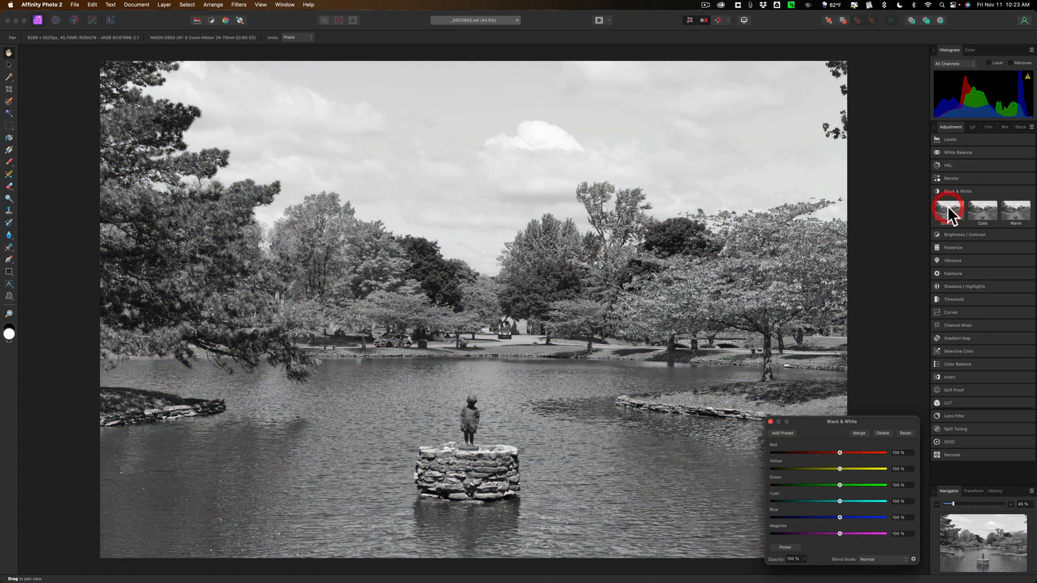
left_click(949, 210)
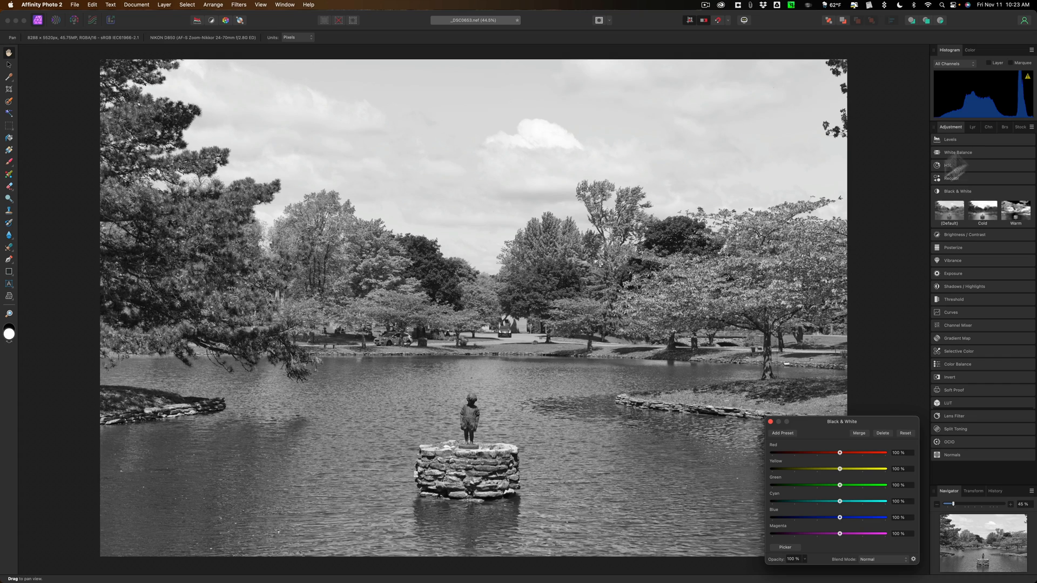
left_click(965, 127)
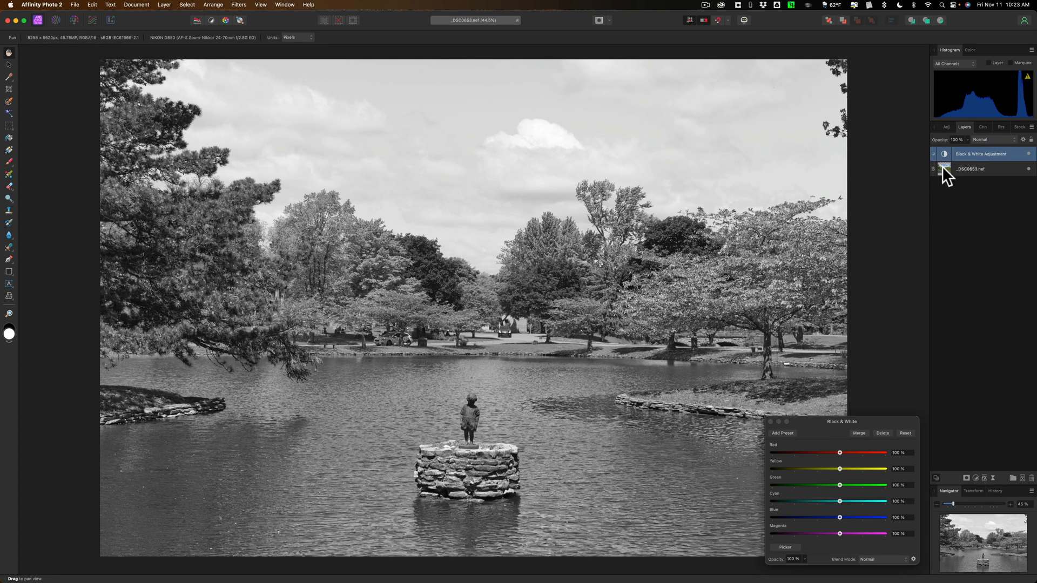
left_click(970, 169)
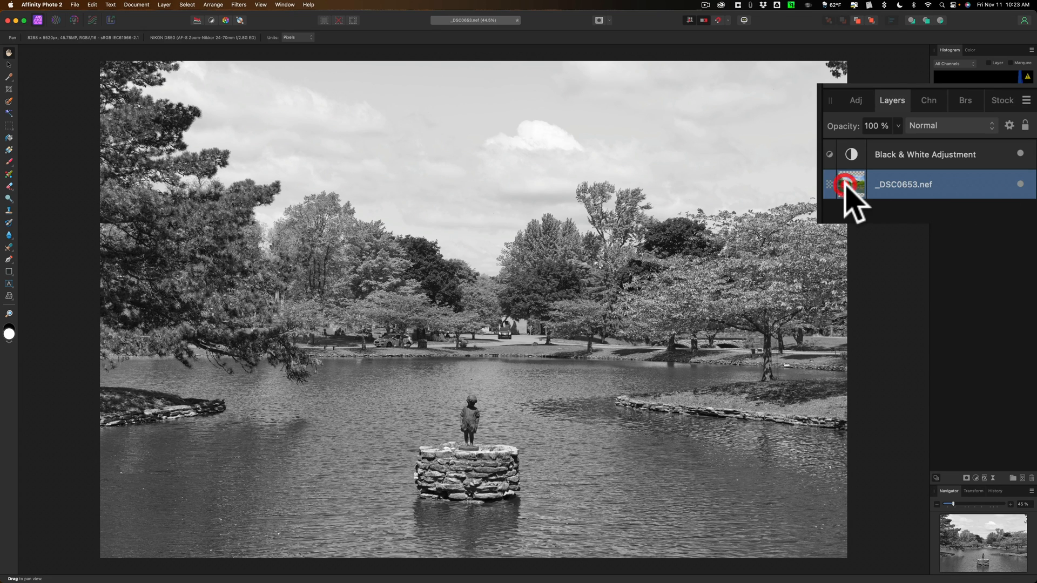
left_click(852, 184)
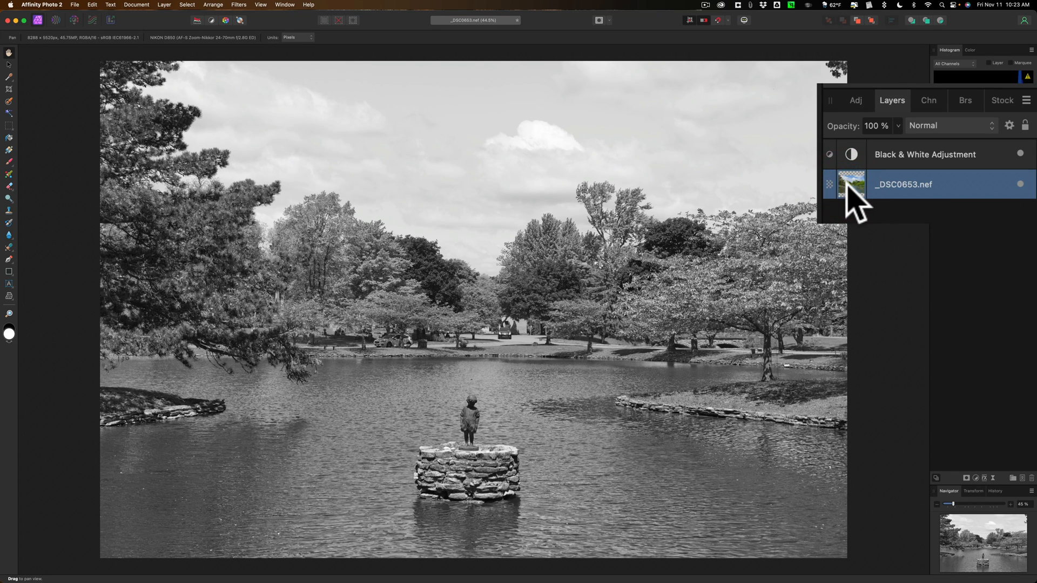
left_click(852, 185)
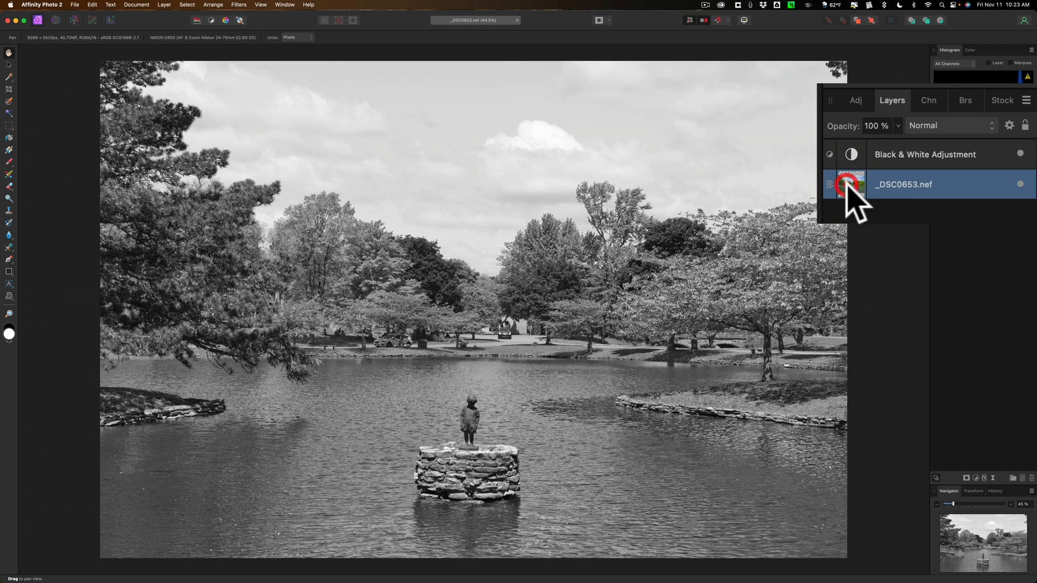
left_click(852, 184)
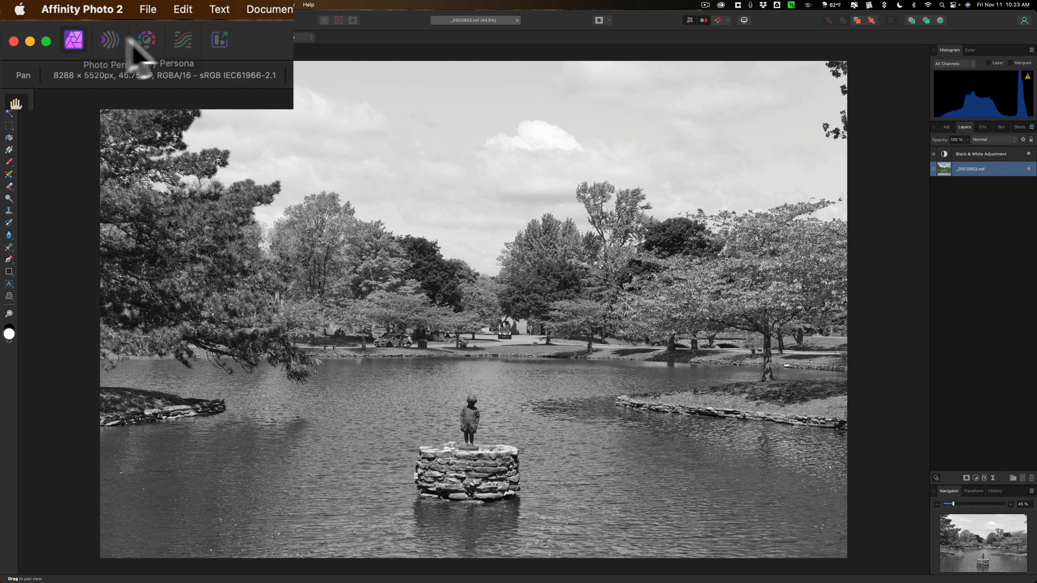
mouse_move(146, 39)
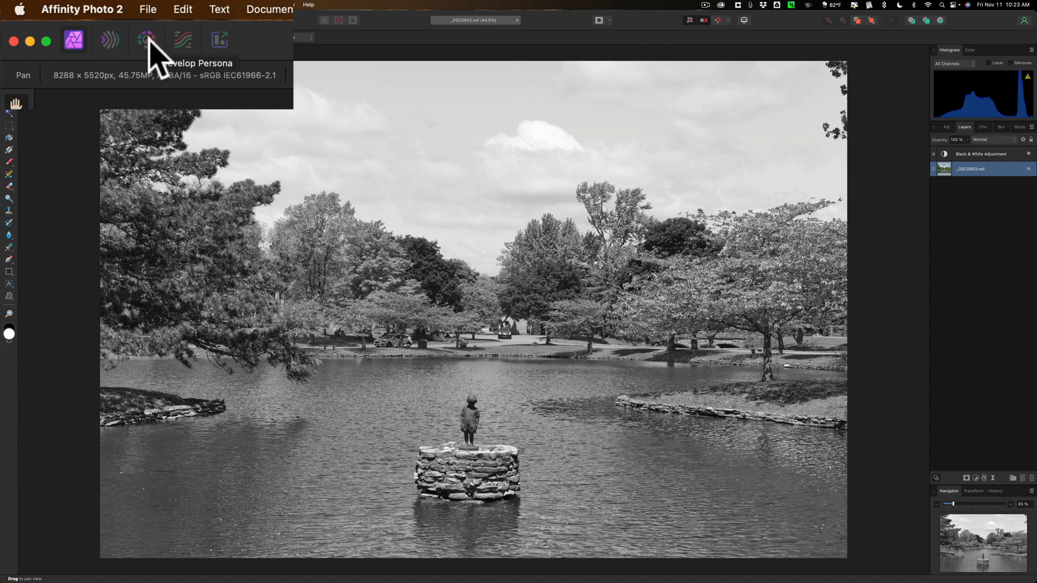
left_click(147, 39)
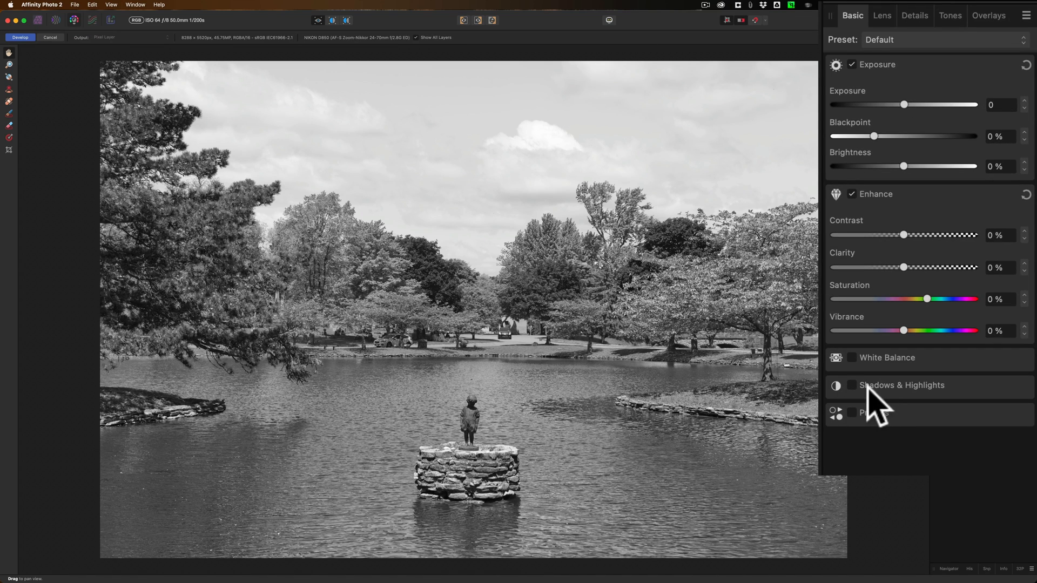
mouse_move(845, 404)
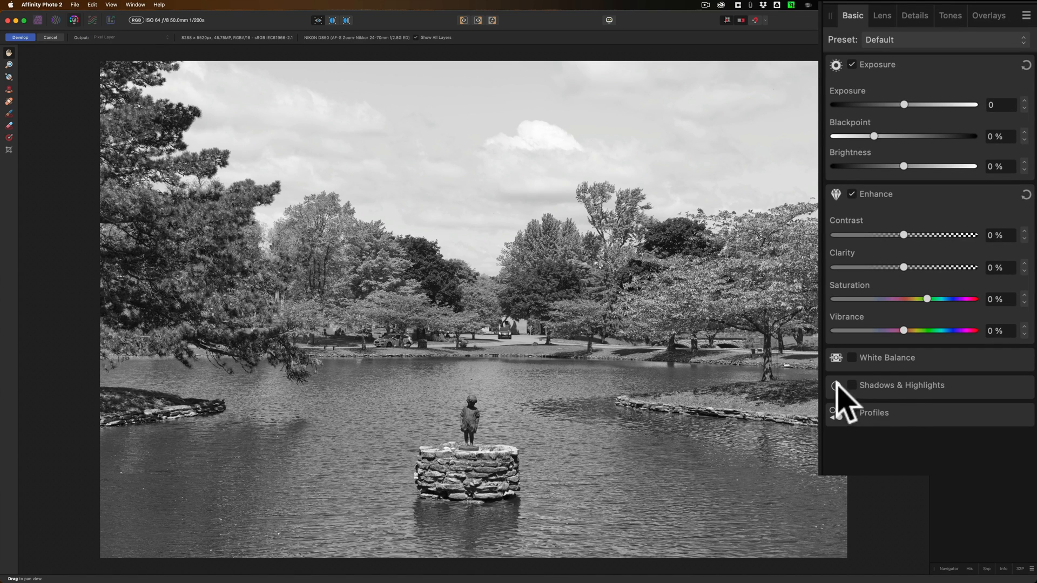
mouse_move(916, 238)
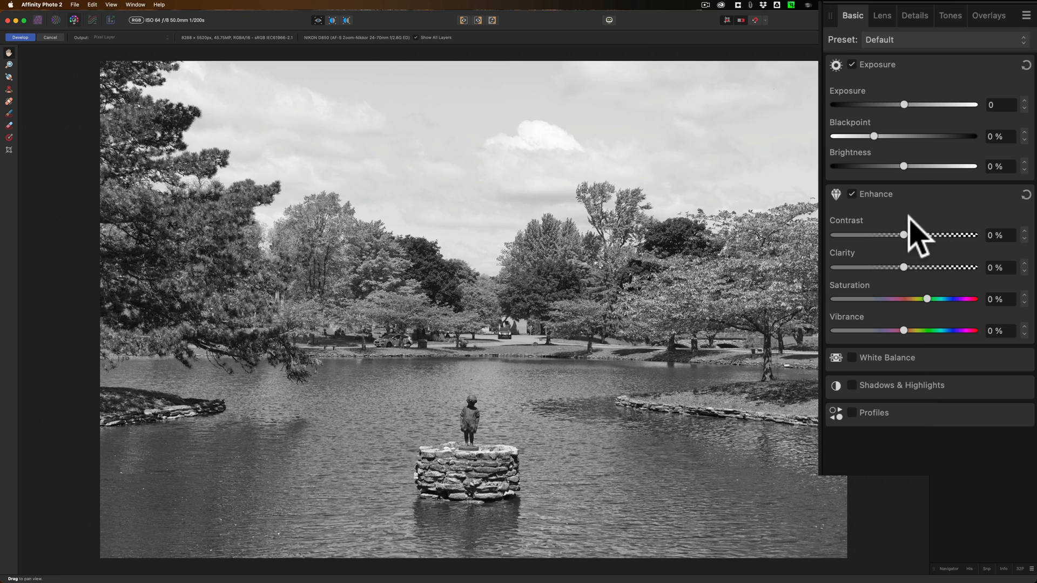
mouse_move(913, 149)
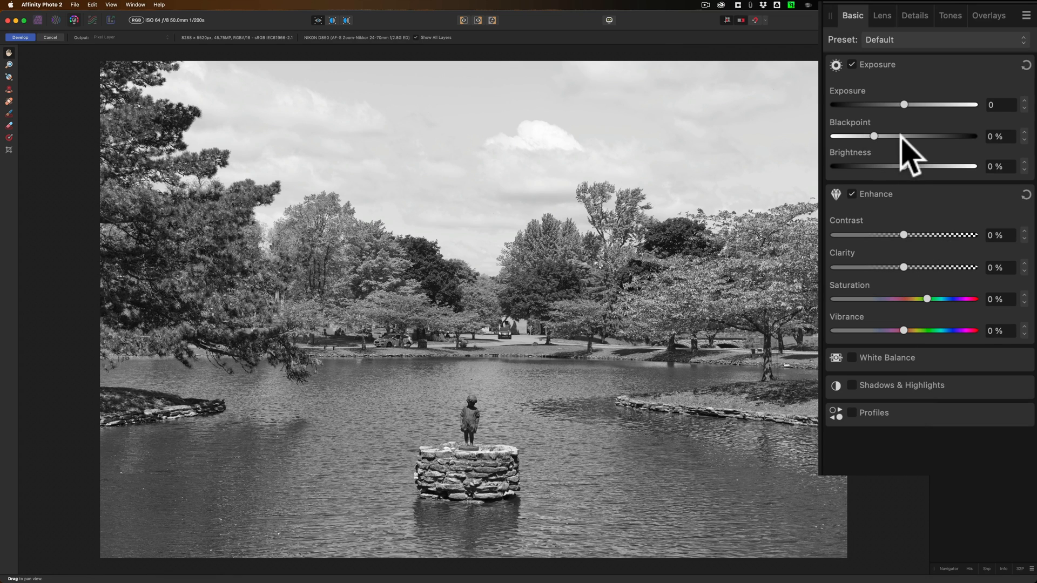
mouse_move(926, 179)
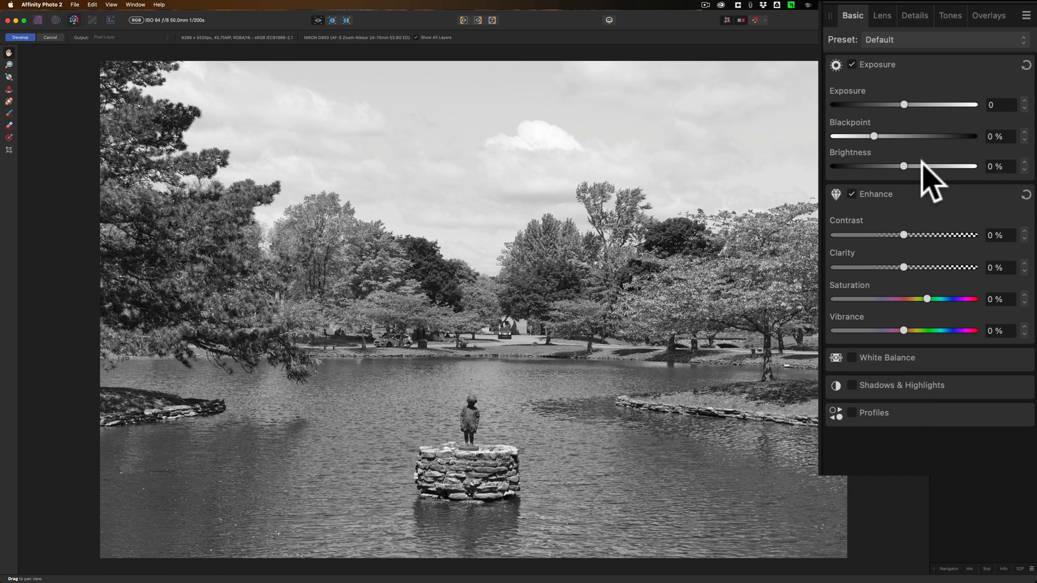
mouse_move(551, 177)
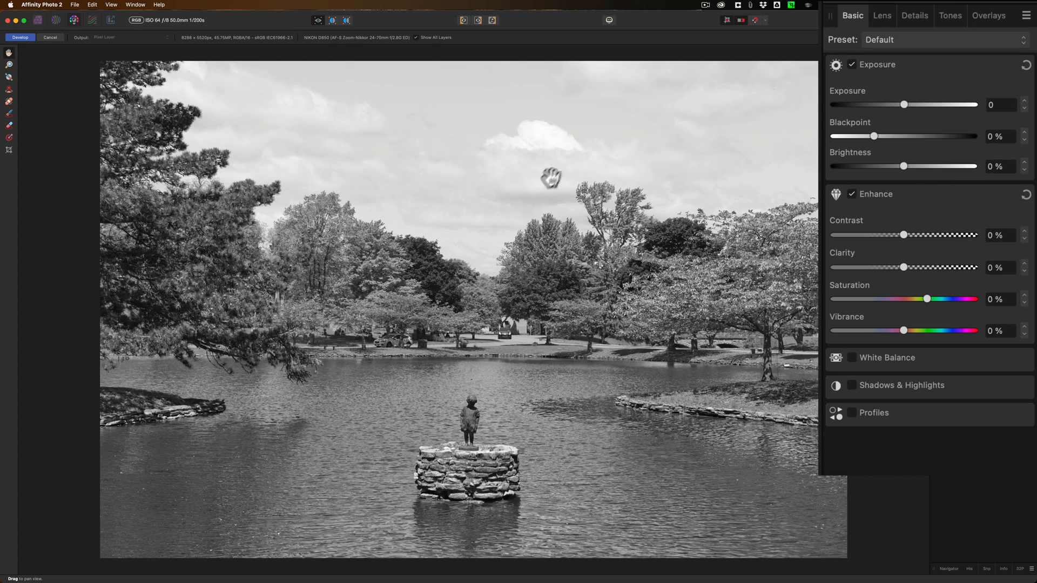
left_click(417, 20)
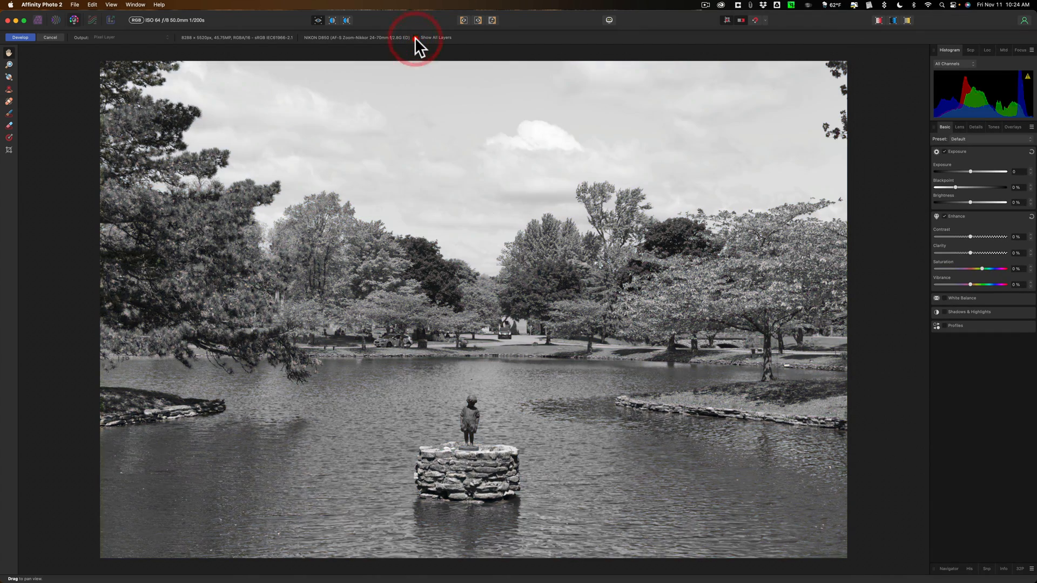
left_click(416, 37)
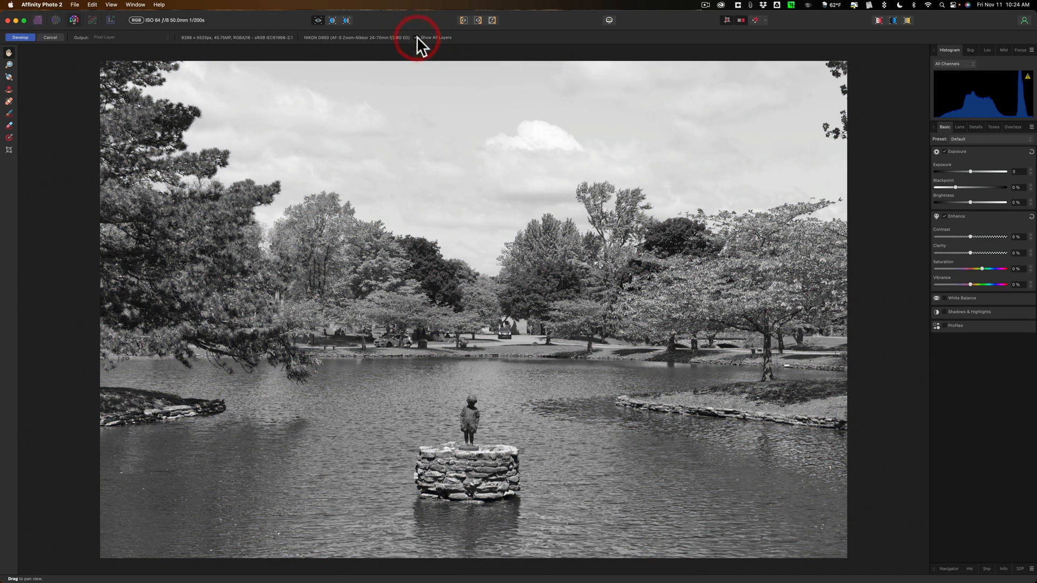
mouse_move(50, 44)
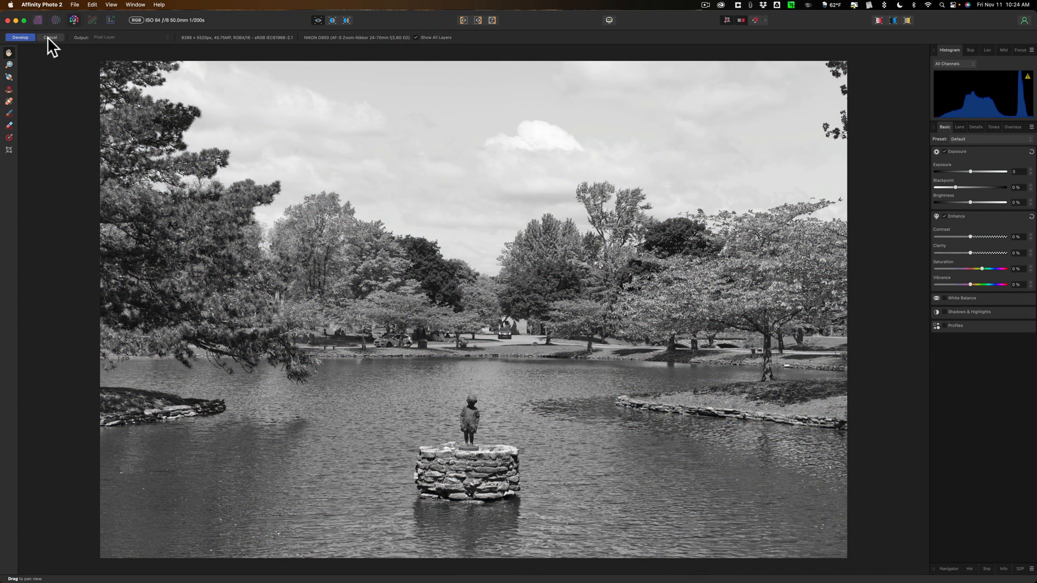
left_click(20, 37)
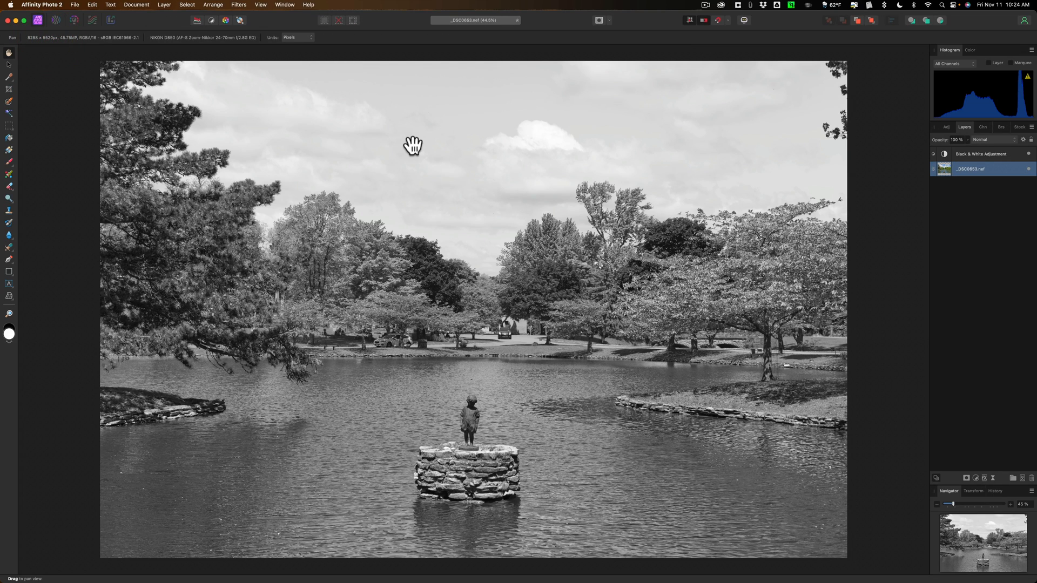